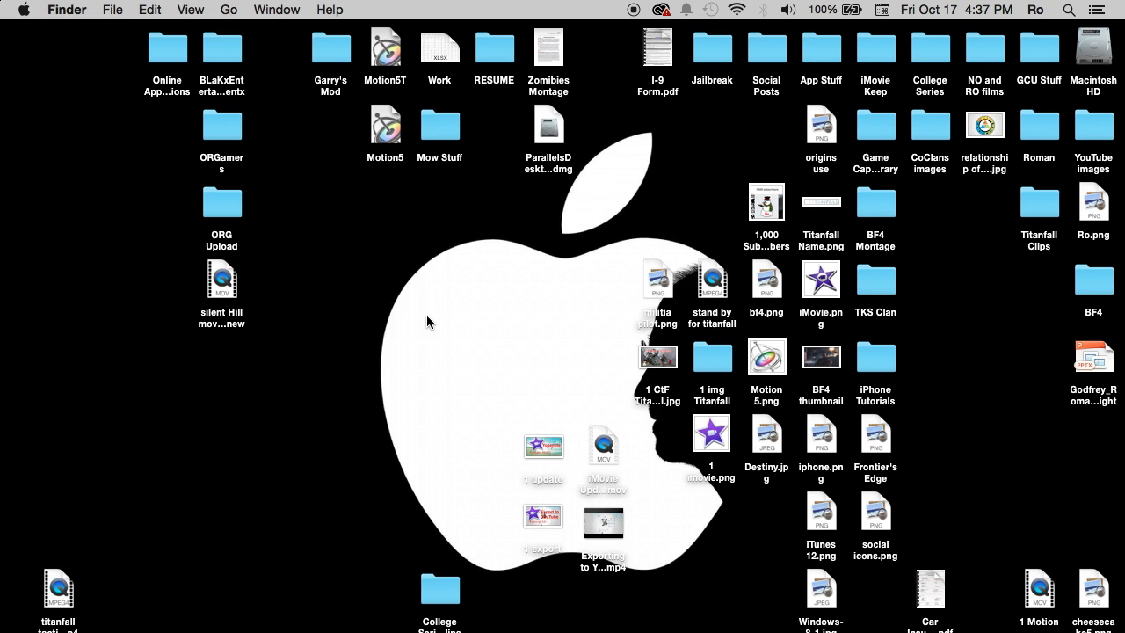
mouse_move(9, 323)
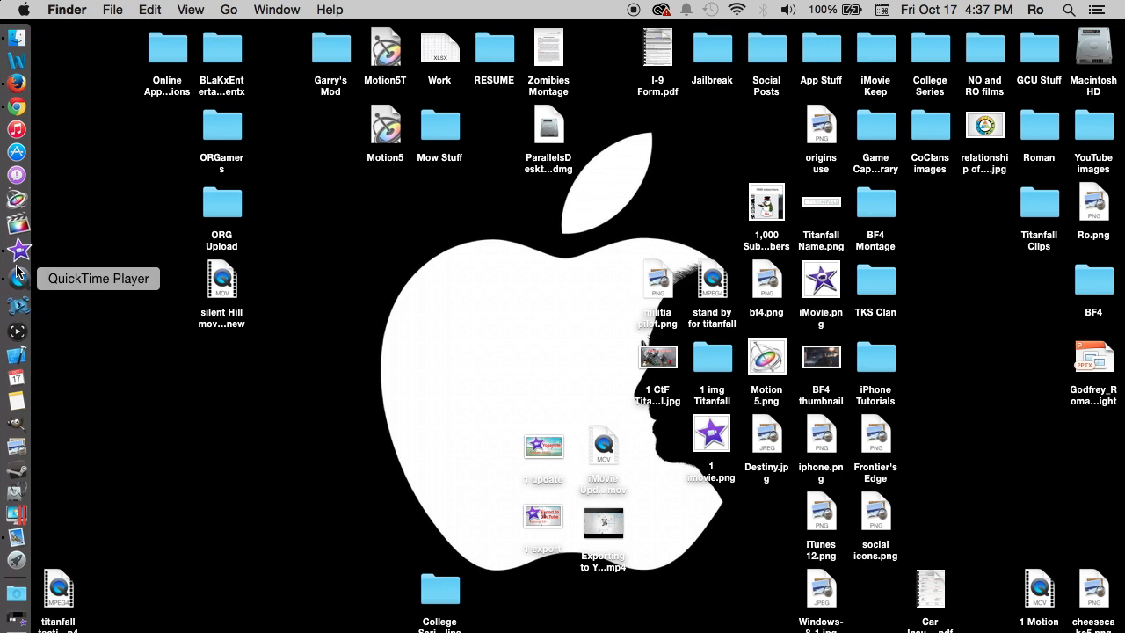
Launch iMovie from the Dock and expand the 2014 library group to list its events.
left_click(17, 262)
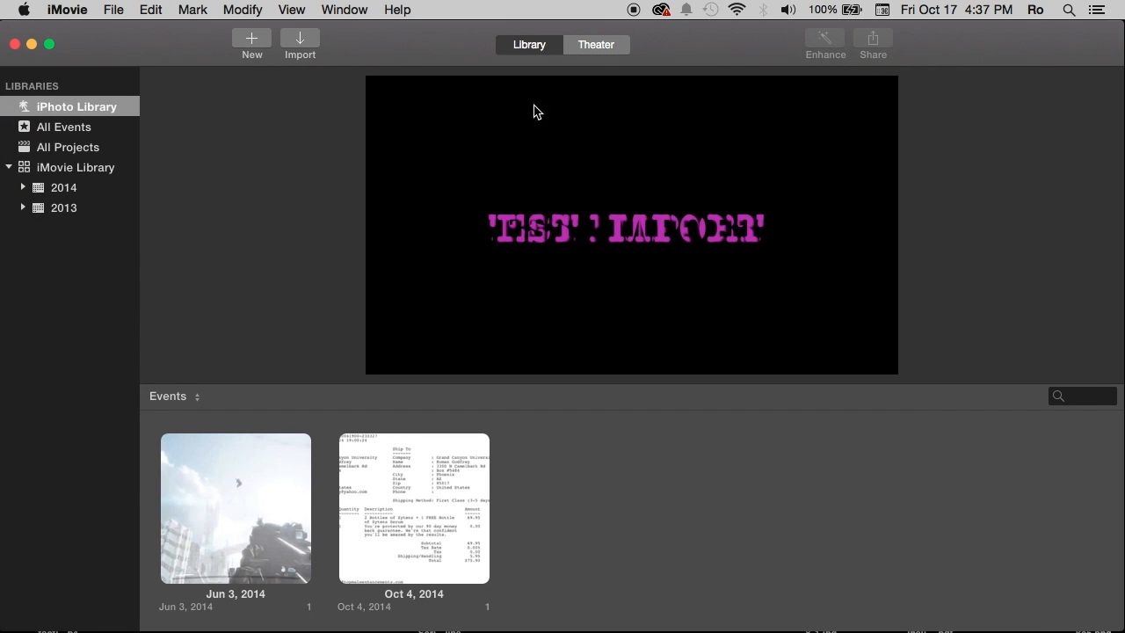
mouse_move(562, 144)
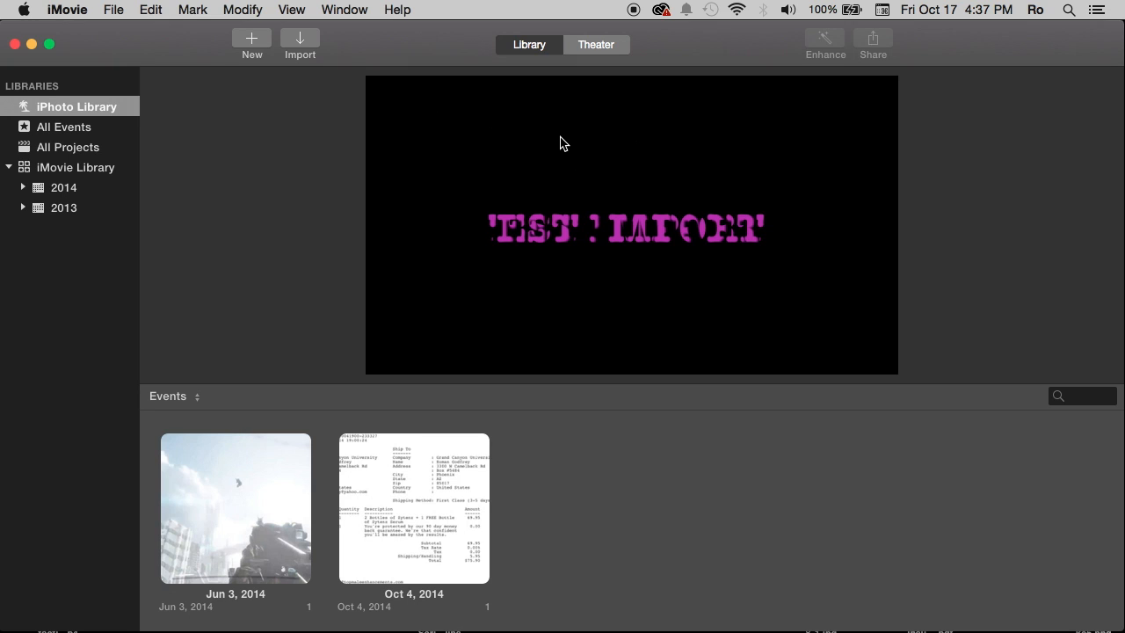
mouse_move(414, 185)
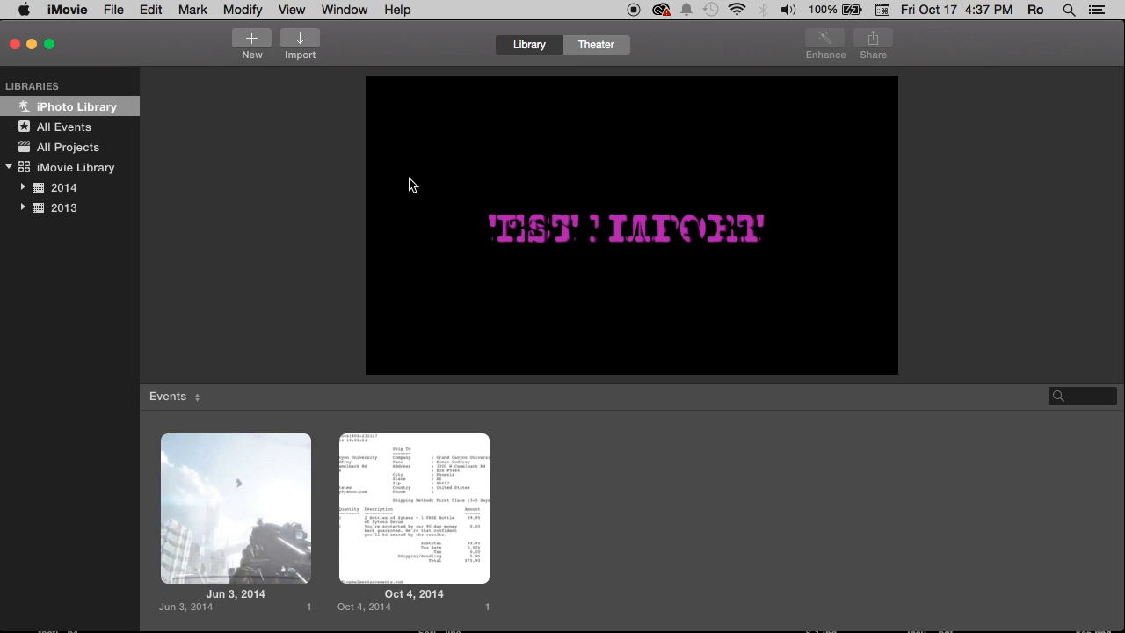
mouse_move(334, 214)
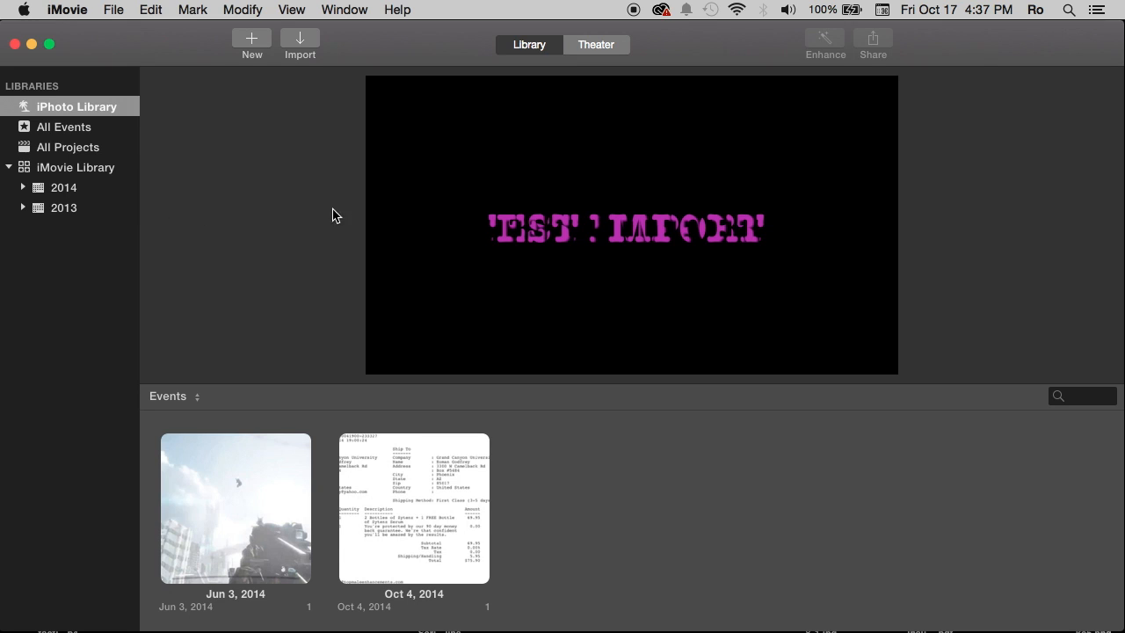
mouse_move(397, 244)
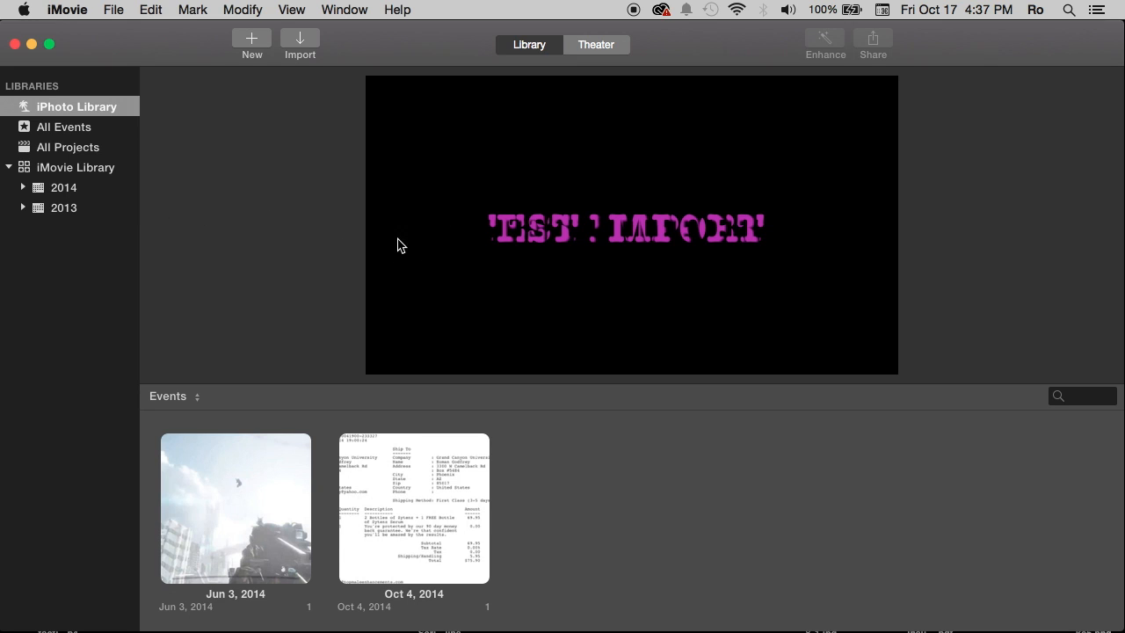
mouse_move(25, 195)
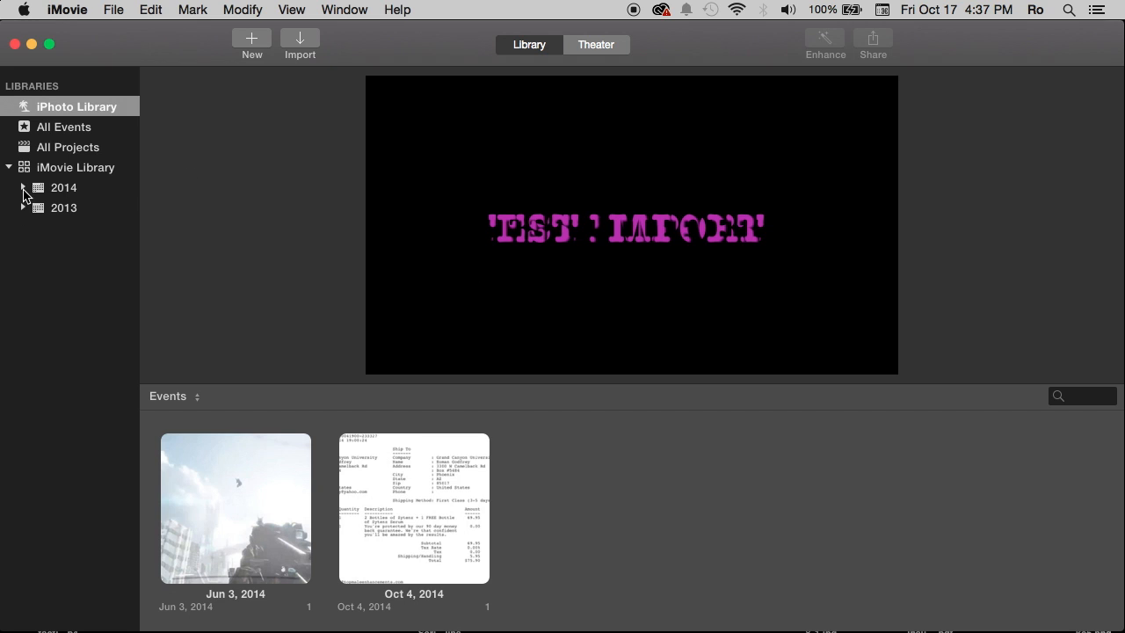
left_click(23, 186)
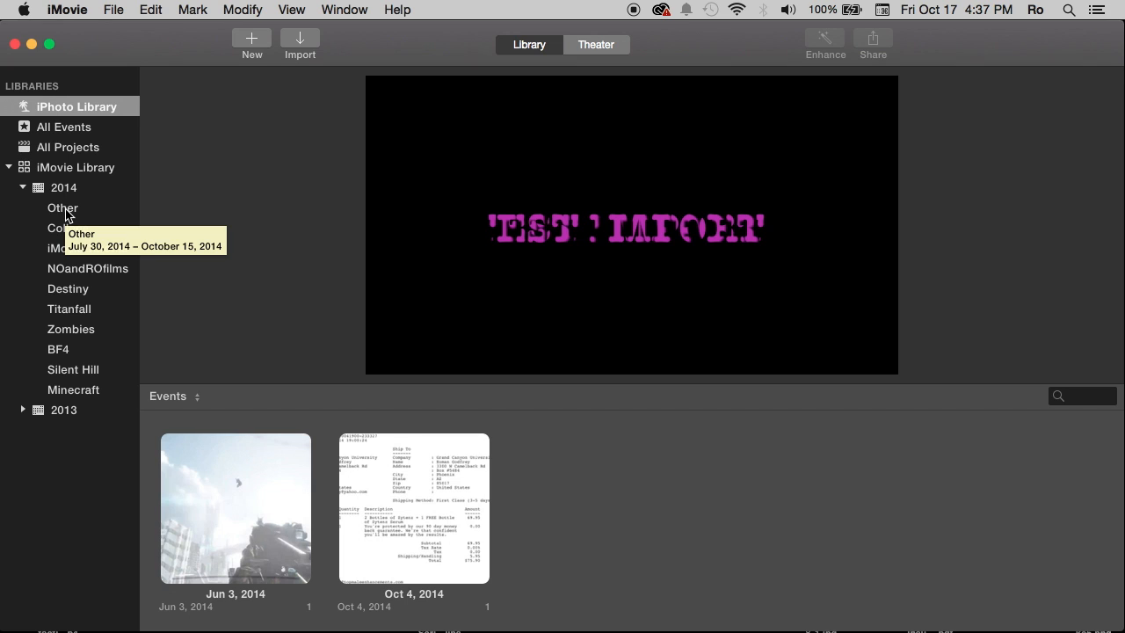
mouse_move(73, 215)
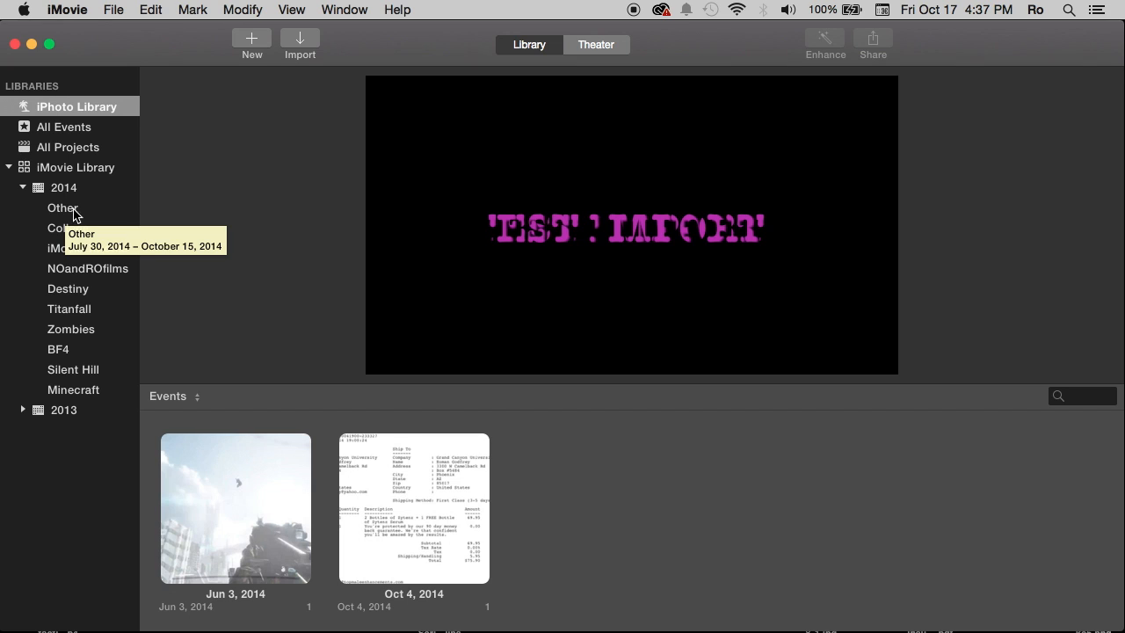
Browse Other > iMovie Tutorial event and open the My Tutorial project in the timeline.
left_click(63, 207)
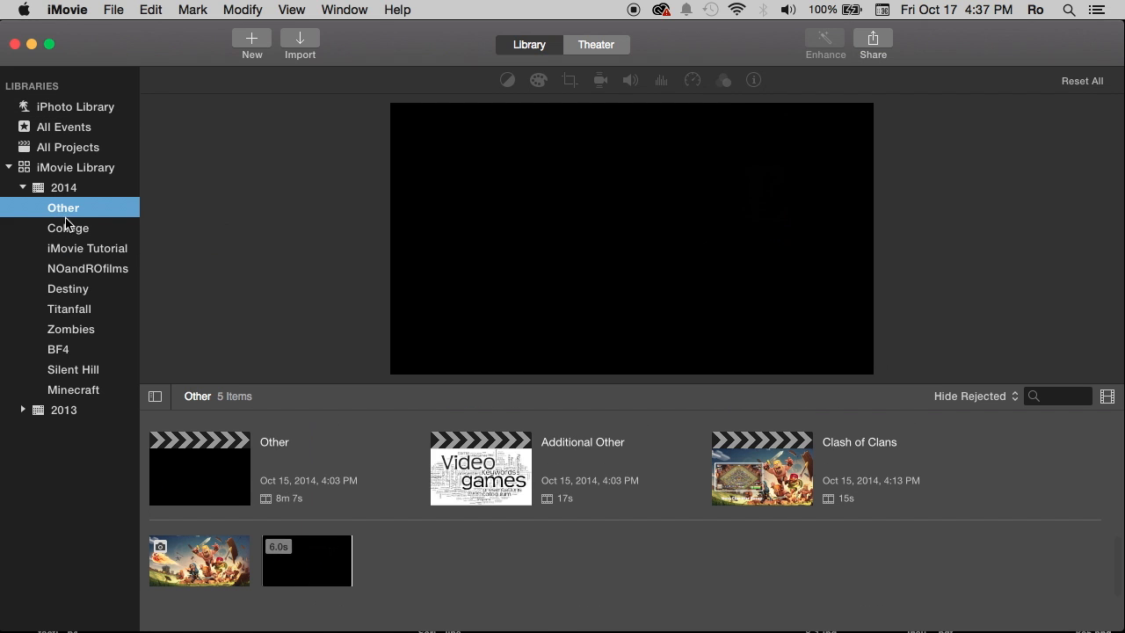
left_click(88, 247)
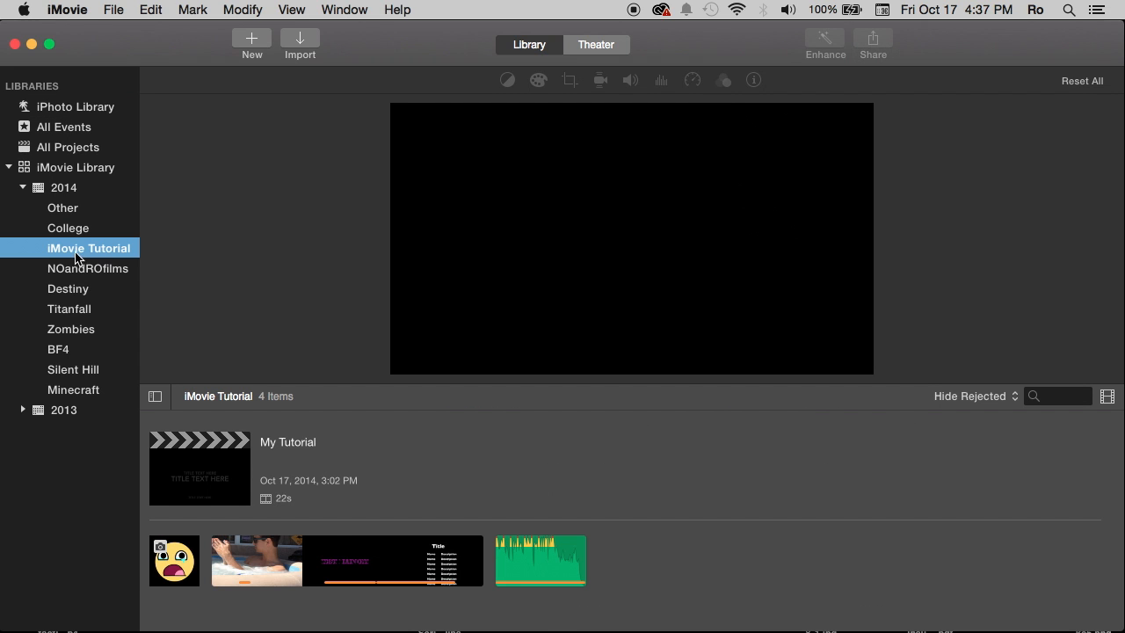
mouse_move(218, 464)
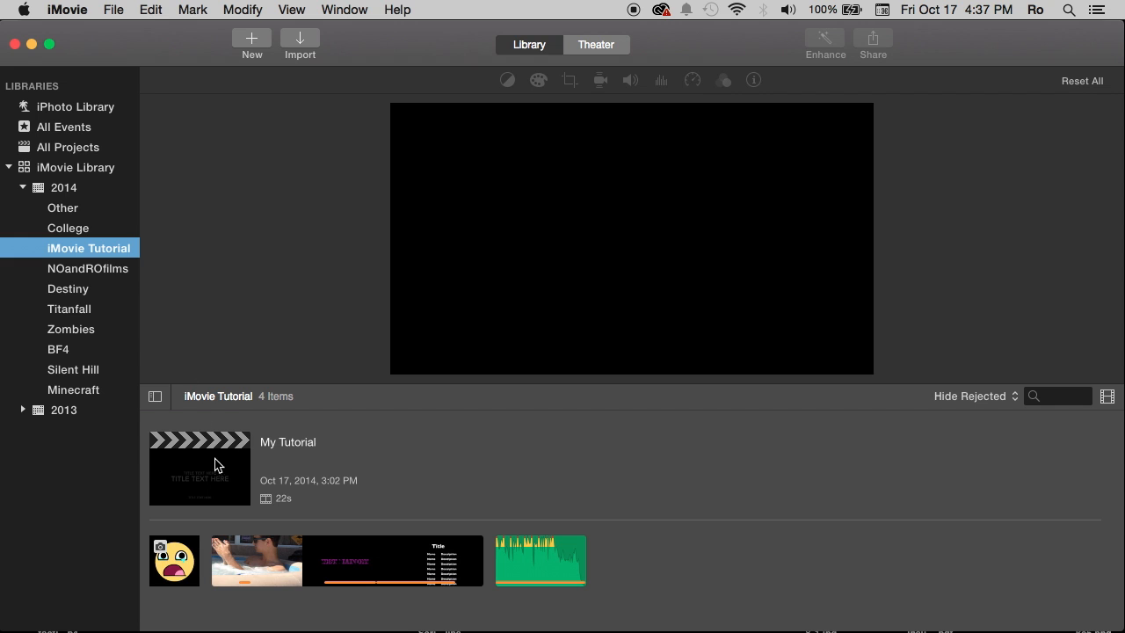
left_click(200, 468)
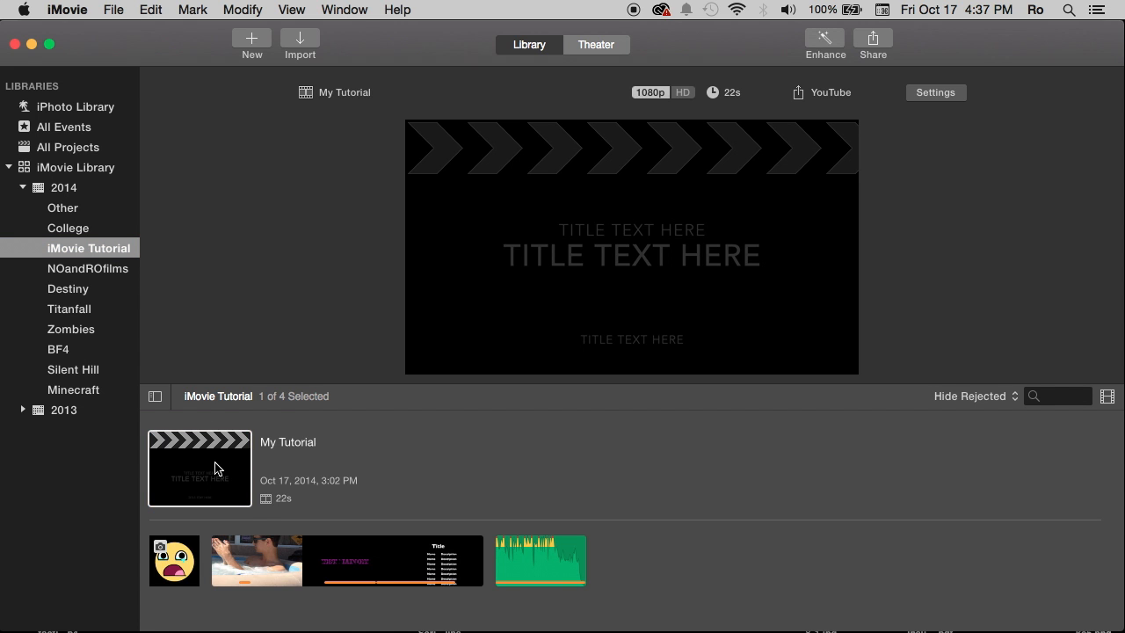
double_click(201, 467)
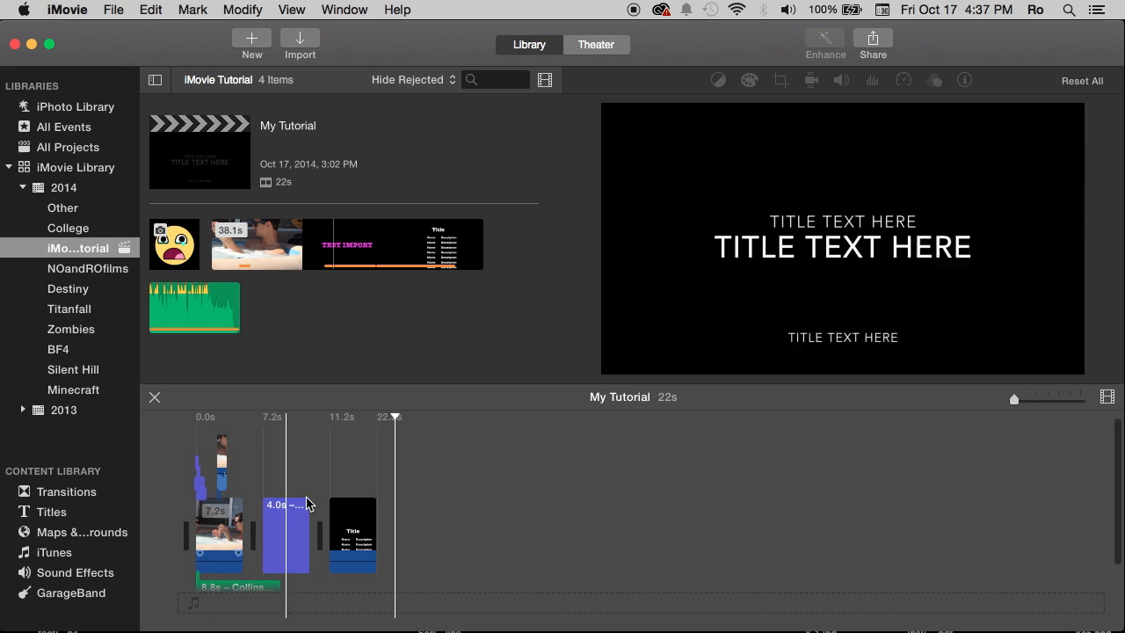
Use Window > Swap Project and Event so the timeline sits above the event browser.
left_click(352, 474)
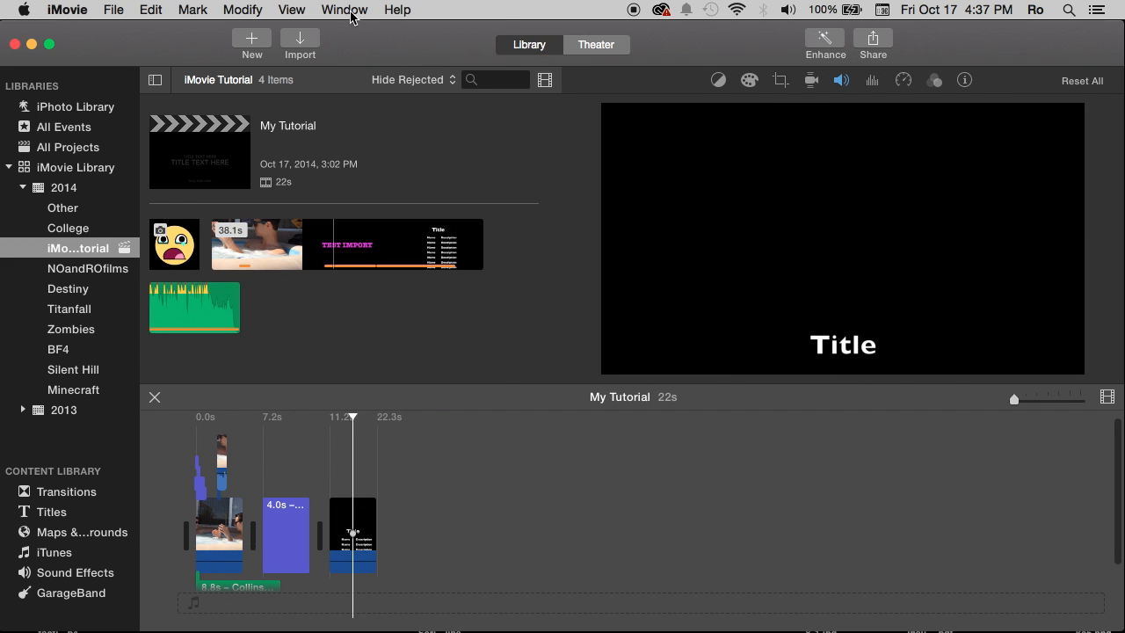
left_click(345, 11)
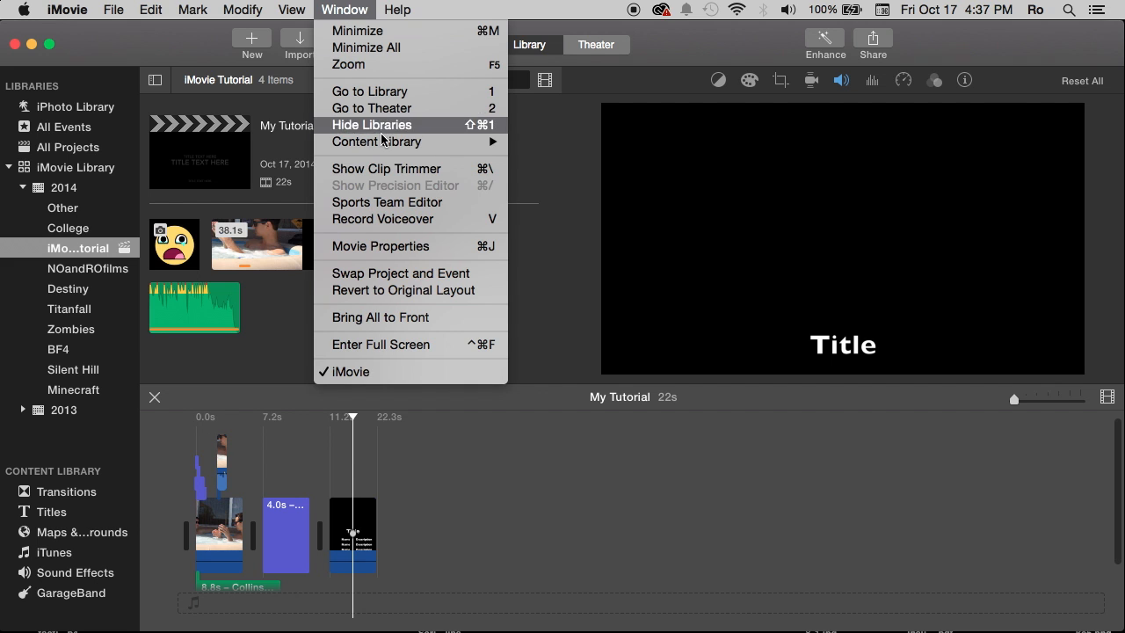
mouse_move(401, 272)
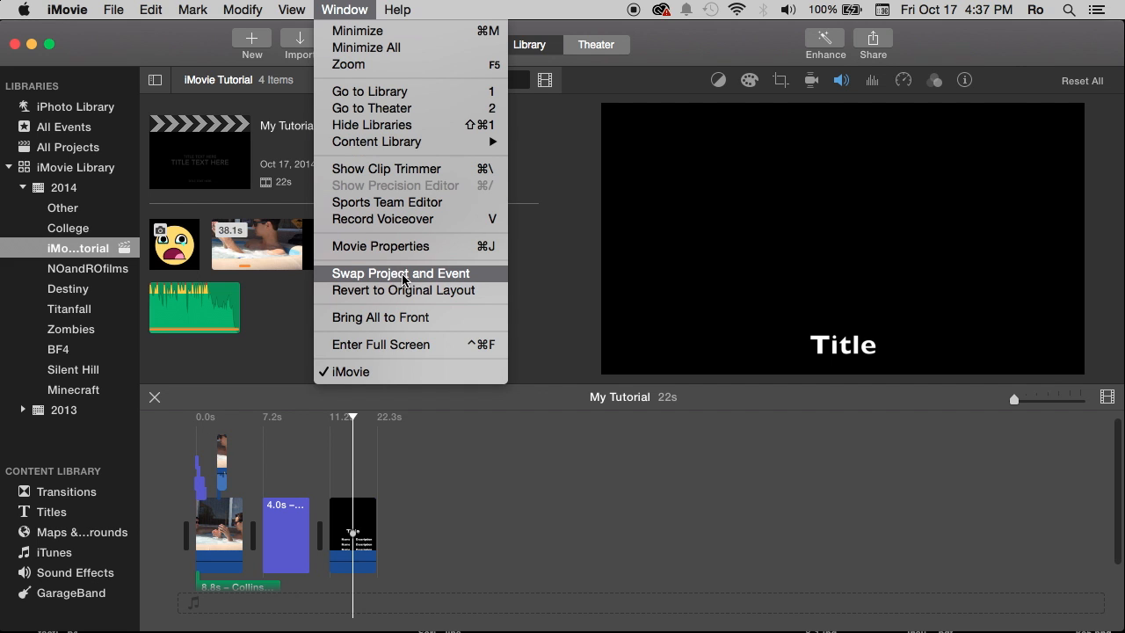
left_click(401, 272)
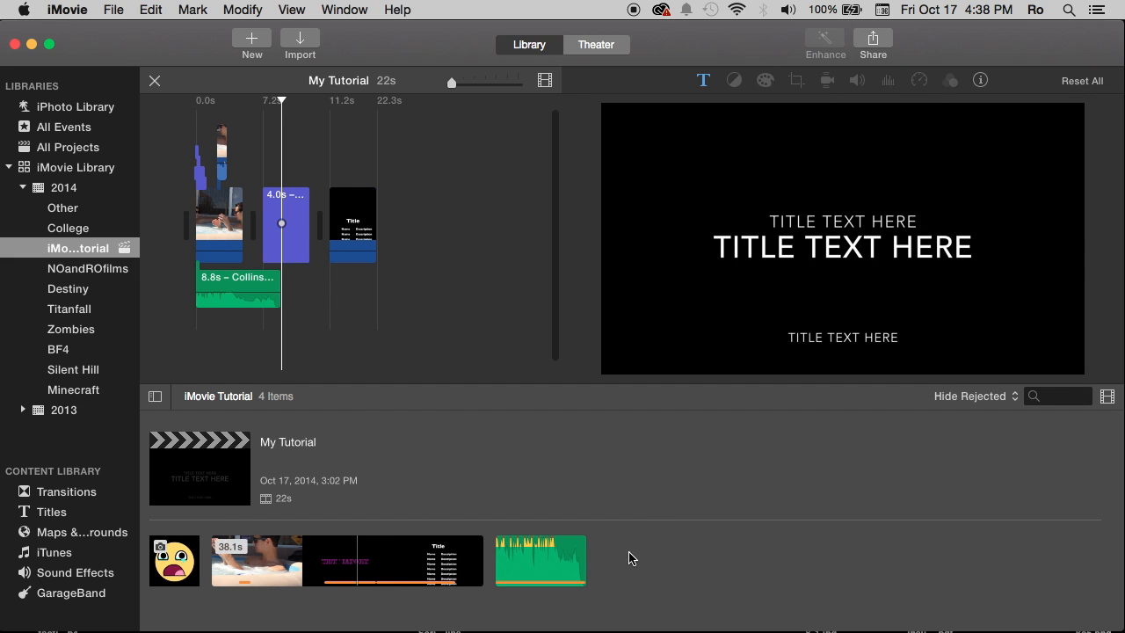
mouse_move(325, 576)
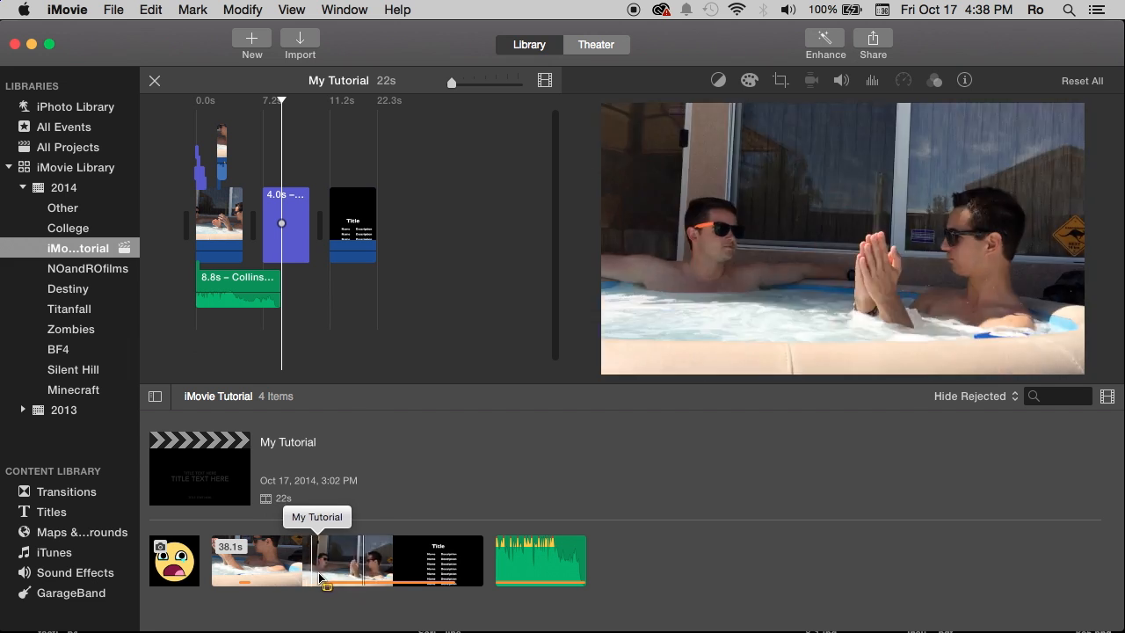
mouse_move(348, 561)
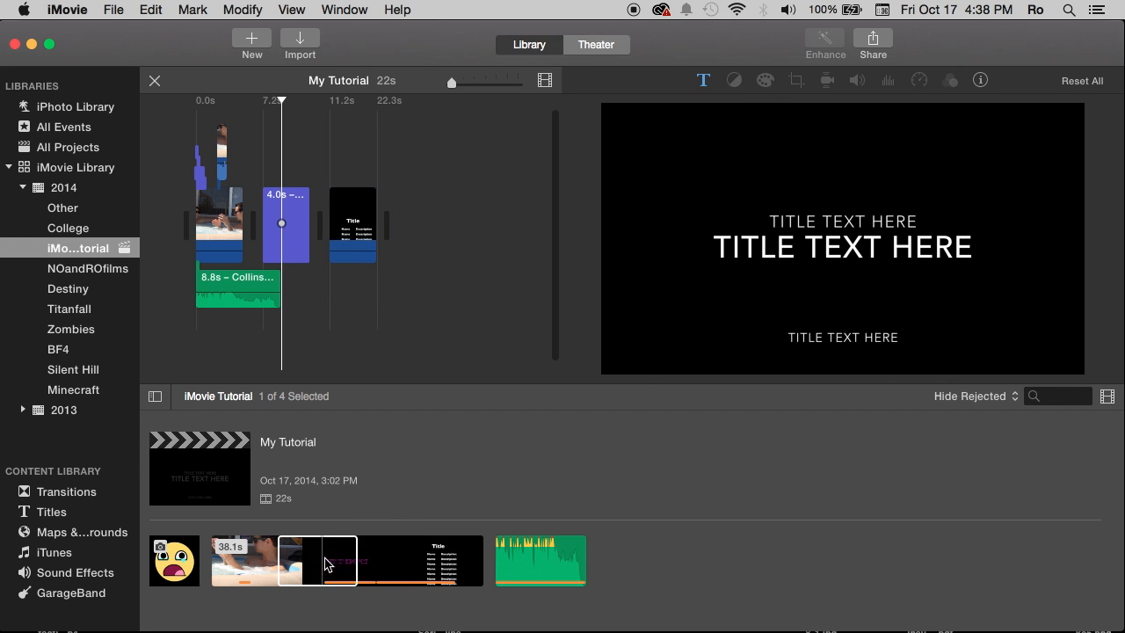
mouse_move(432, 260)
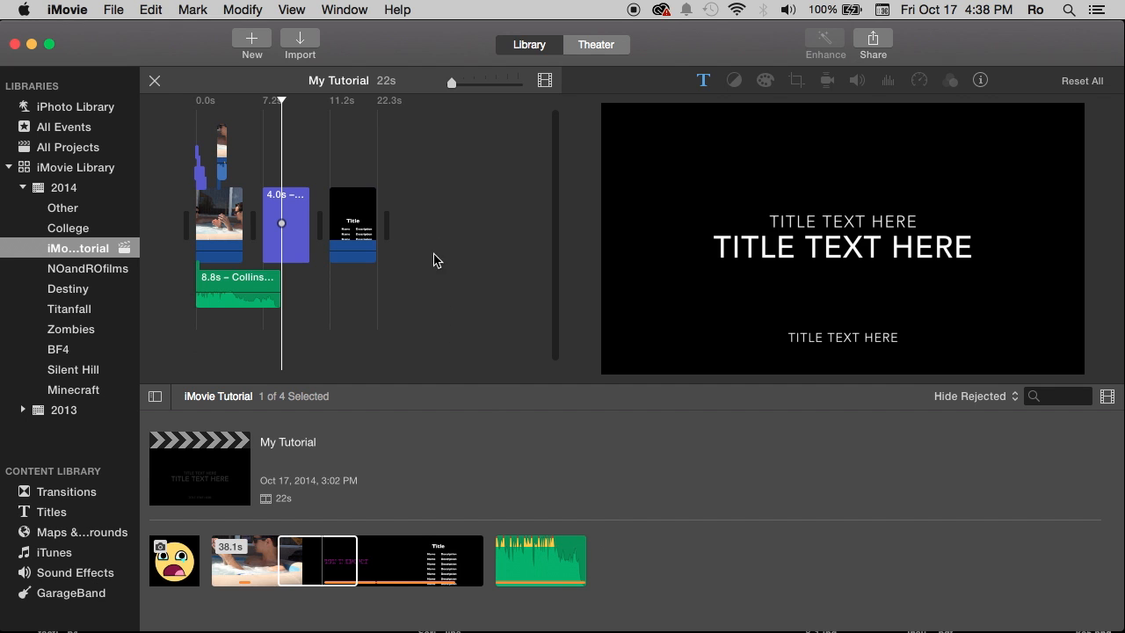
mouse_move(436, 239)
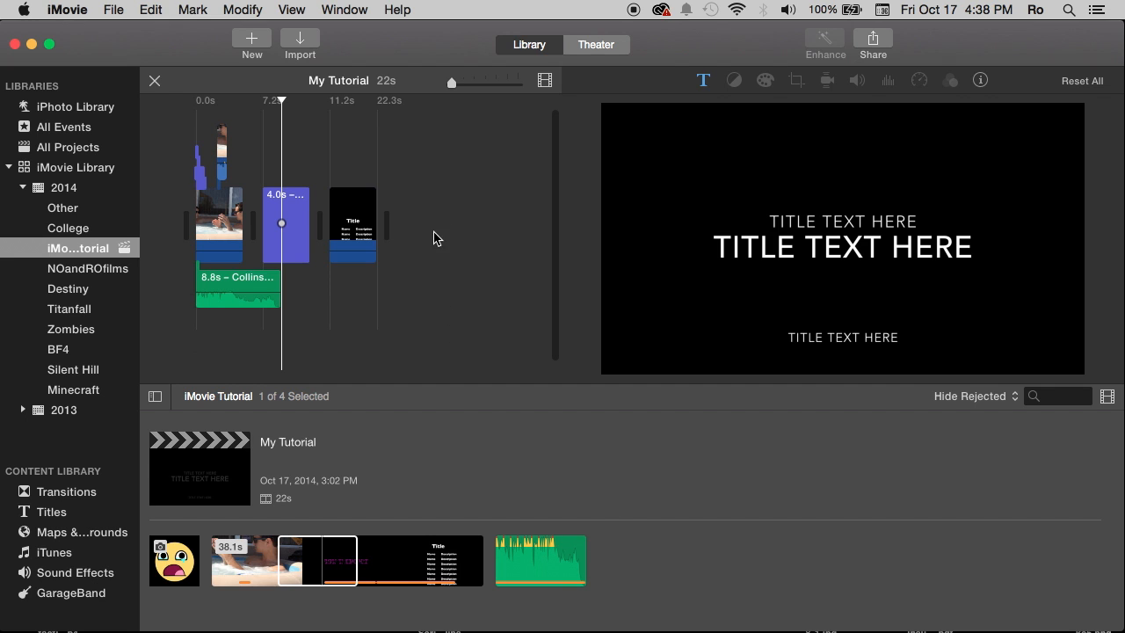
left_click(345, 11)
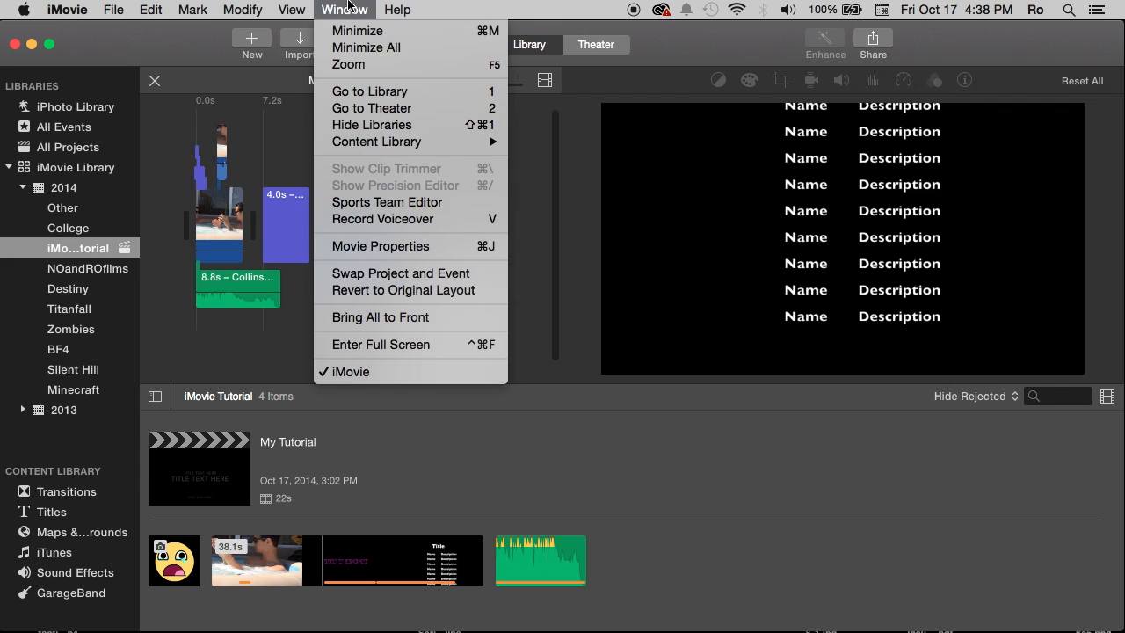
left_click(400, 272)
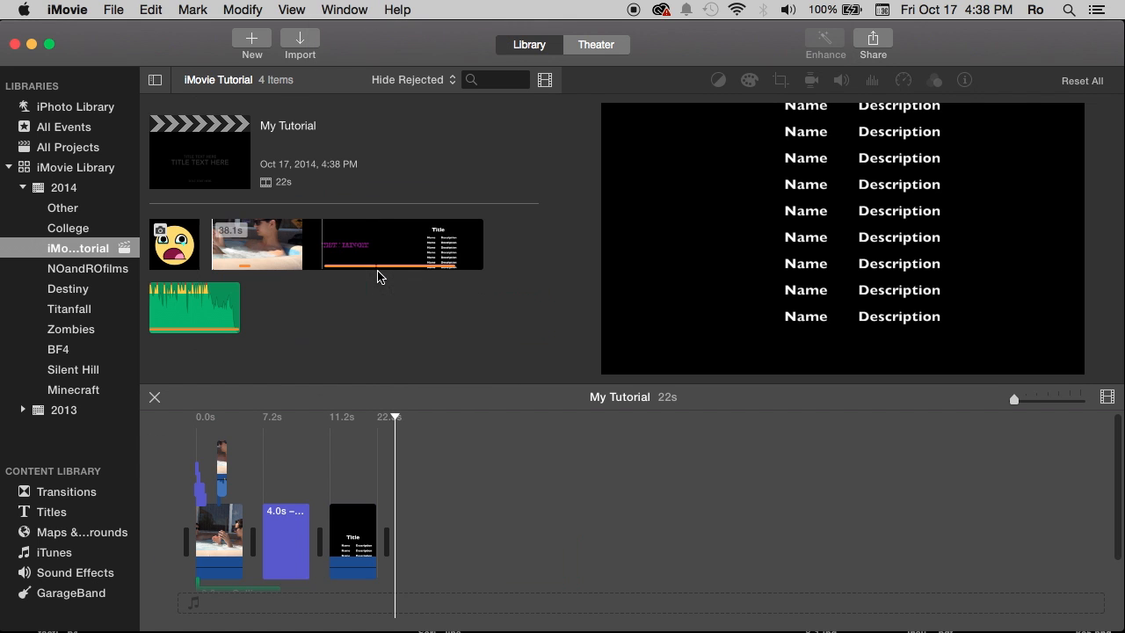
mouse_move(376, 508)
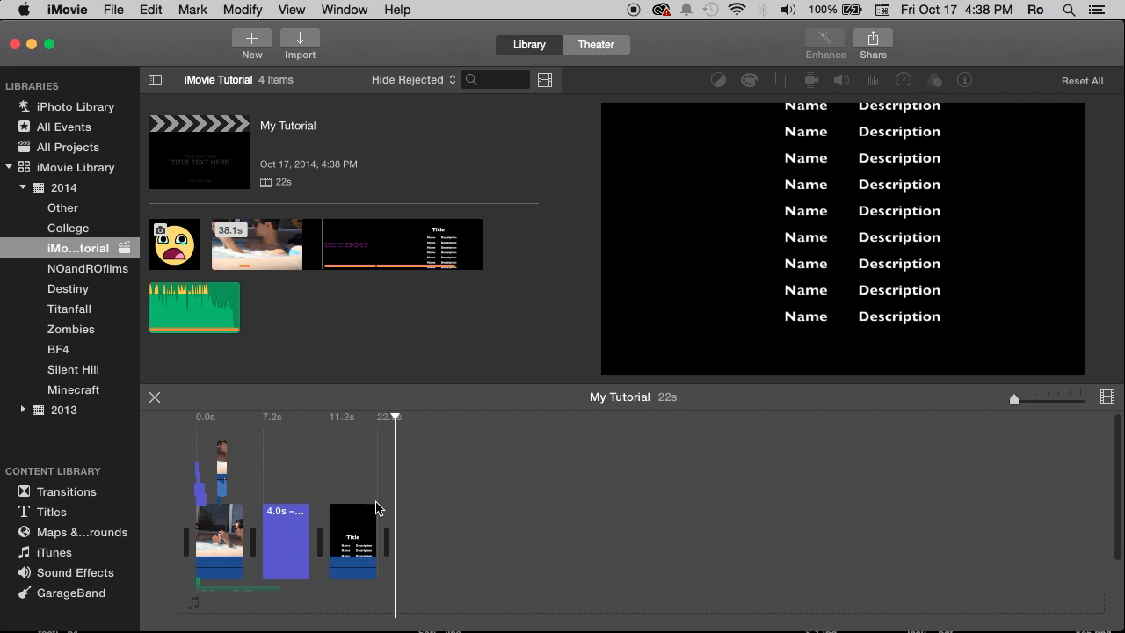
left_click(292, 527)
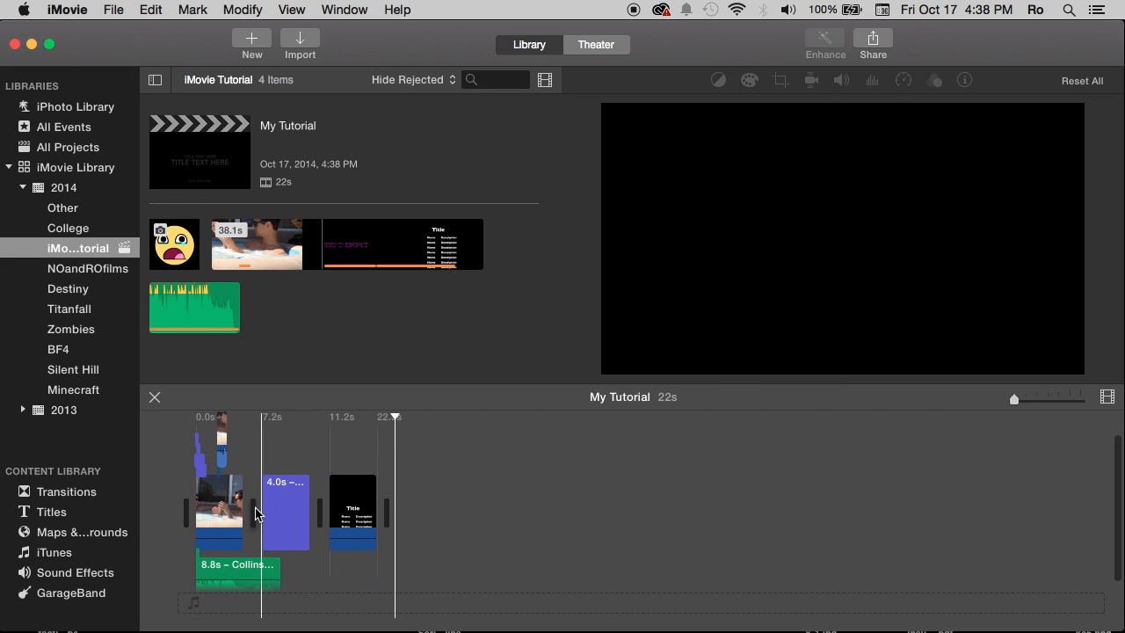
left_click(351, 506)
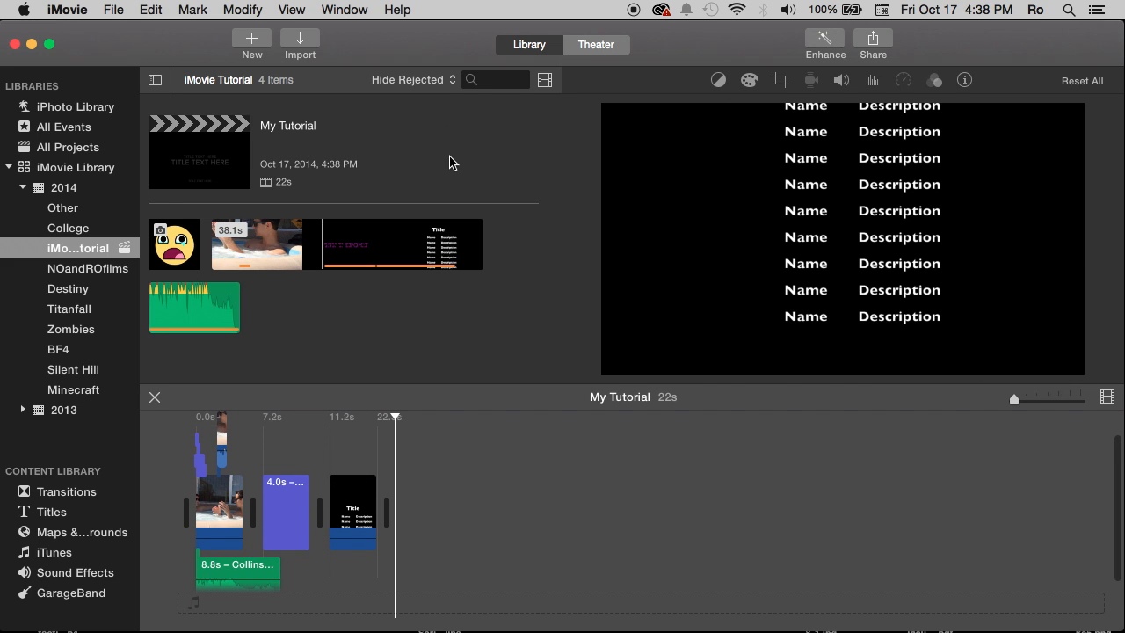
mouse_move(736, 155)
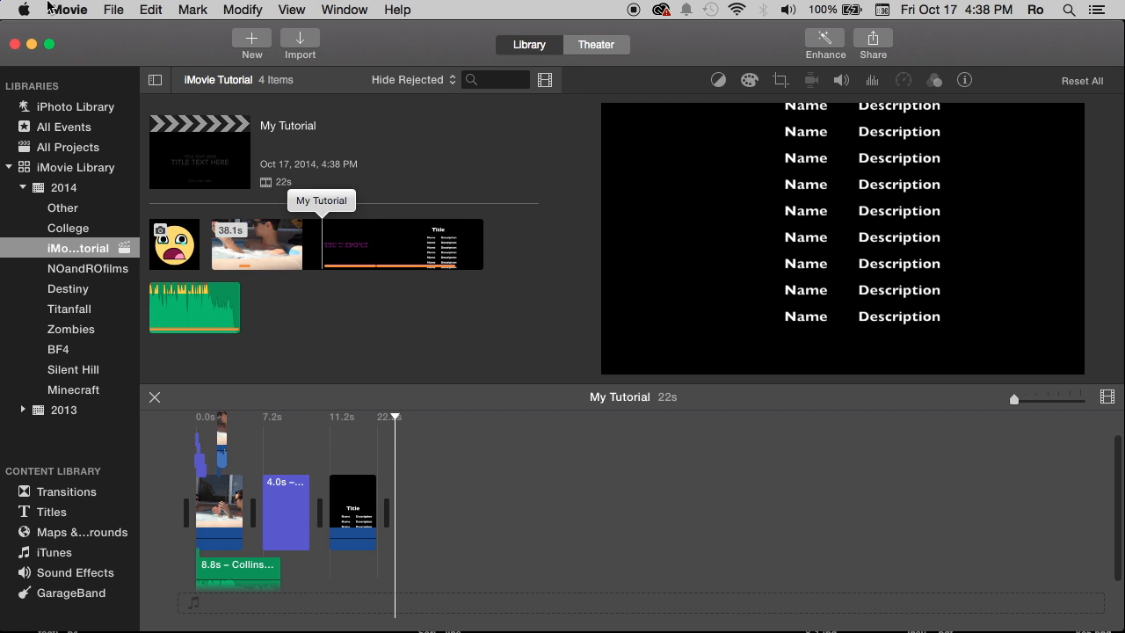
left_click(67, 11)
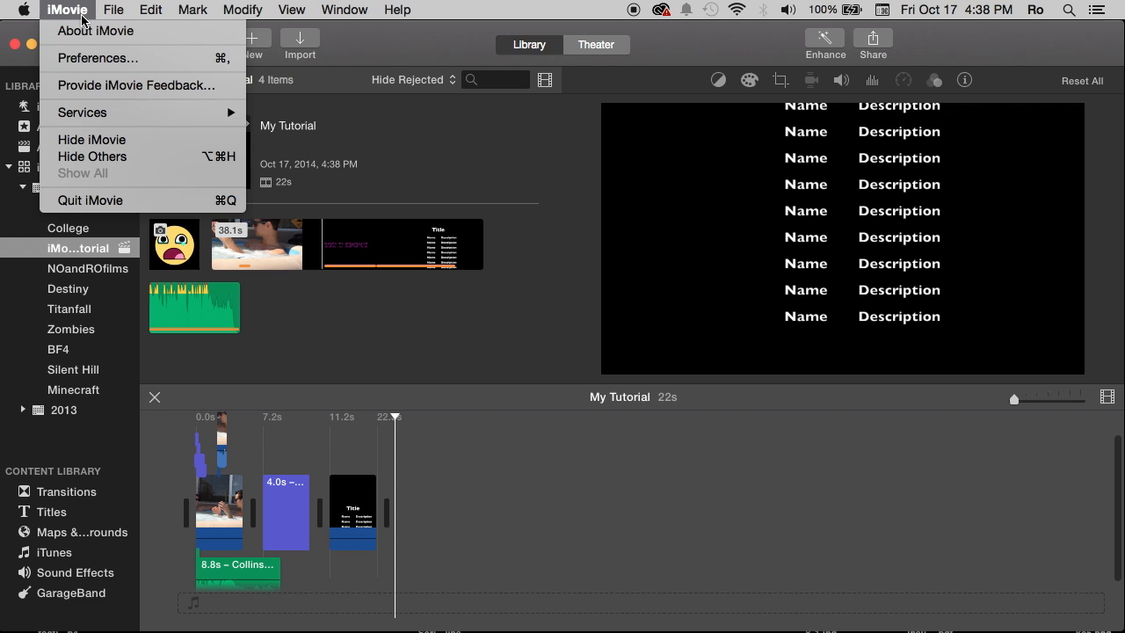
left_click(302, 92)
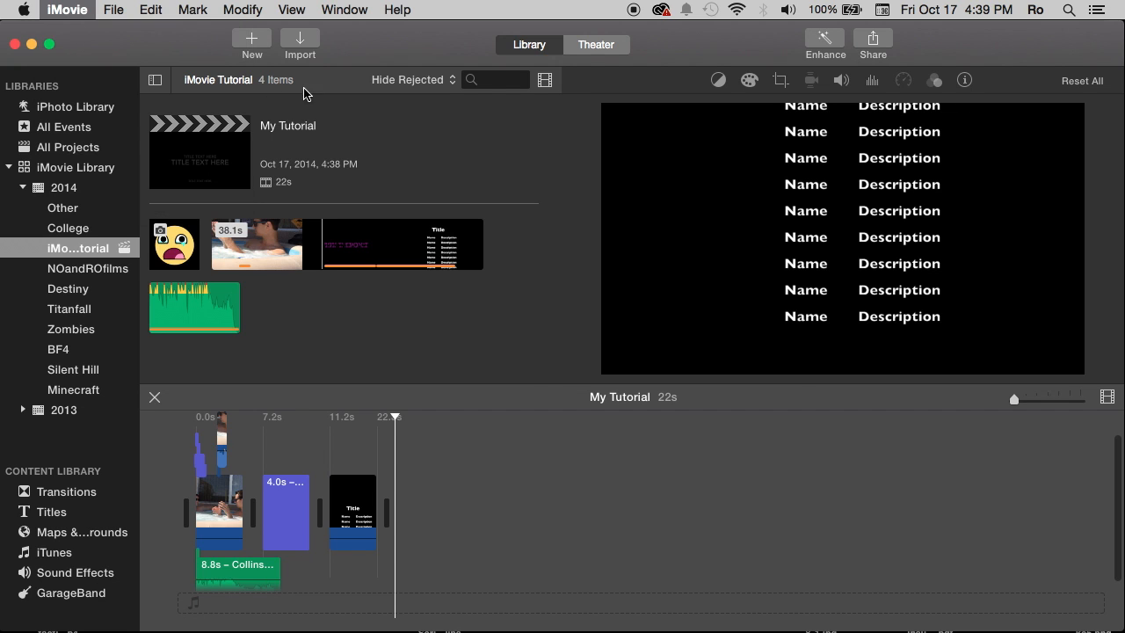
left_click(67, 10)
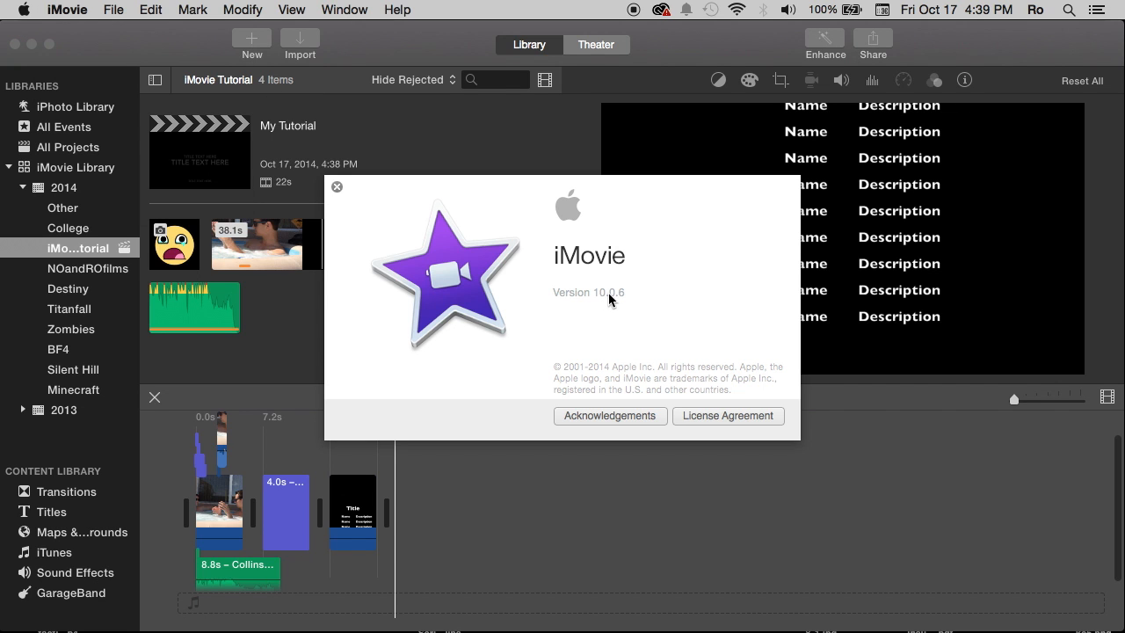
left_click(337, 186)
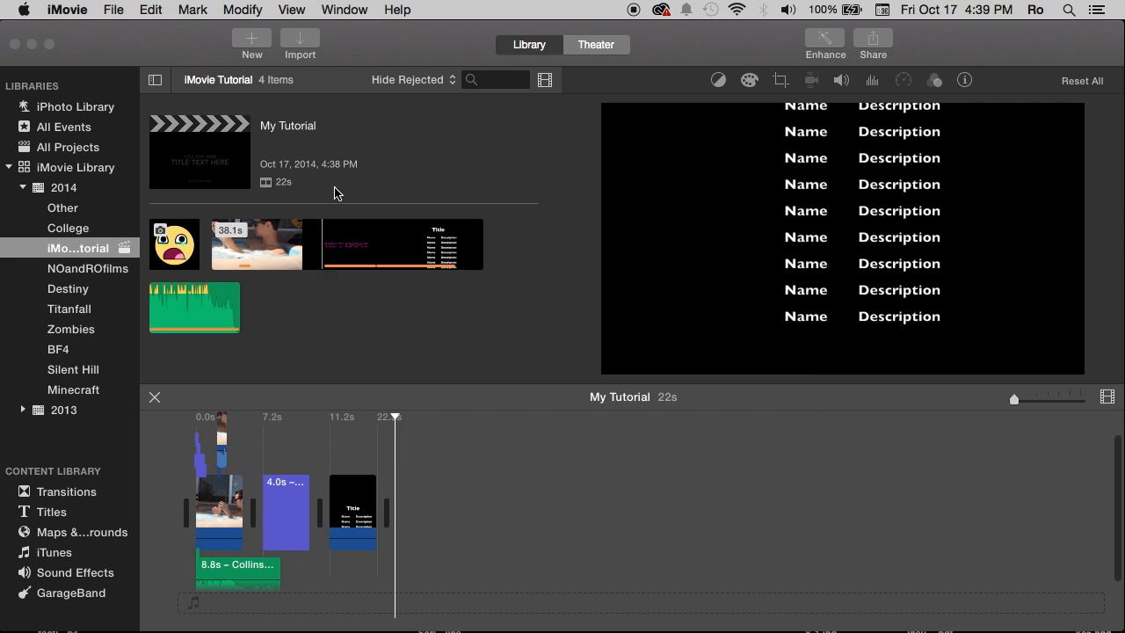
left_click(200, 151)
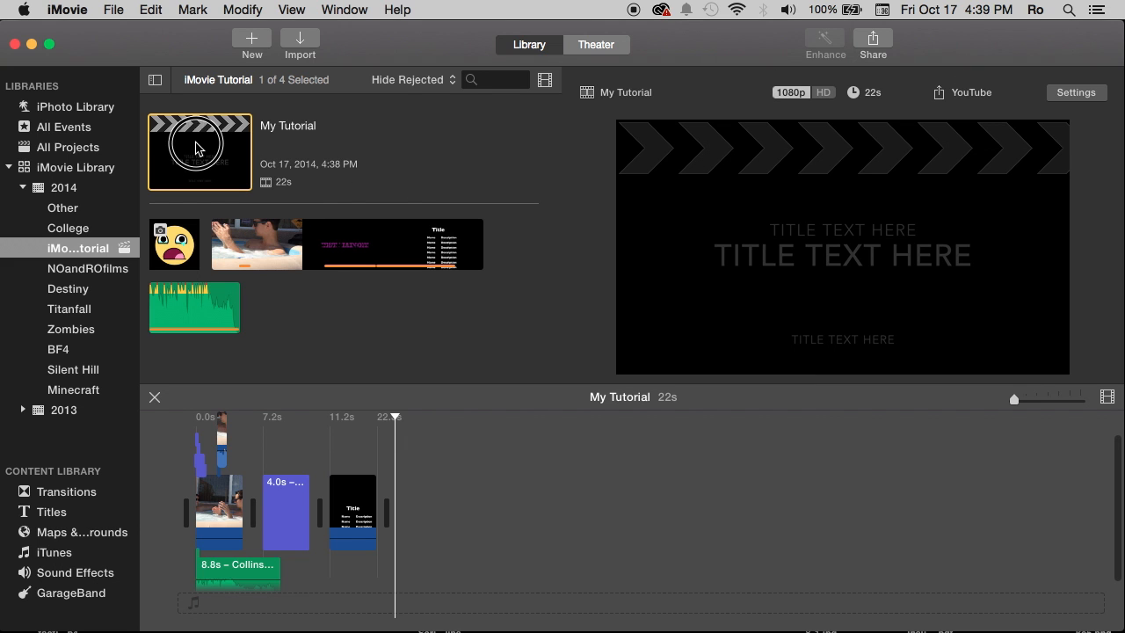
left_click(352, 510)
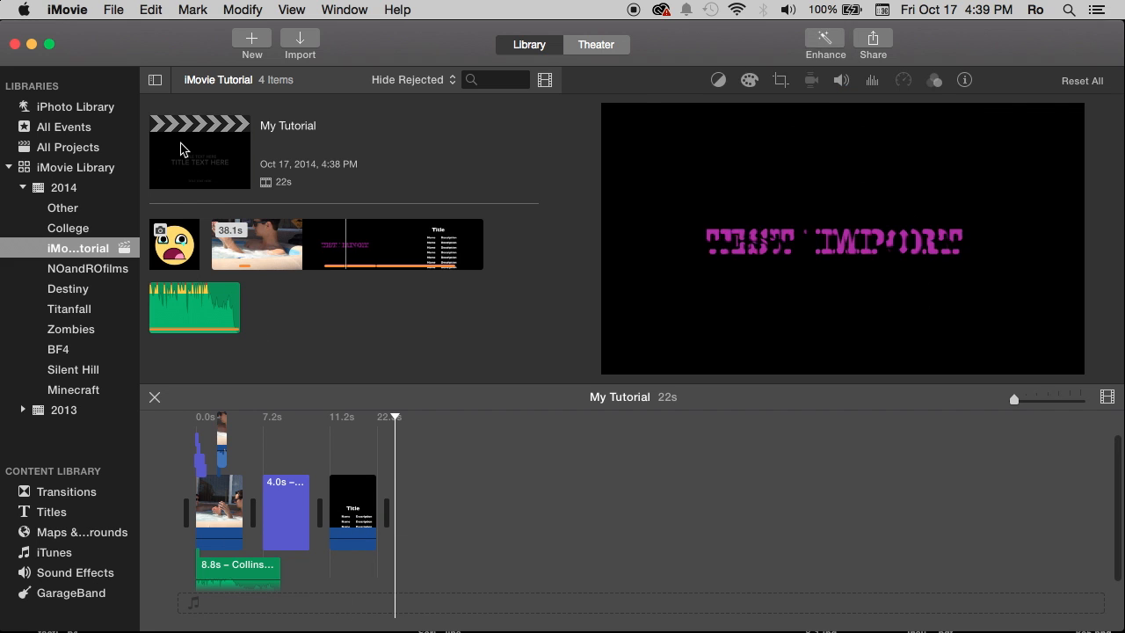
Select the credits title clip in the My Tutorial timeline.
left_click(334, 512)
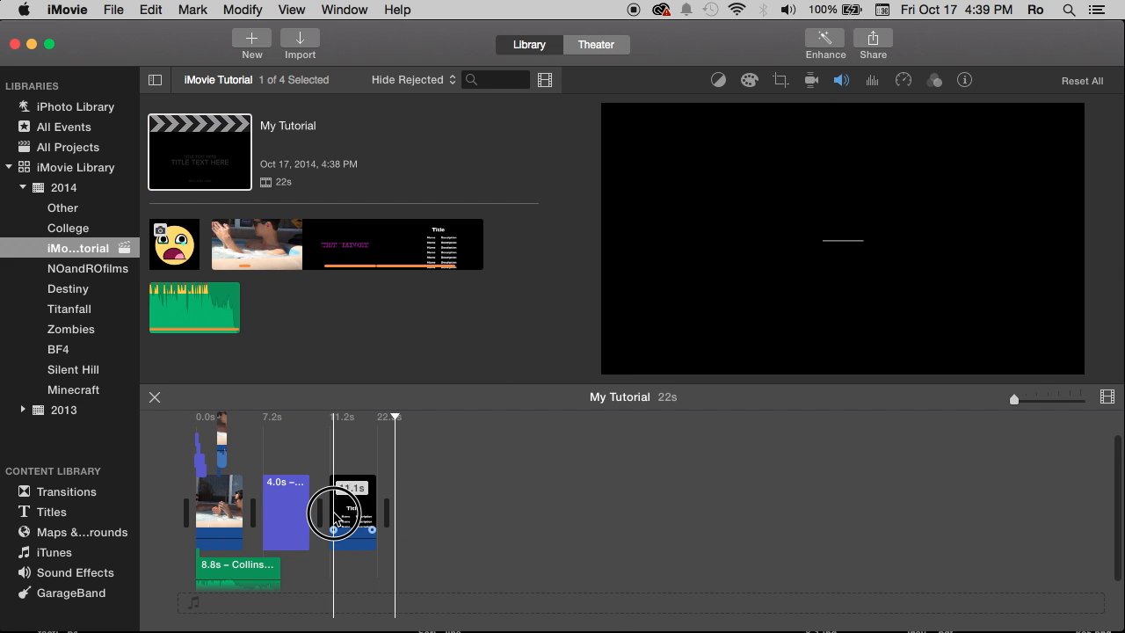
left_click(351, 509)
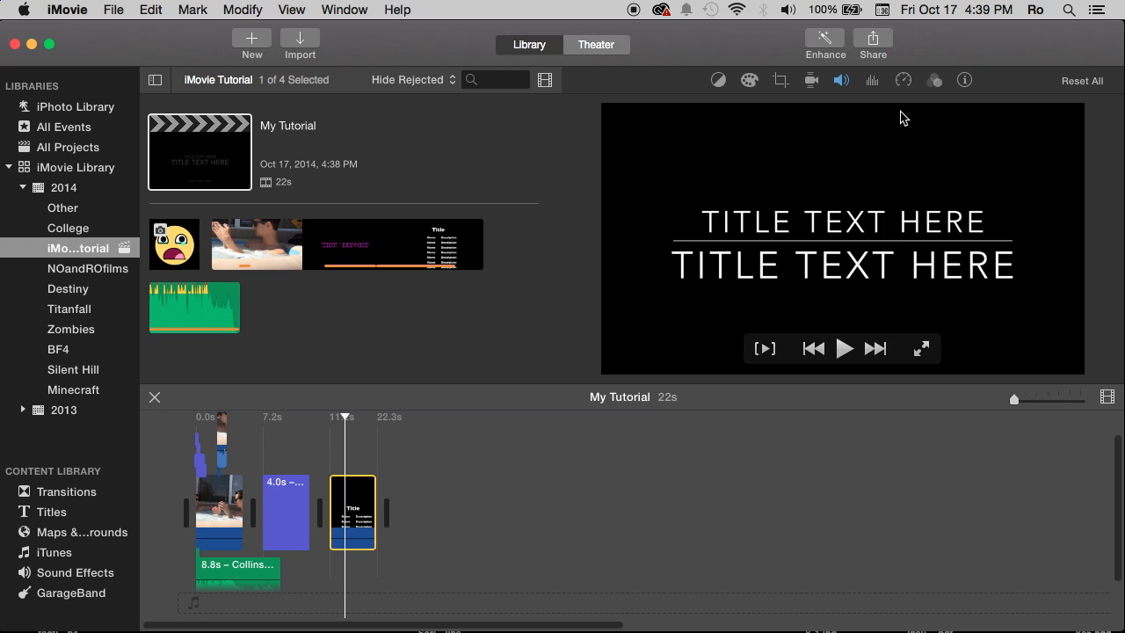
mouse_move(876, 54)
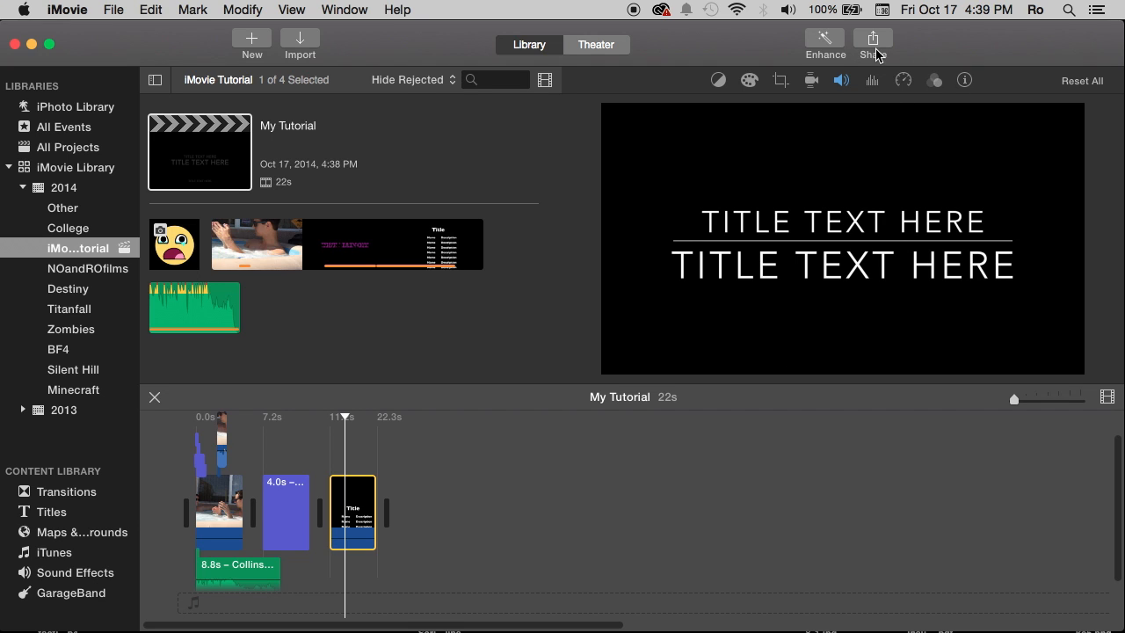
mouse_move(935, 84)
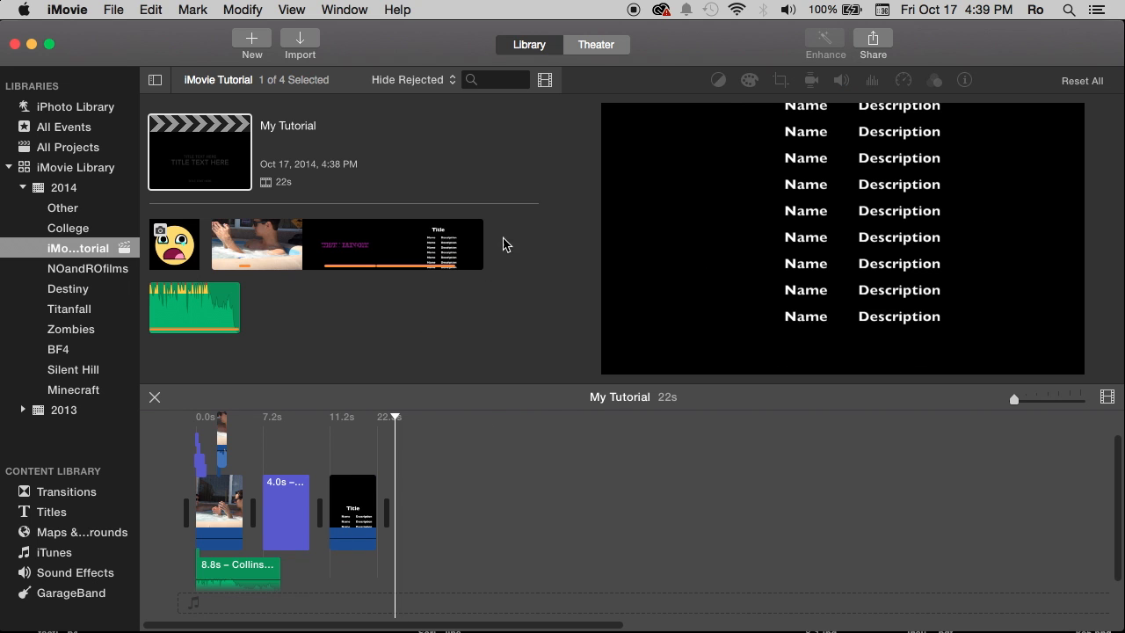
mouse_move(666, 116)
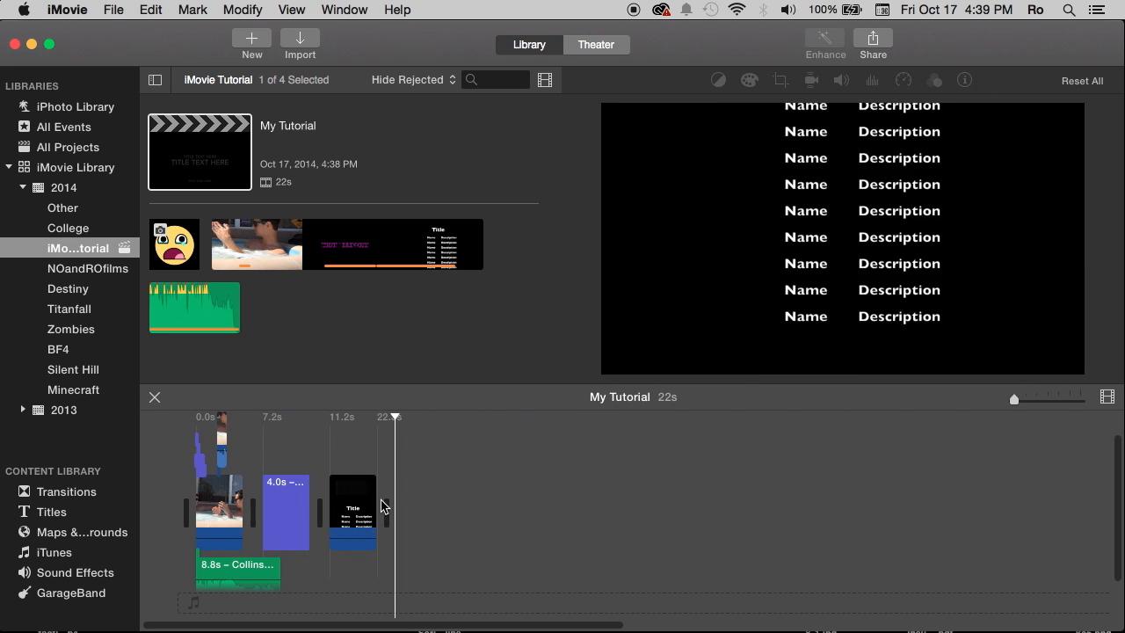
left_click(351, 513)
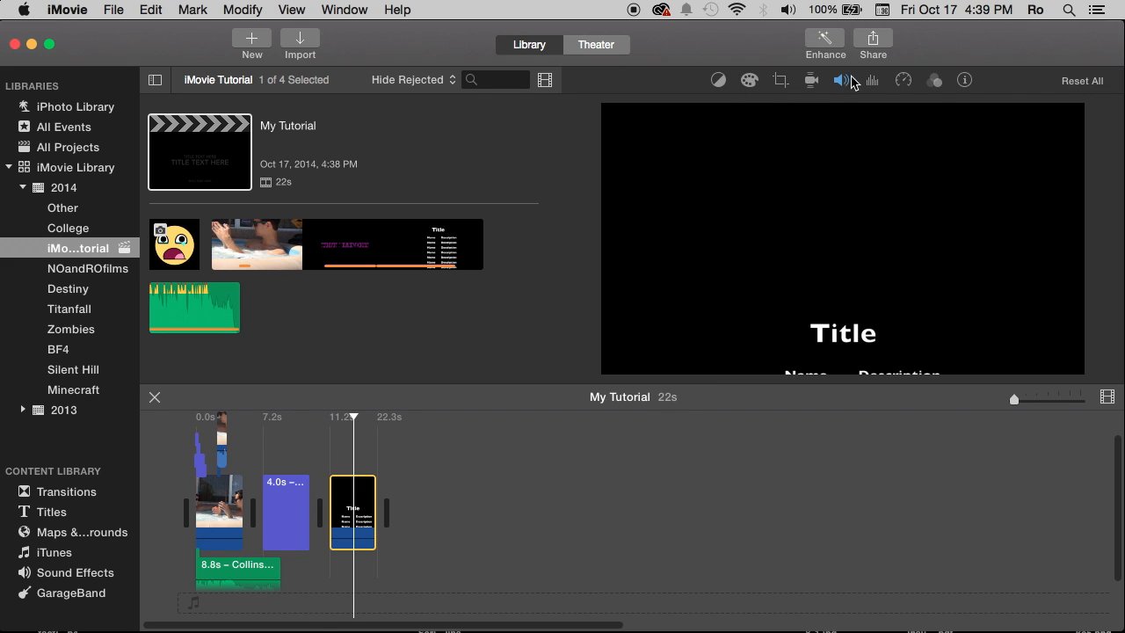
Review the clip's effects, volume and information panels, showing its 11.1 s duration.
left_click(935, 81)
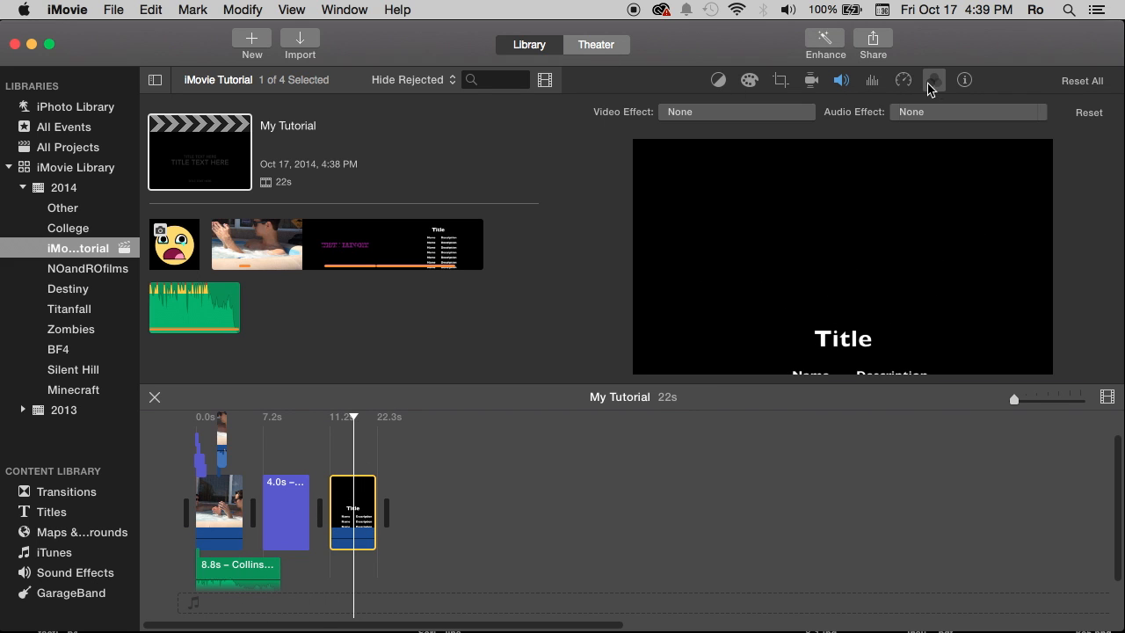
left_click(840, 81)
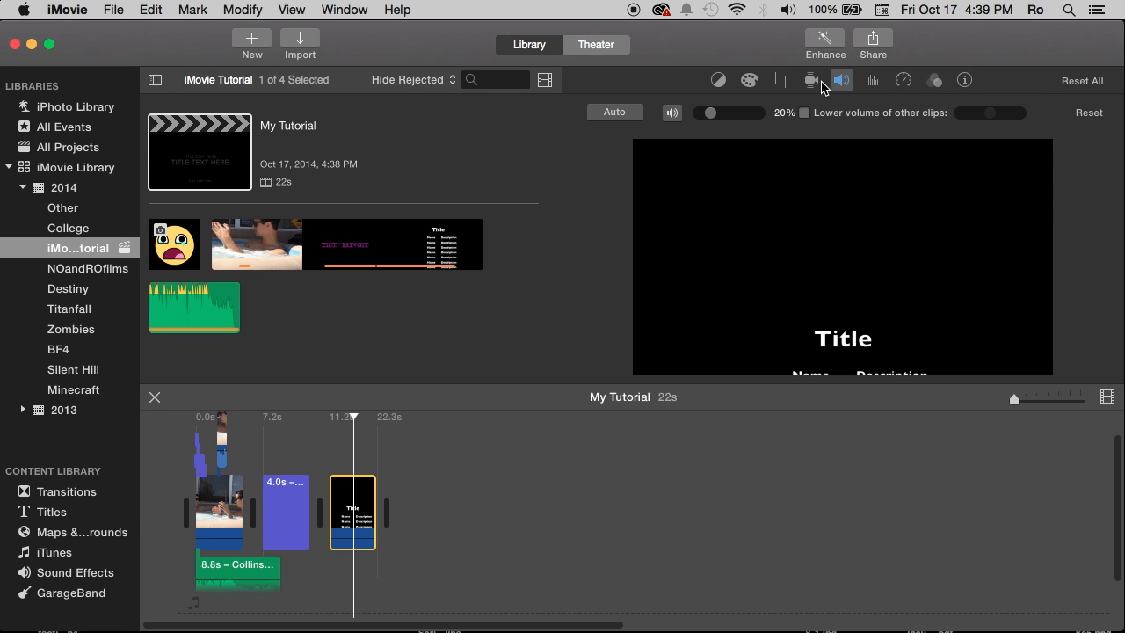
left_click(780, 81)
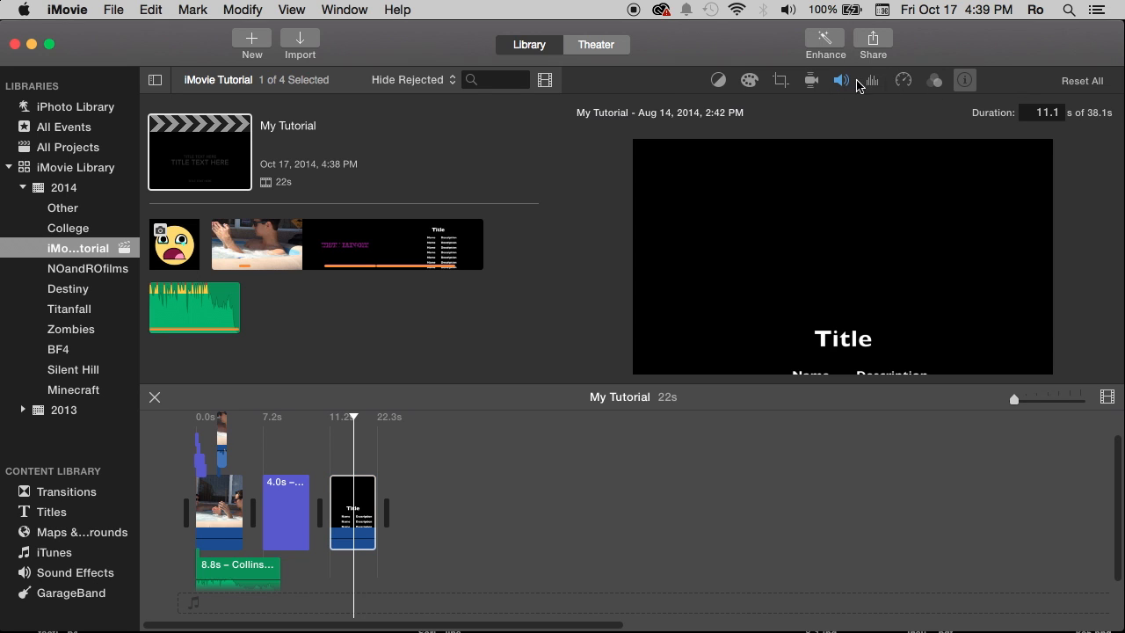
left_click(351, 513)
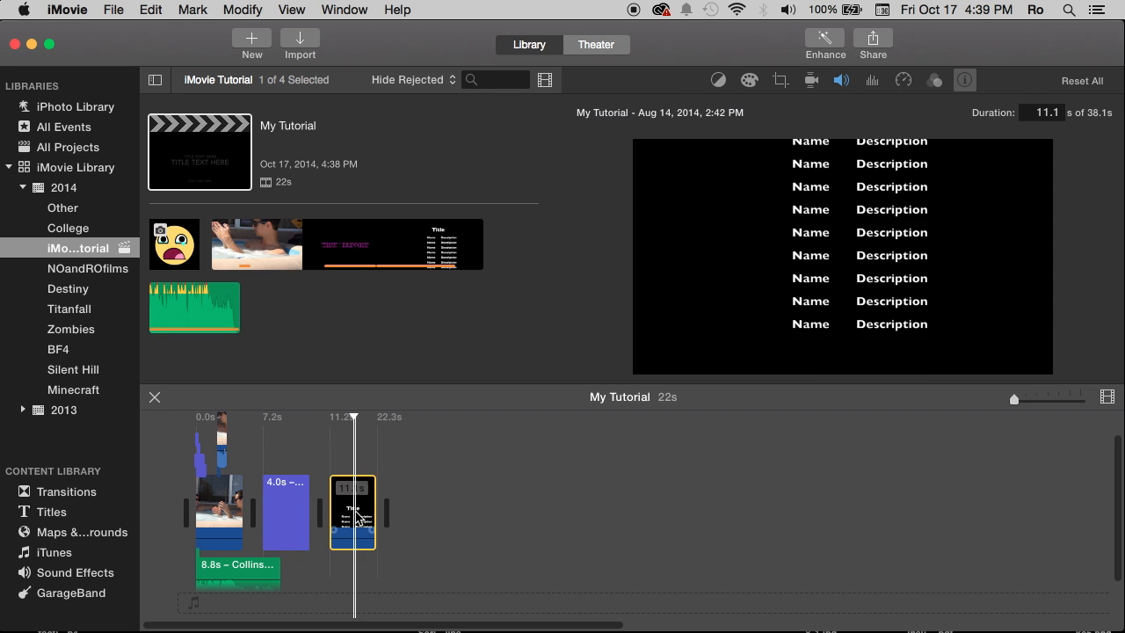
left_click(284, 513)
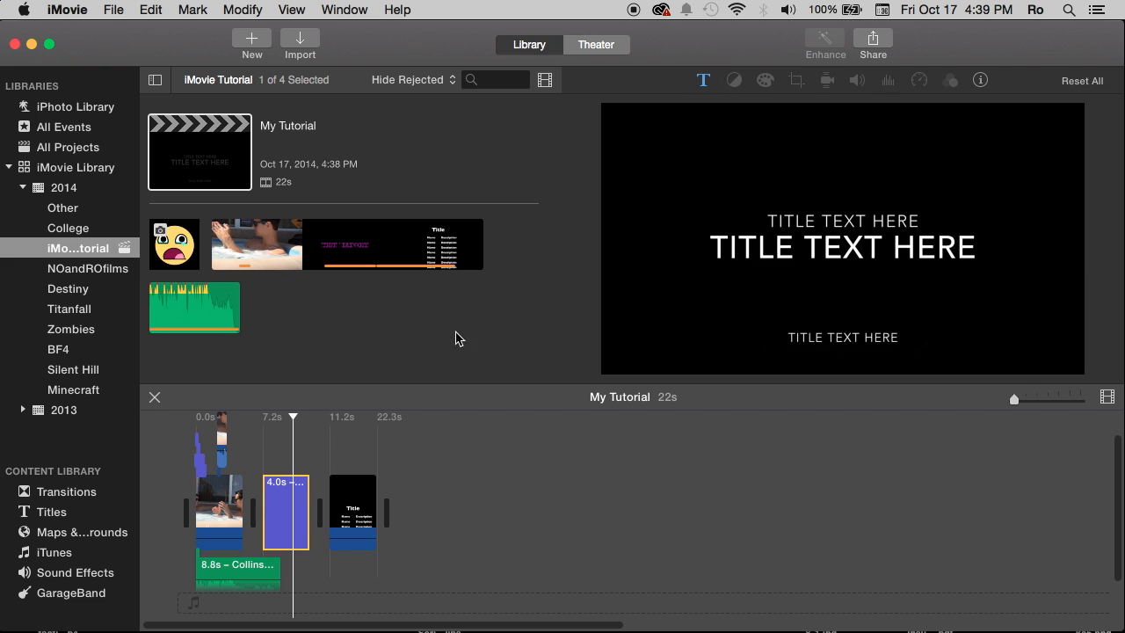
left_click(218, 509)
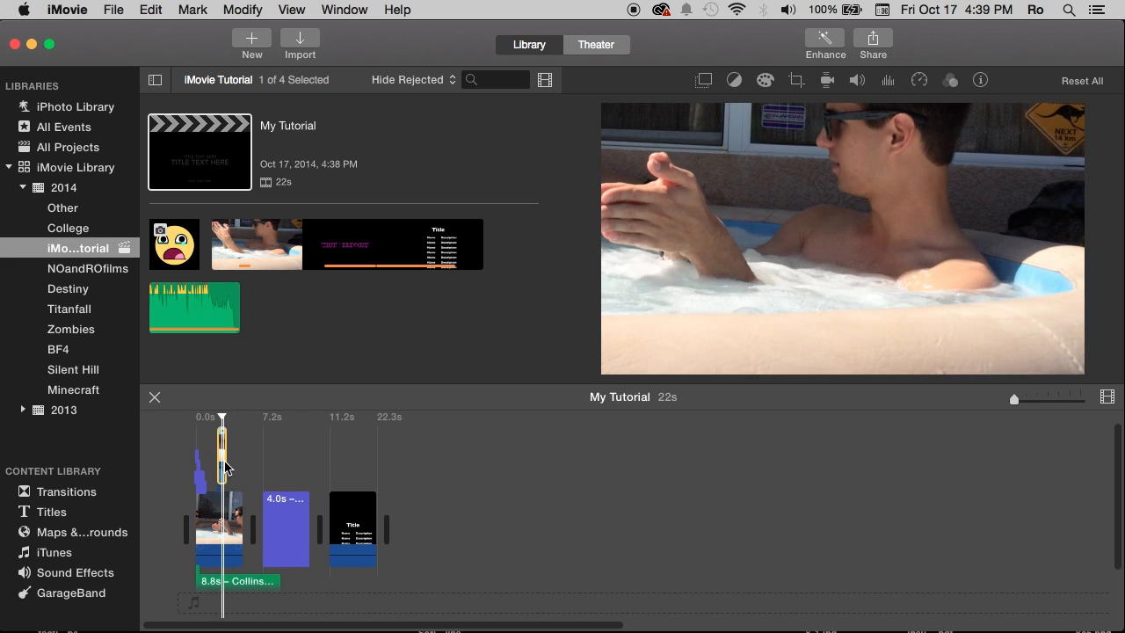
left_click(703, 81)
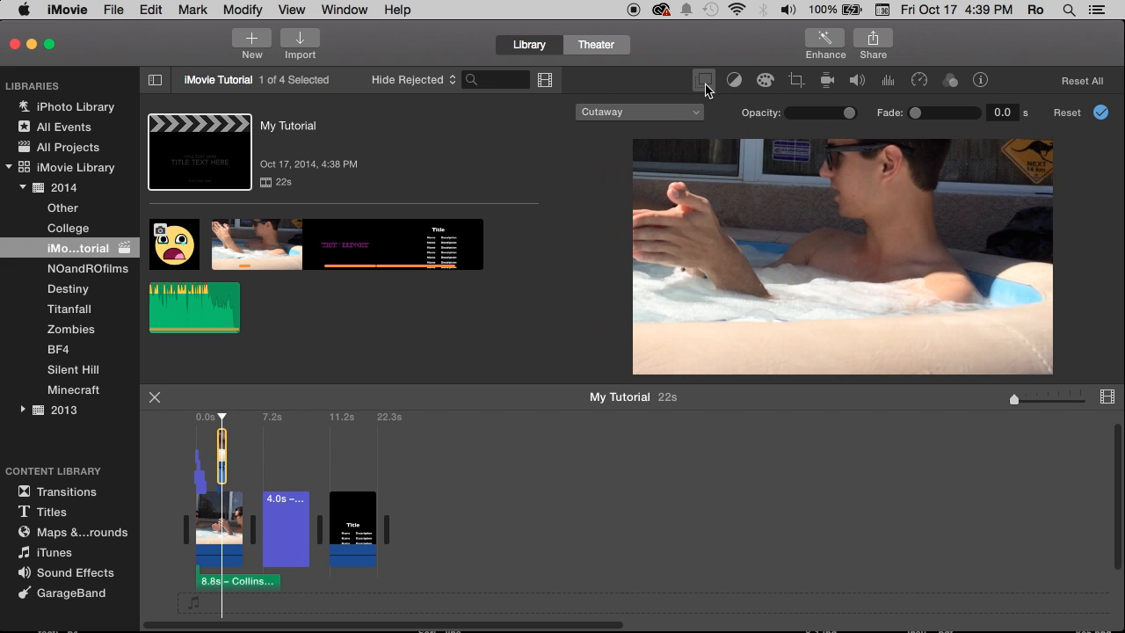
left_click(636, 112)
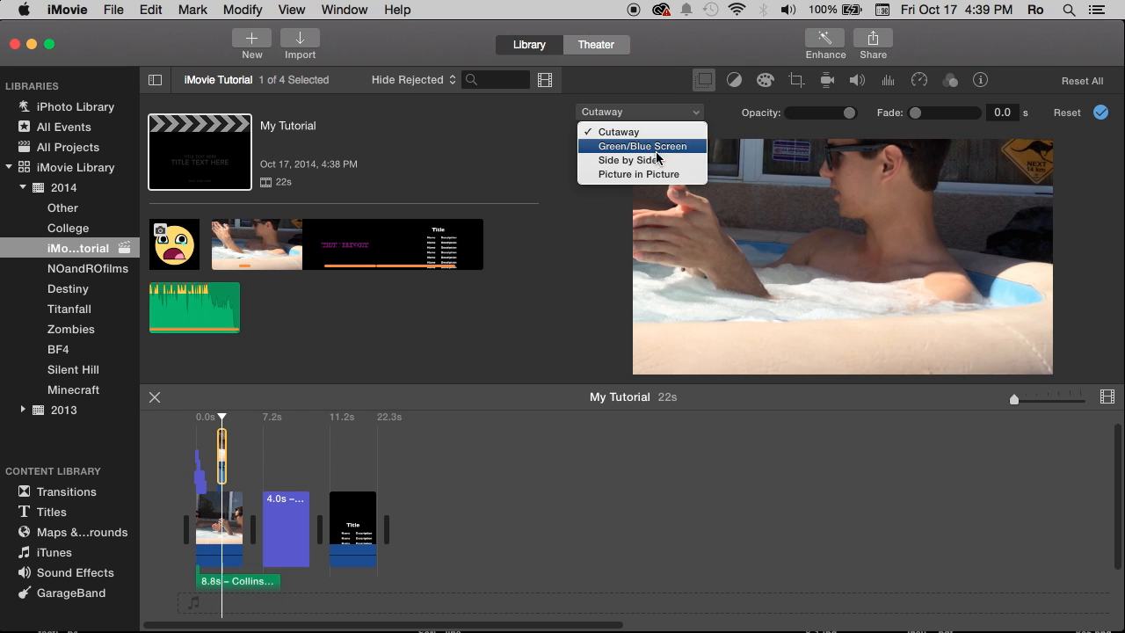
mouse_move(640, 151)
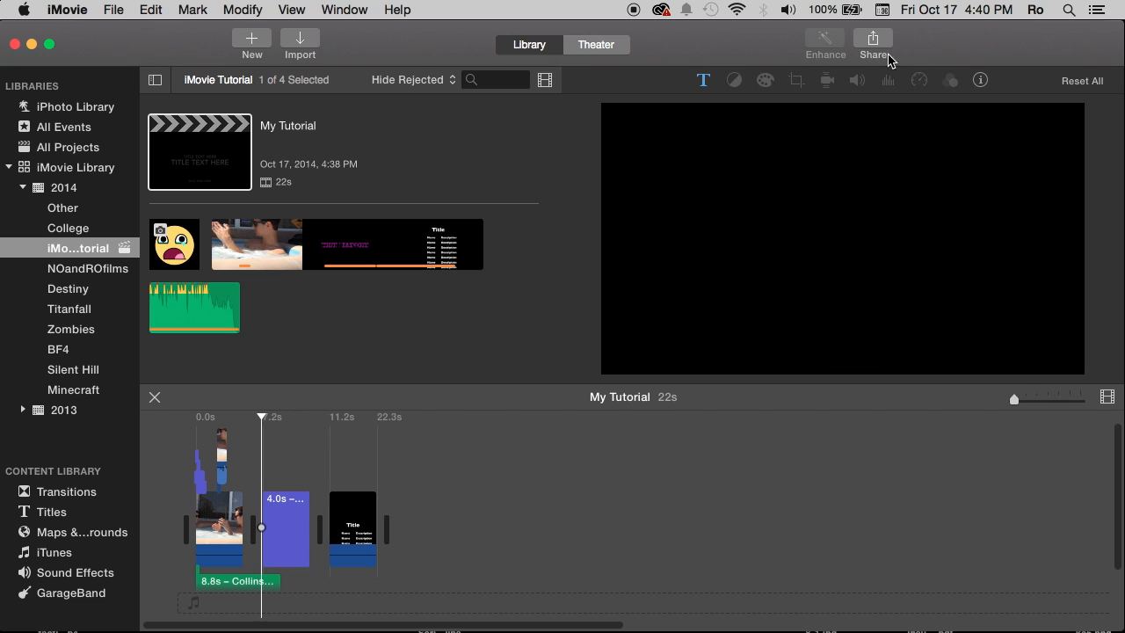
mouse_move(864, 46)
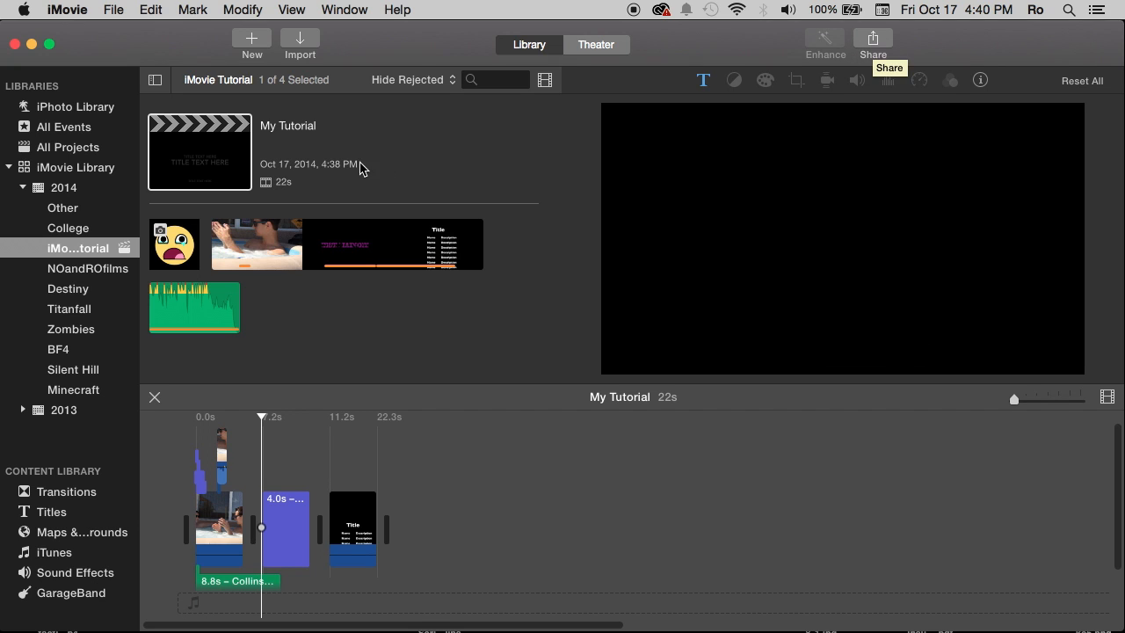
mouse_move(298, 42)
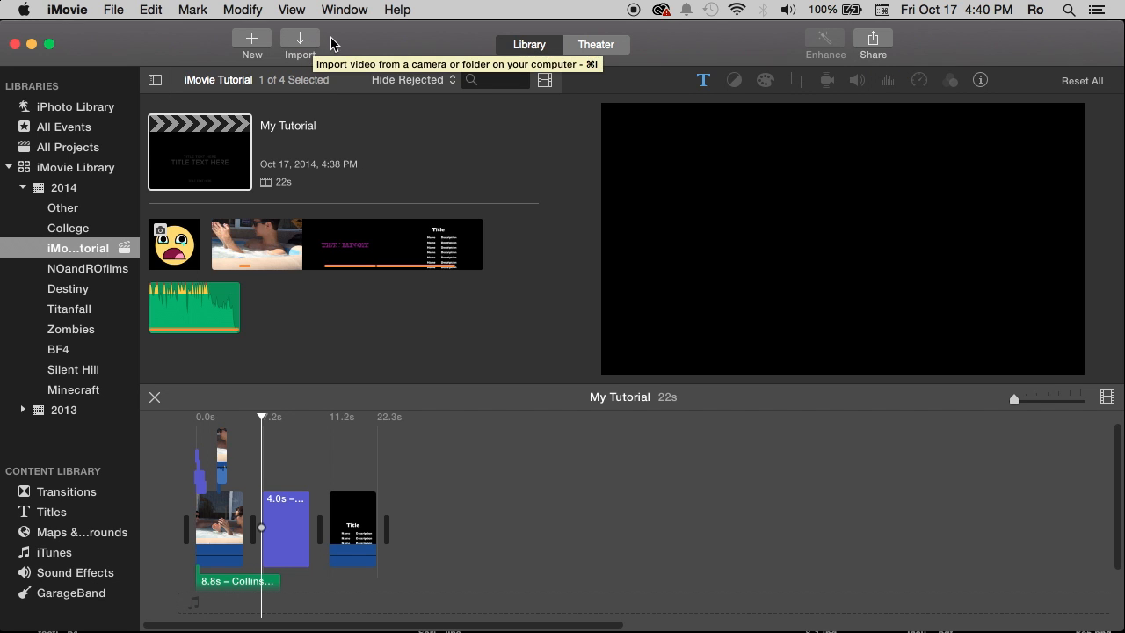
mouse_move(345, 49)
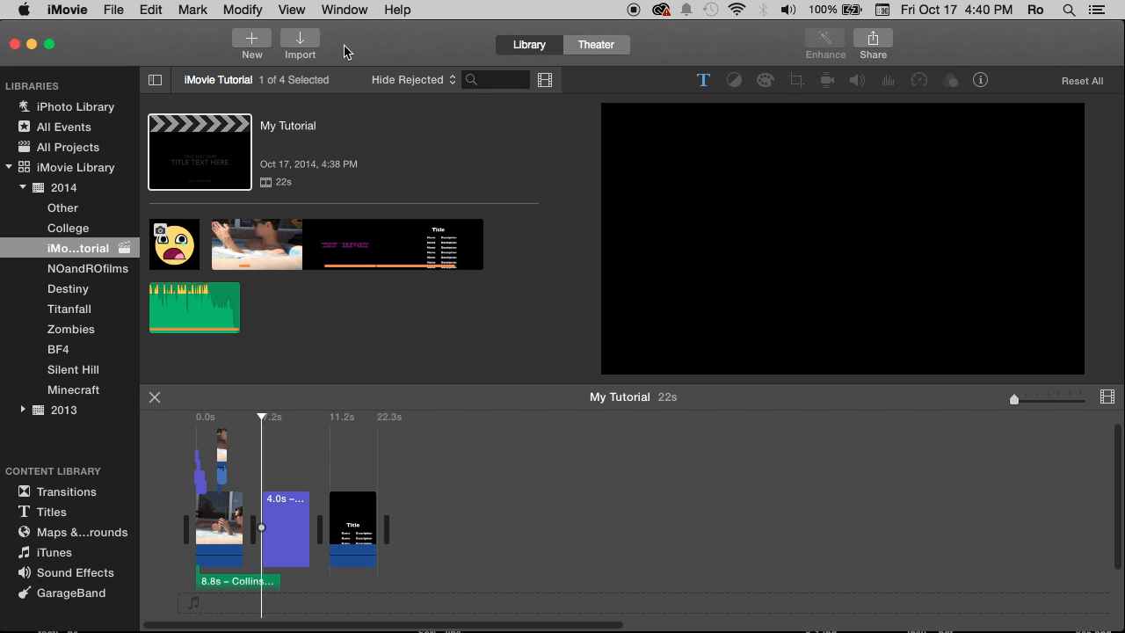
mouse_move(928, 44)
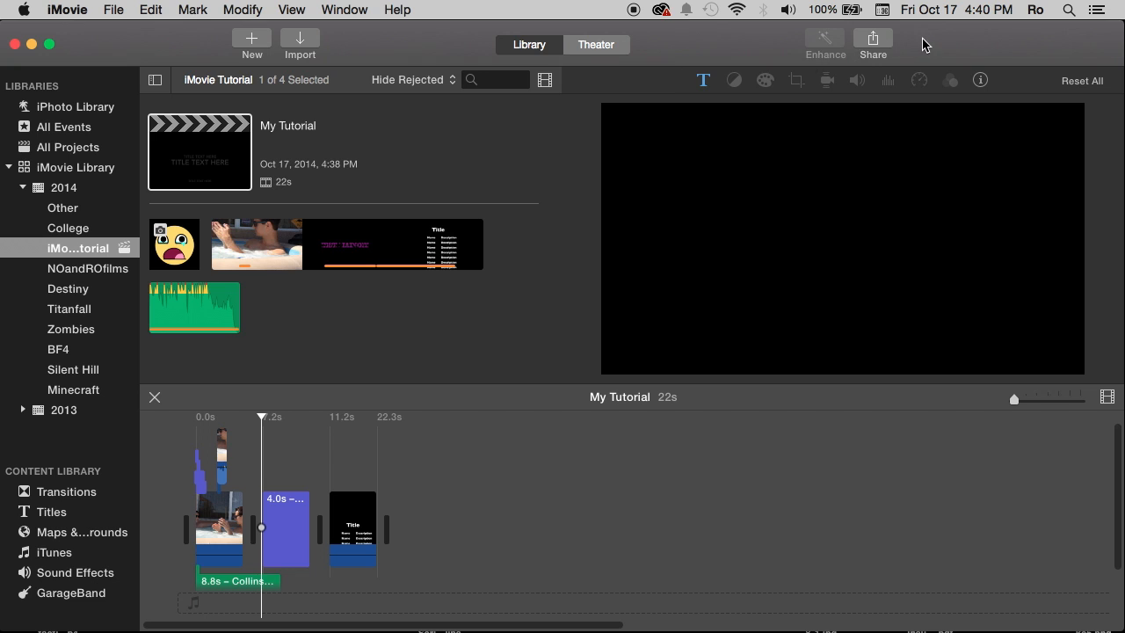
mouse_move(884, 42)
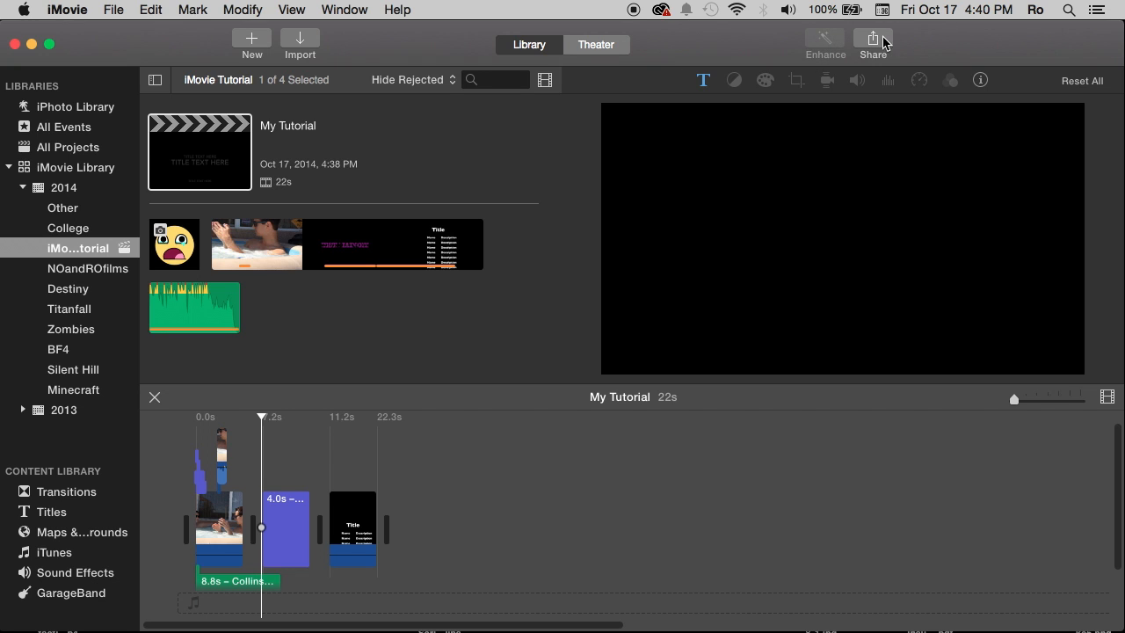
left_click(872, 42)
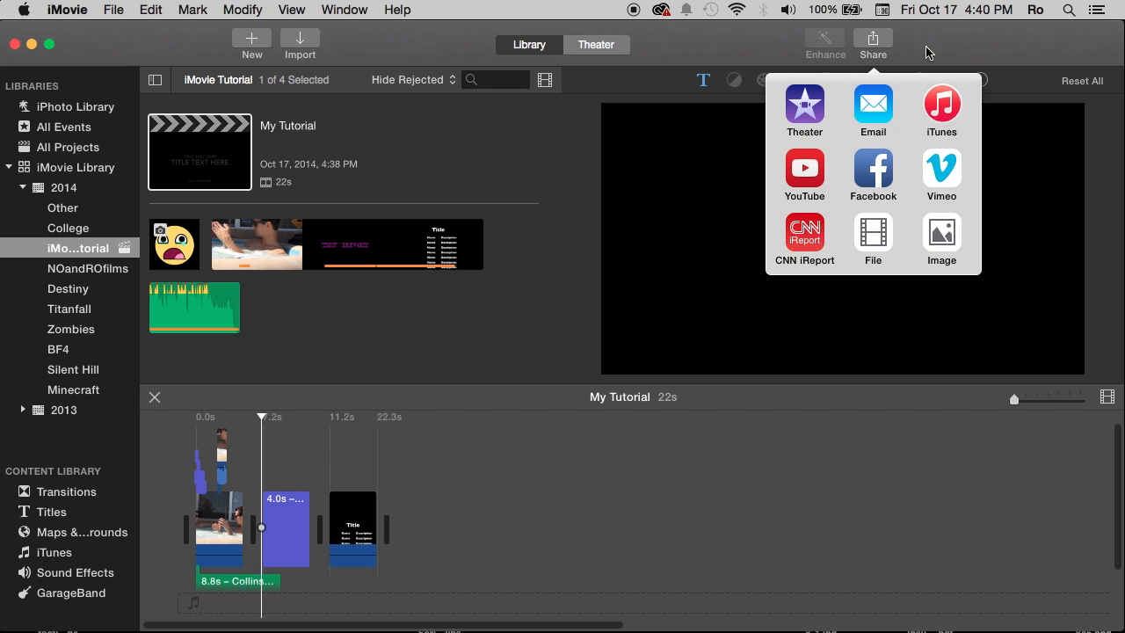
left_click(420, 225)
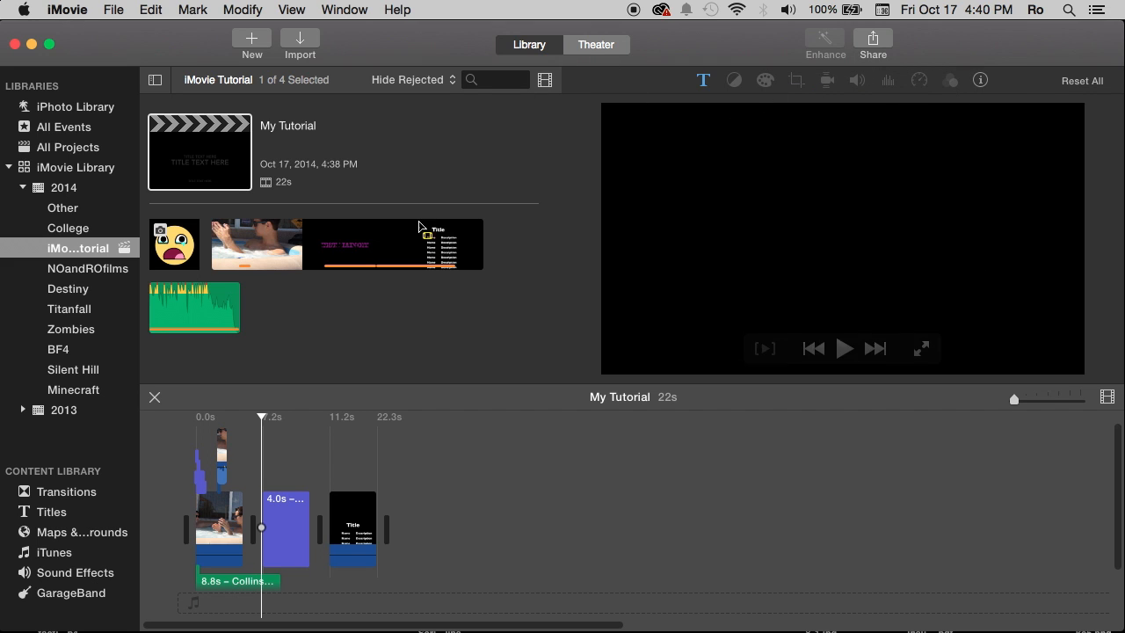
left_click(54, 552)
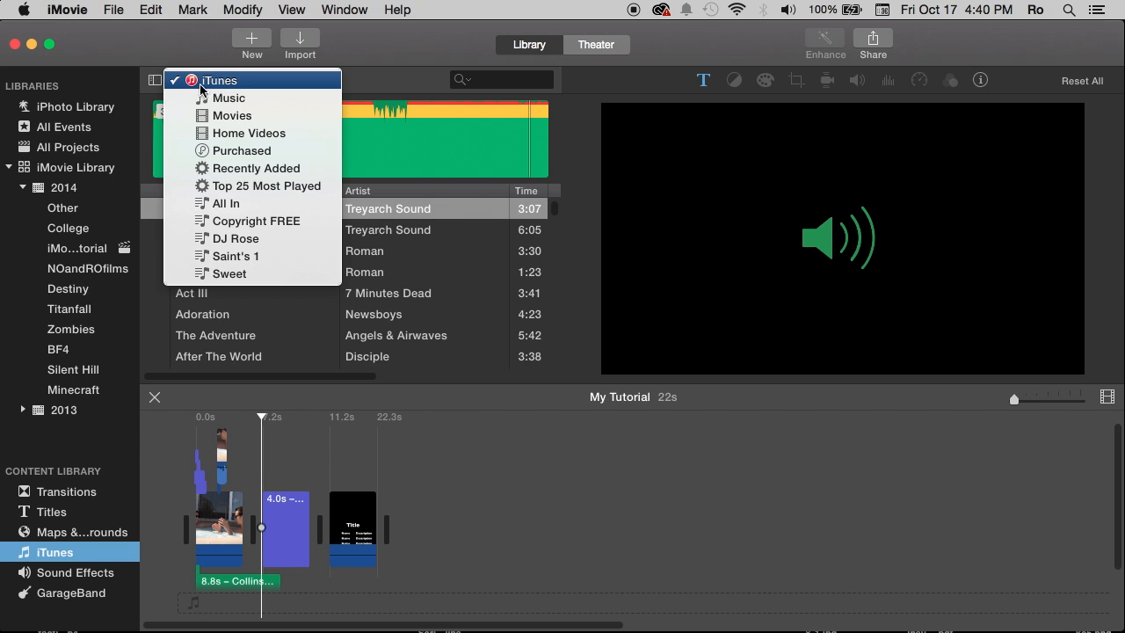
left_click(218, 81)
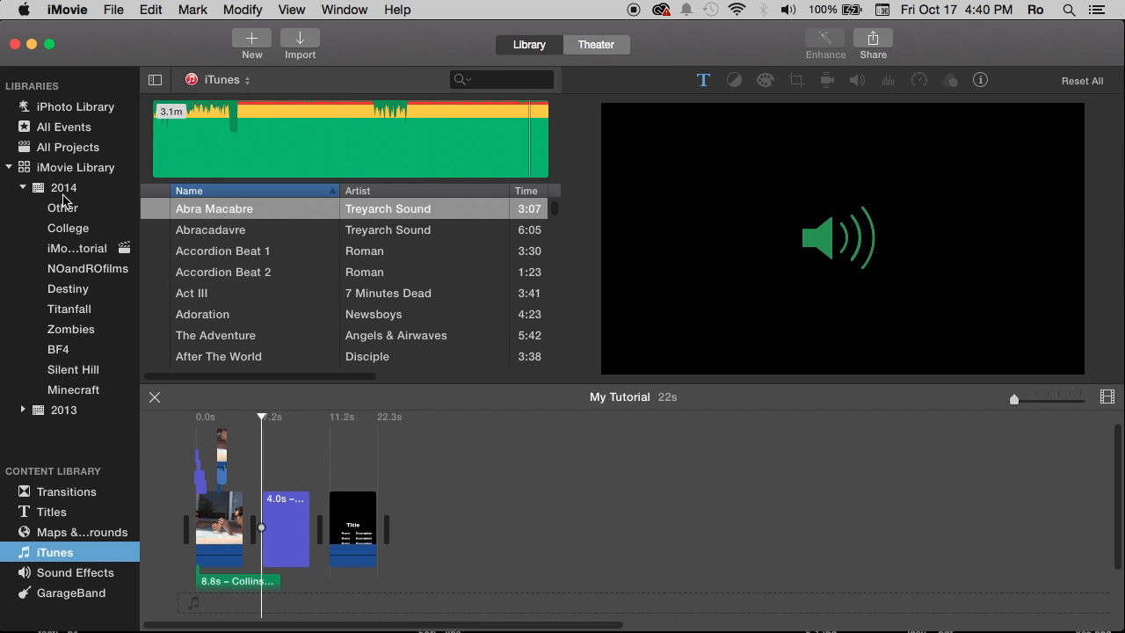
left_click(63, 186)
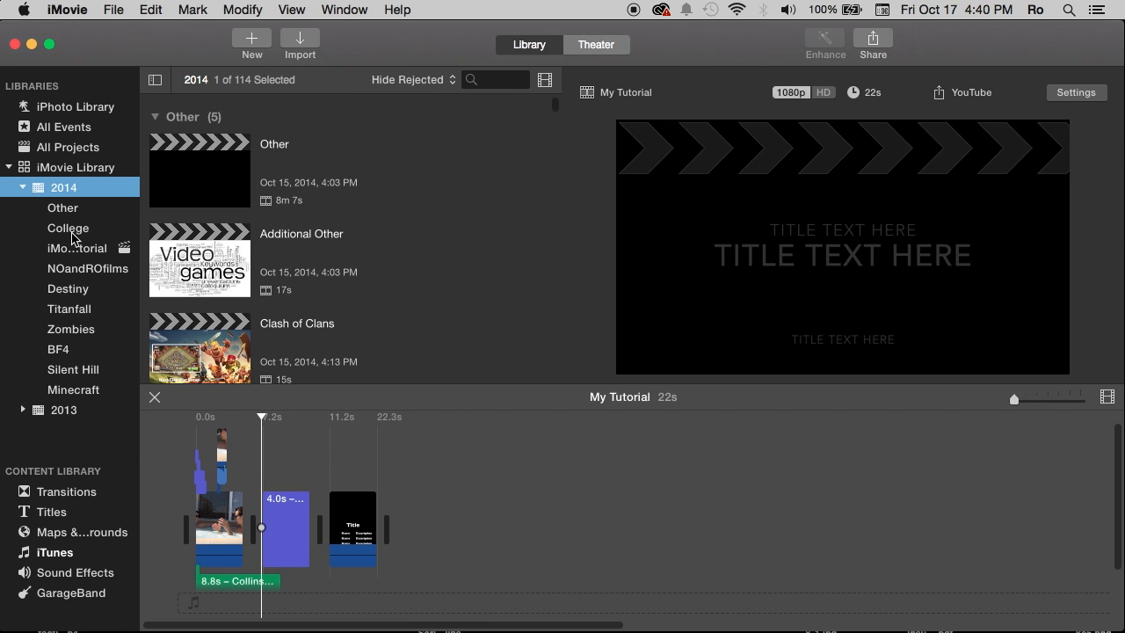
left_click(77, 248)
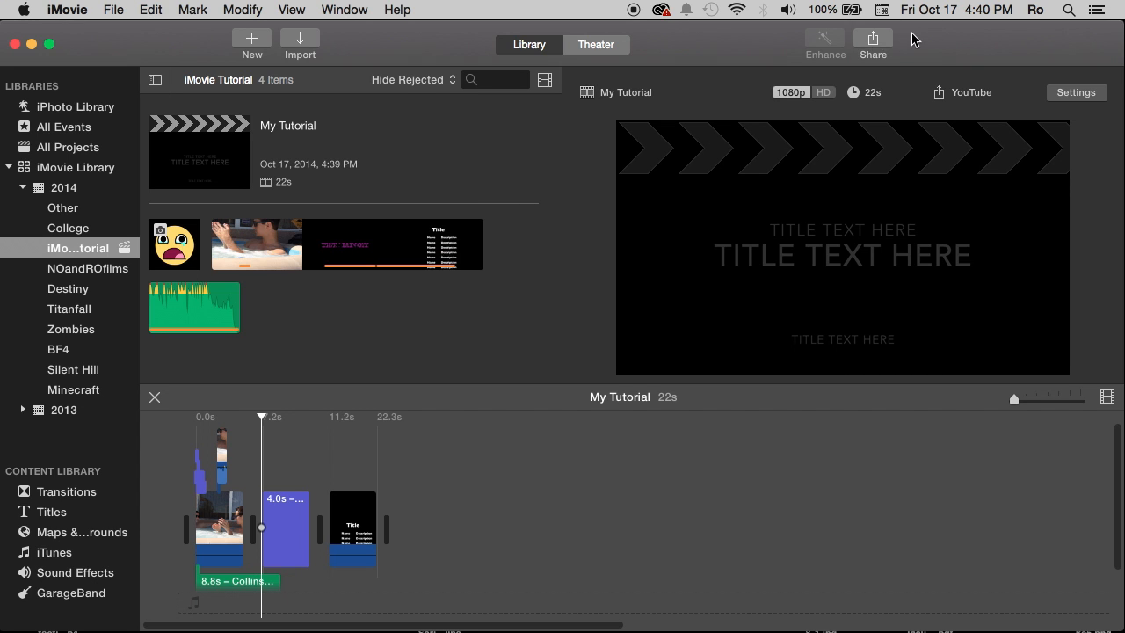
Review the YouTube share settings: account sign-in, dismiss the keychain prompt, keep HD 1080p size.
left_click(871, 39)
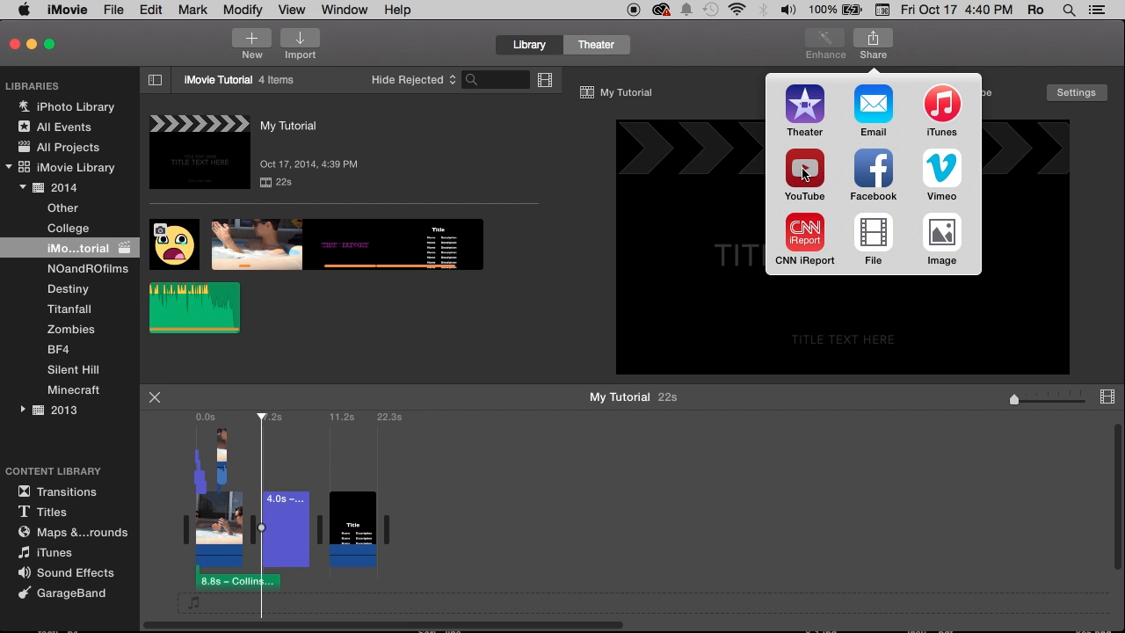
left_click(805, 172)
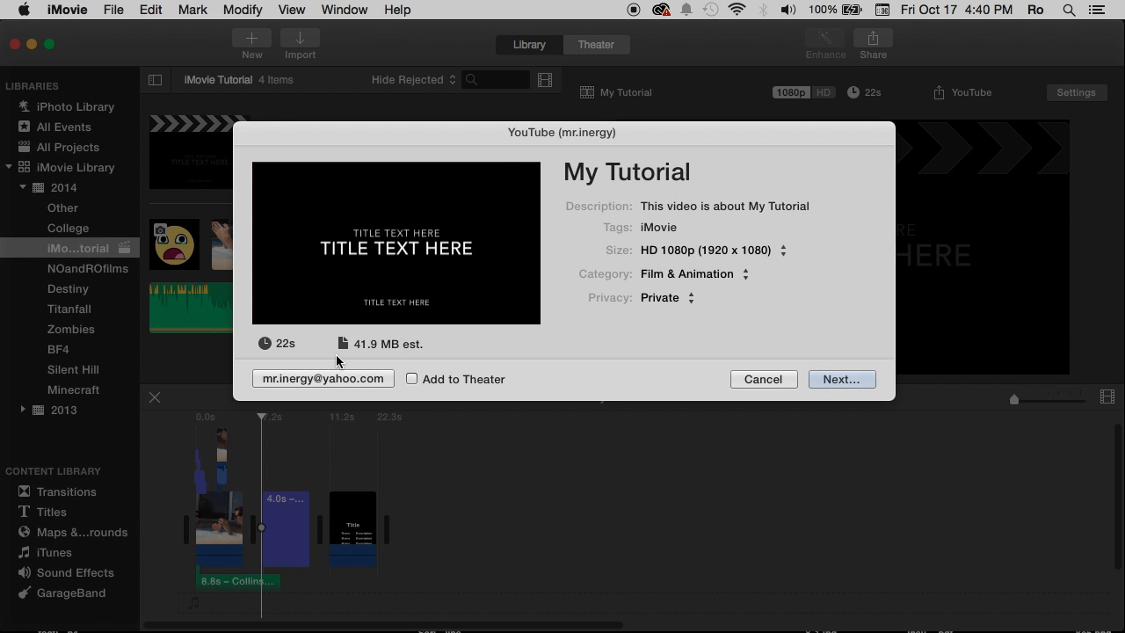
left_click(840, 380)
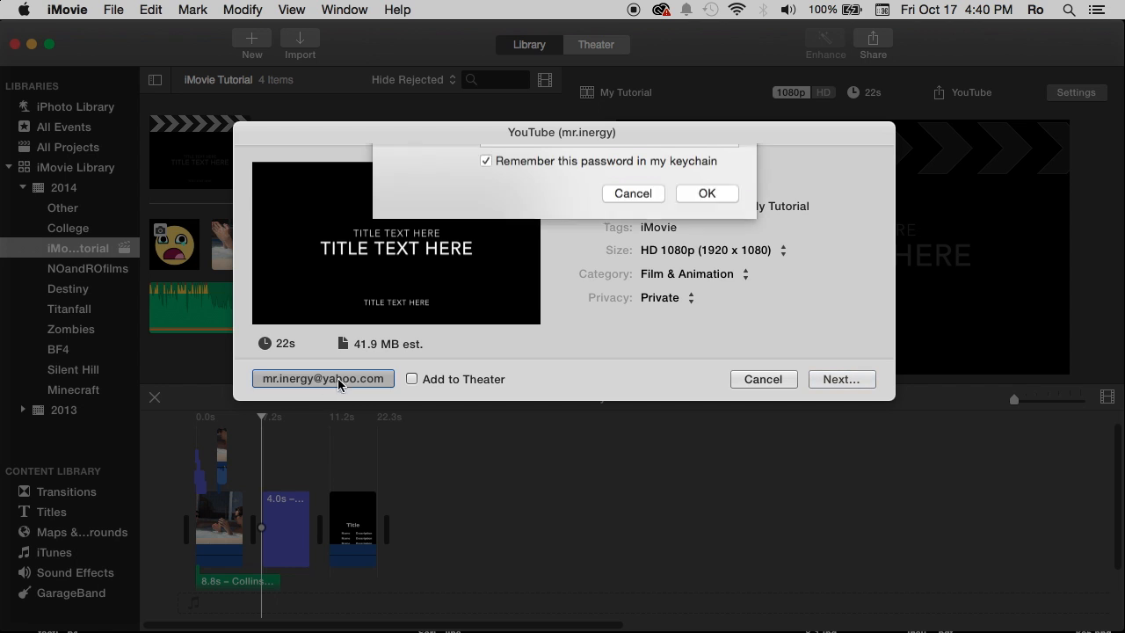
left_click(707, 191)
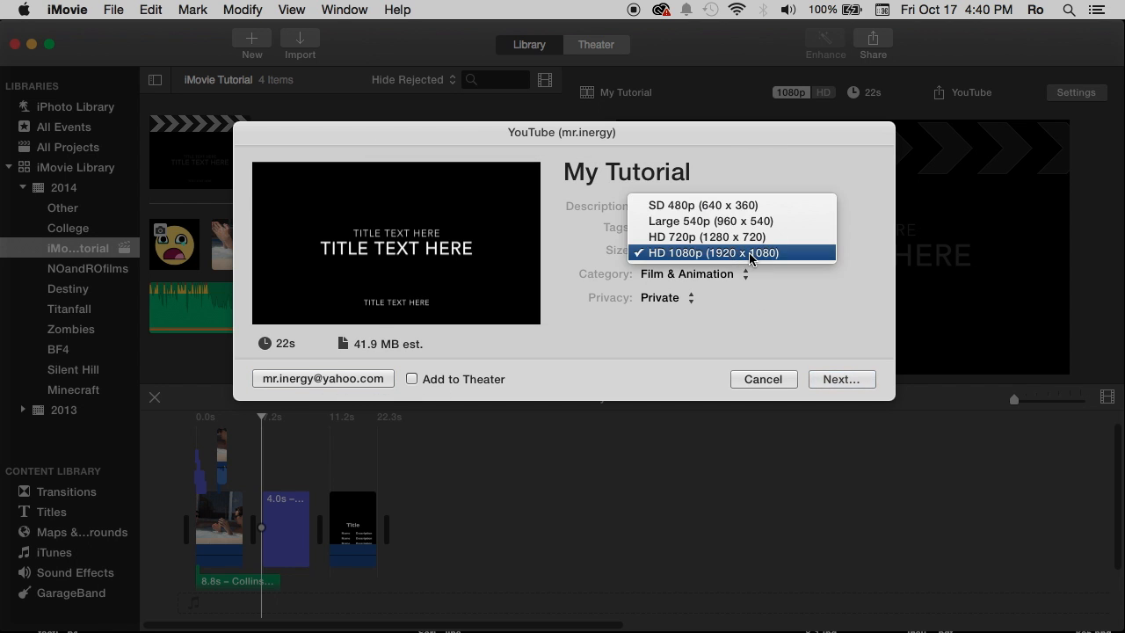
left_click(712, 253)
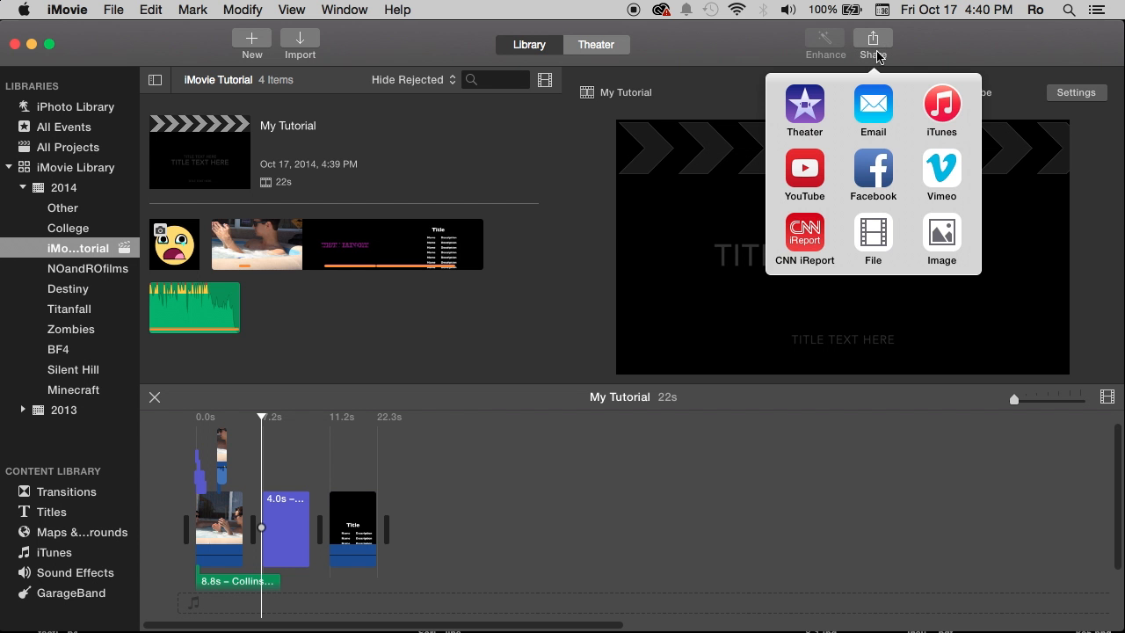
Choose Share > File, keep the format as Video and Audio, and reopen the export settings.
left_click(872, 239)
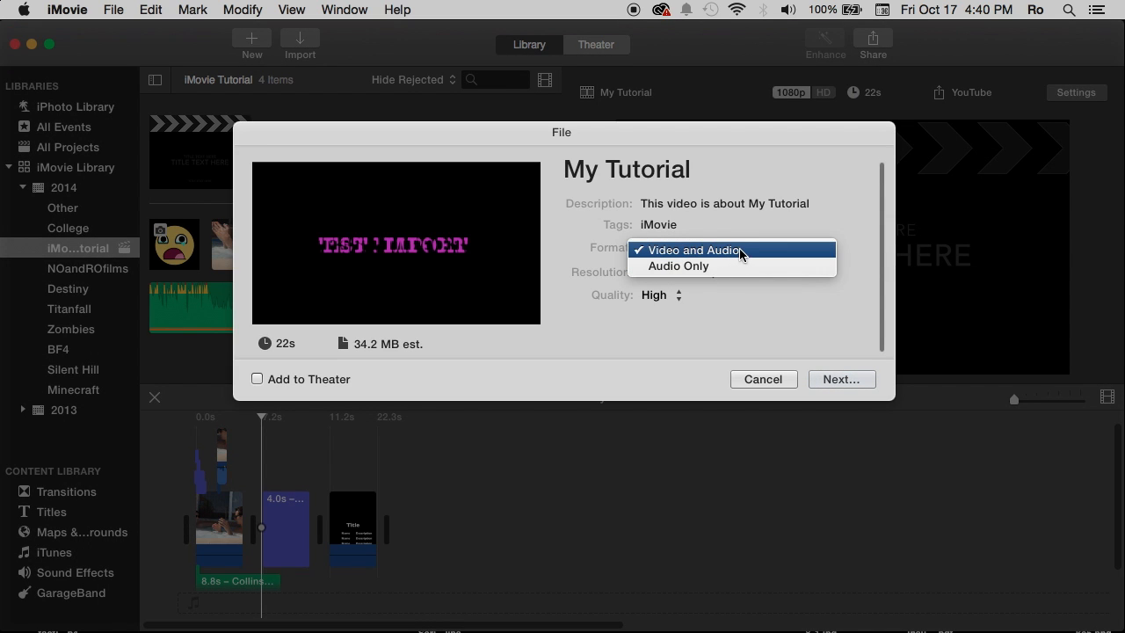
left_click(689, 250)
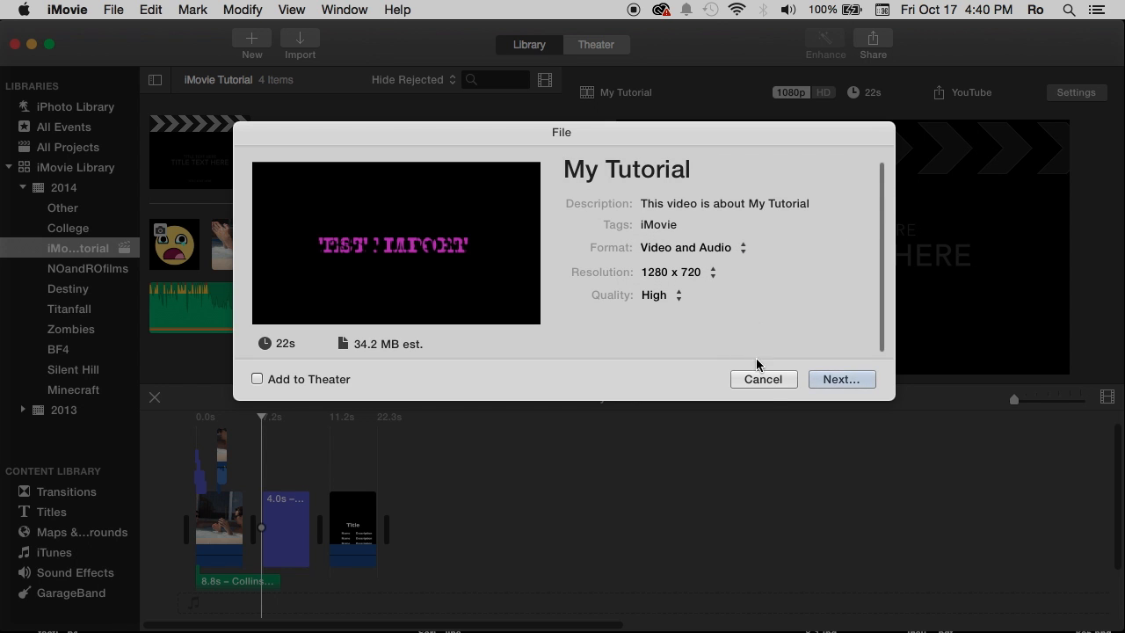
left_click(872, 39)
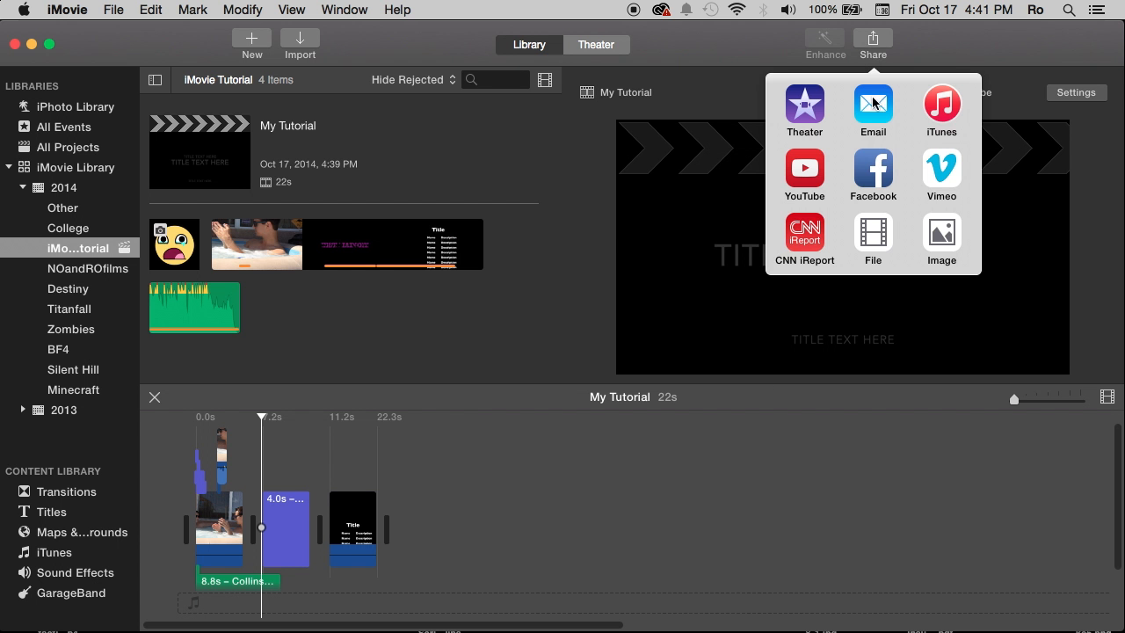
left_click(872, 239)
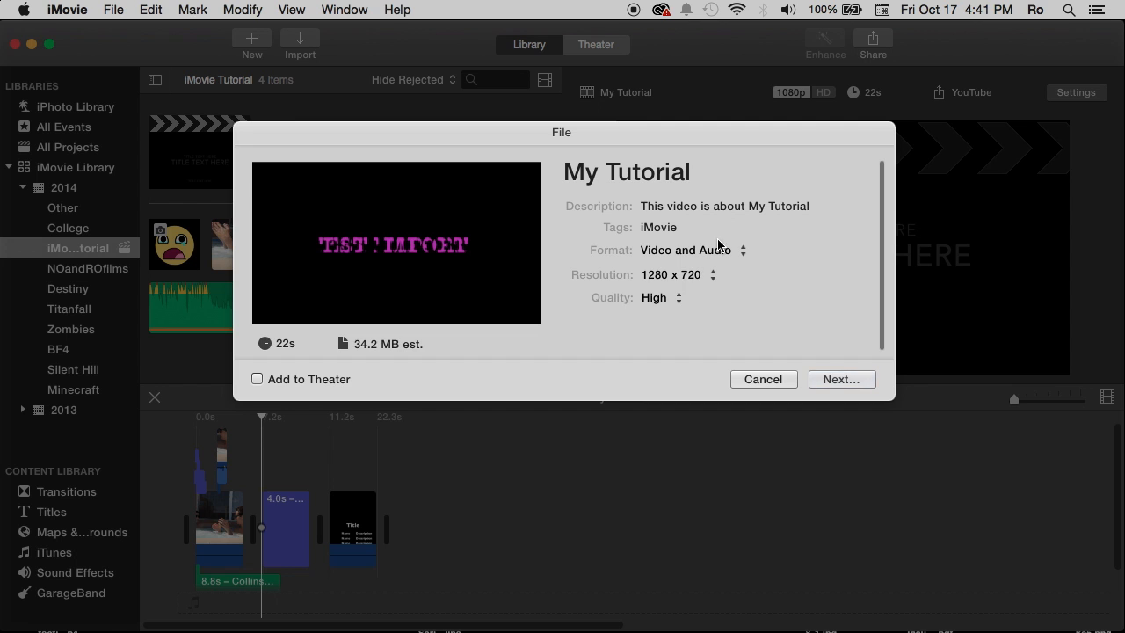
Keep resolution at 1280 x 720, try Custom quality, then set quality back to High.
left_click(693, 249)
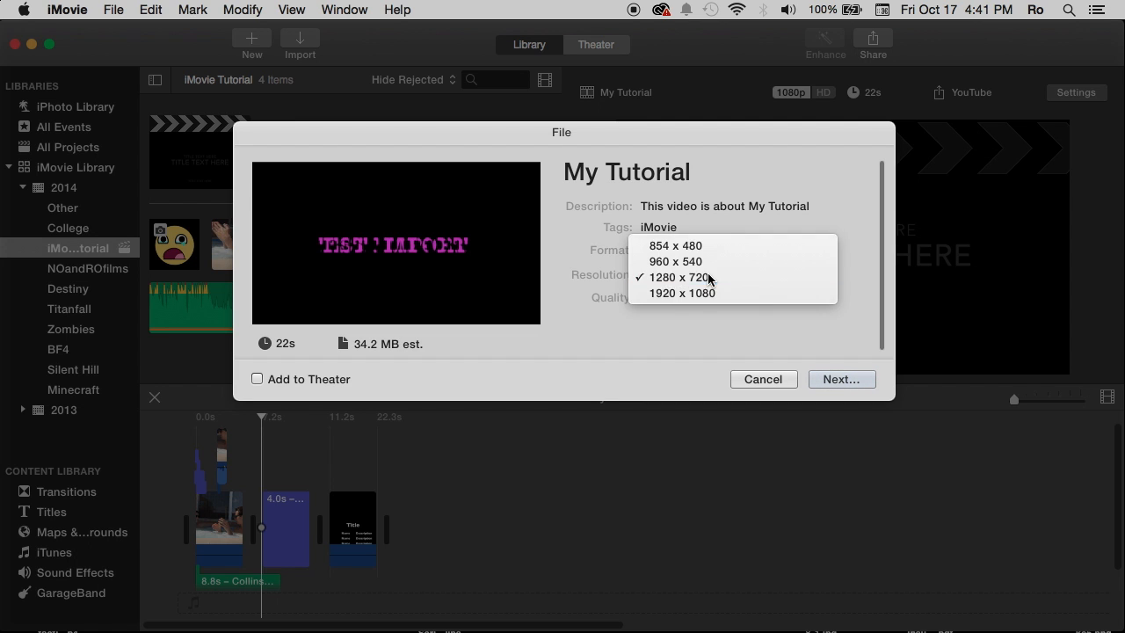
left_click(681, 278)
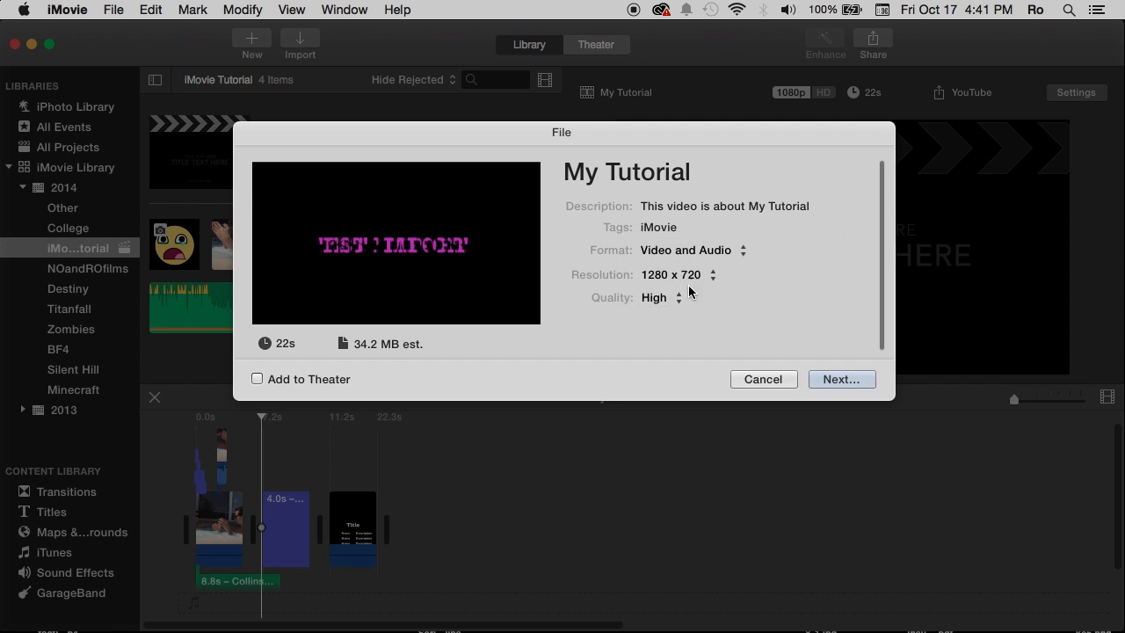
left_click(661, 297)
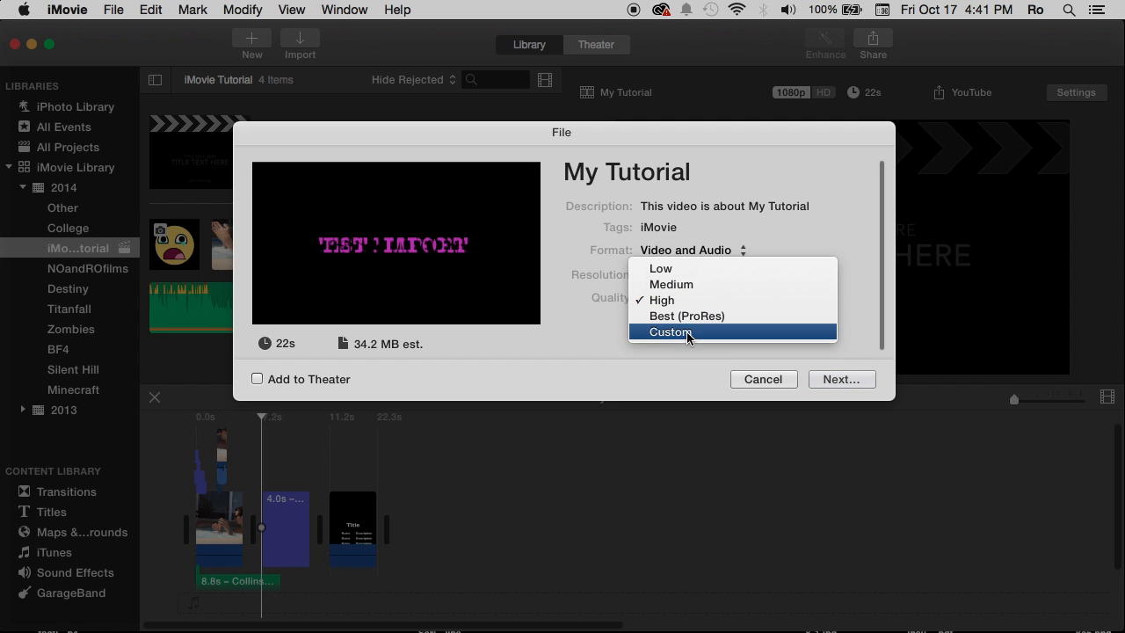
left_click(669, 331)
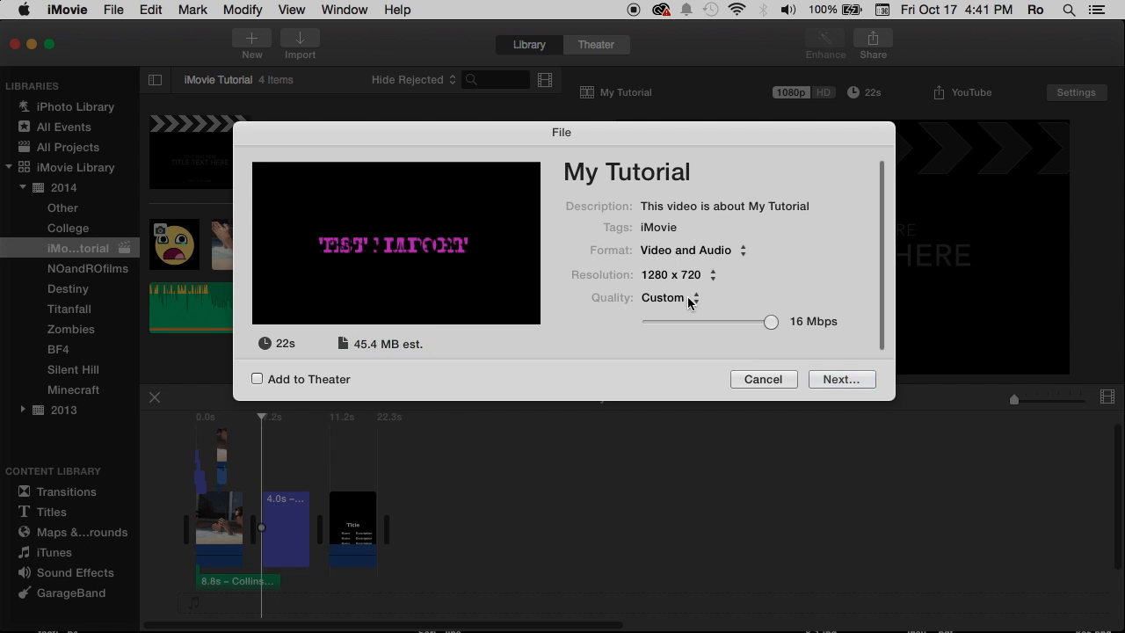
left_click(667, 297)
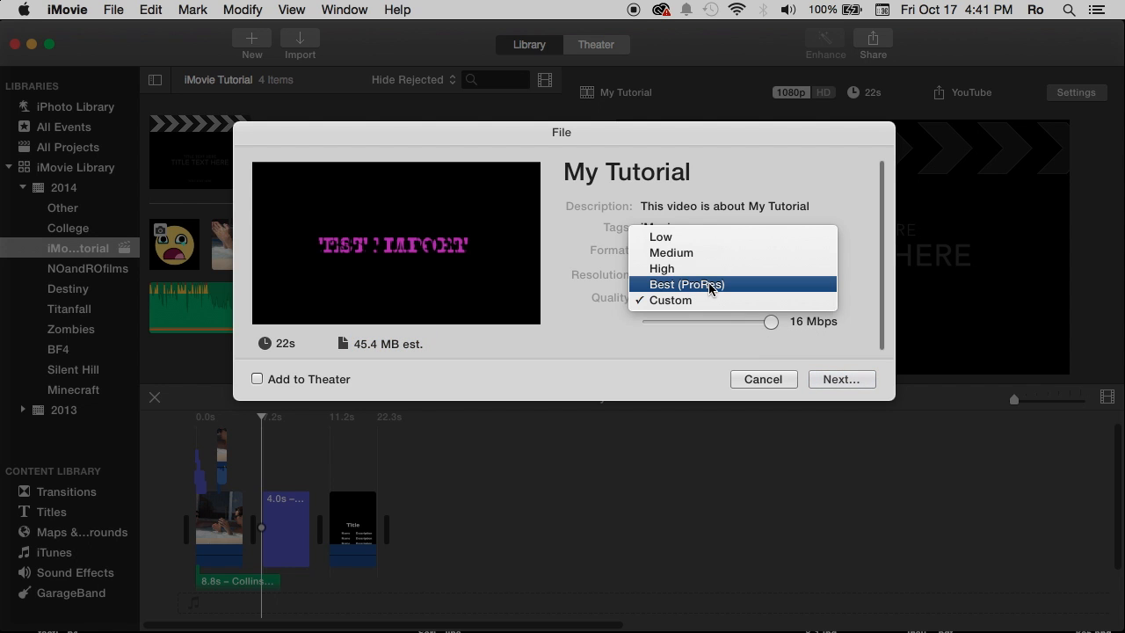
mouse_move(689, 272)
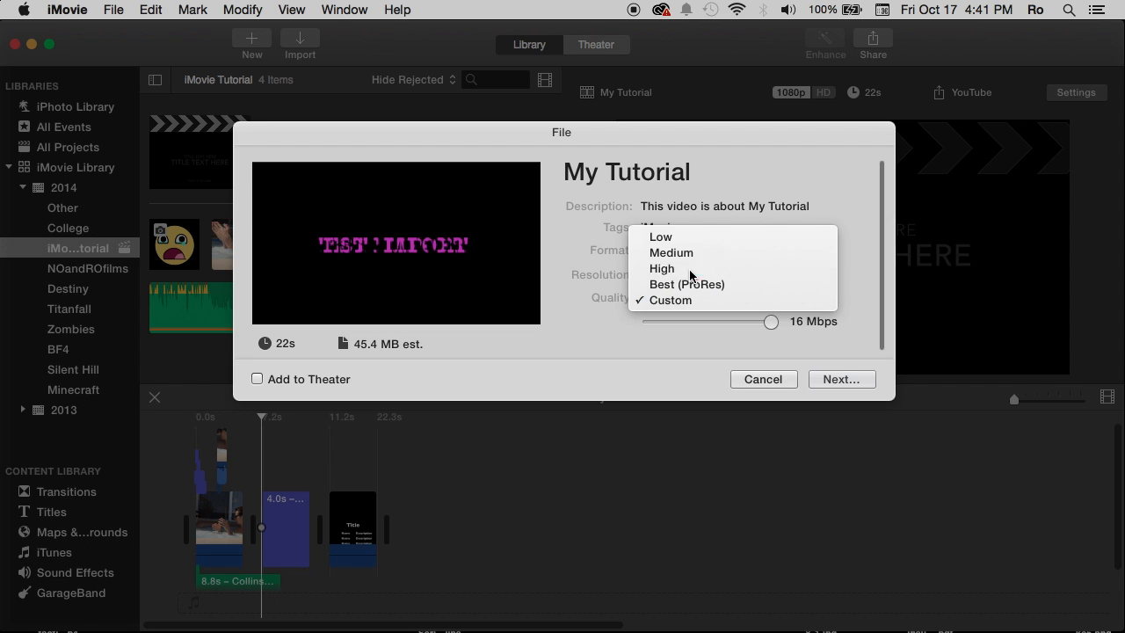
left_click(660, 267)
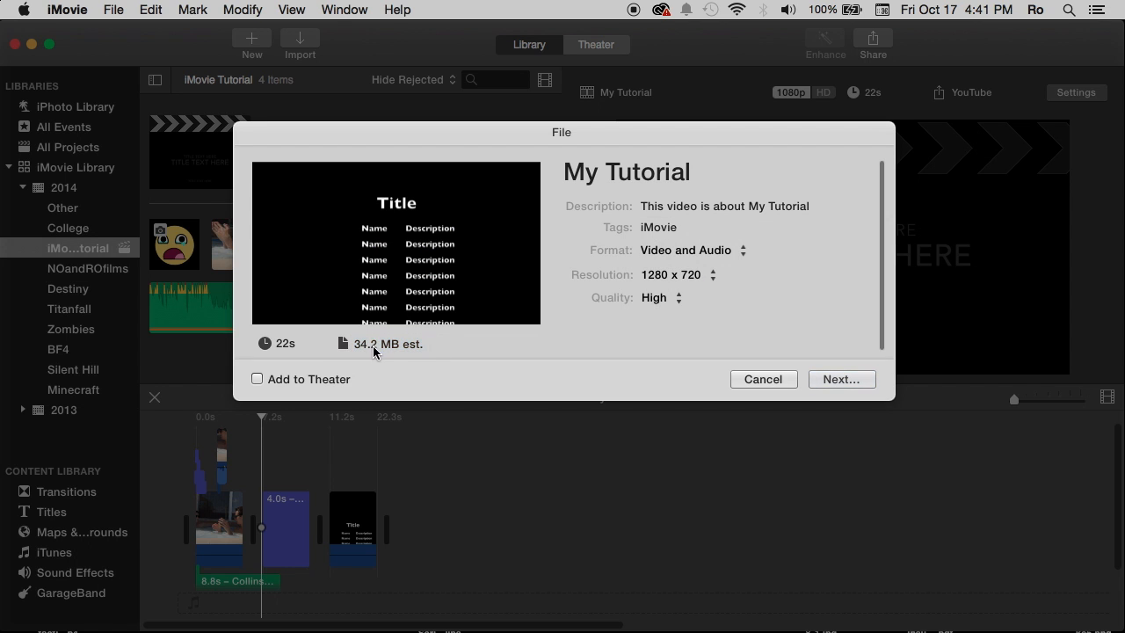
mouse_move(318, 529)
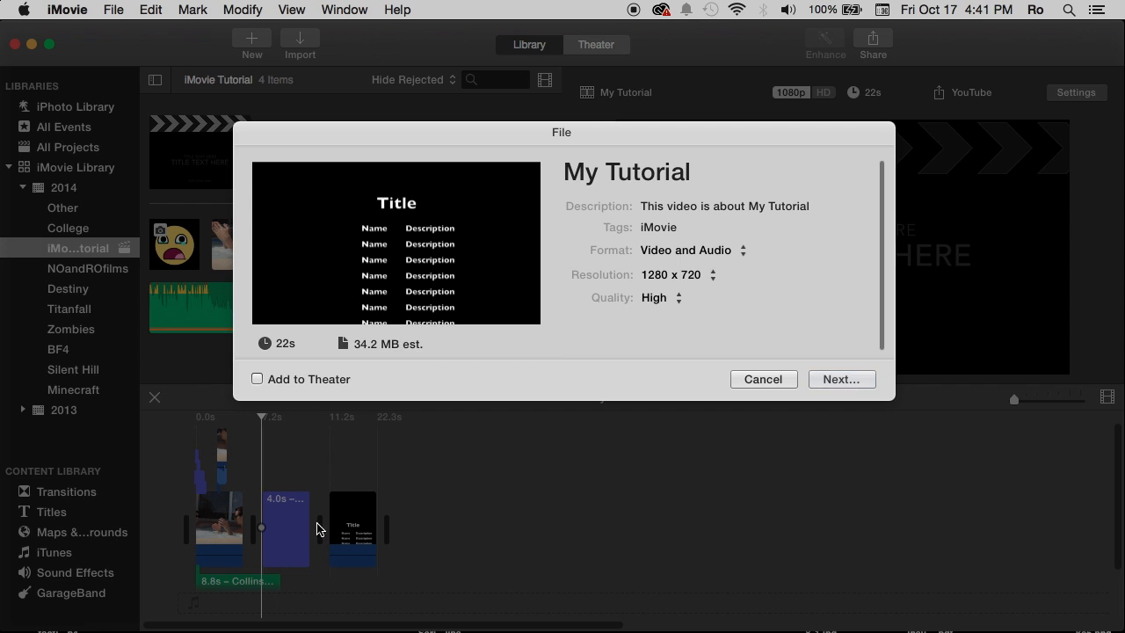
mouse_move(356, 513)
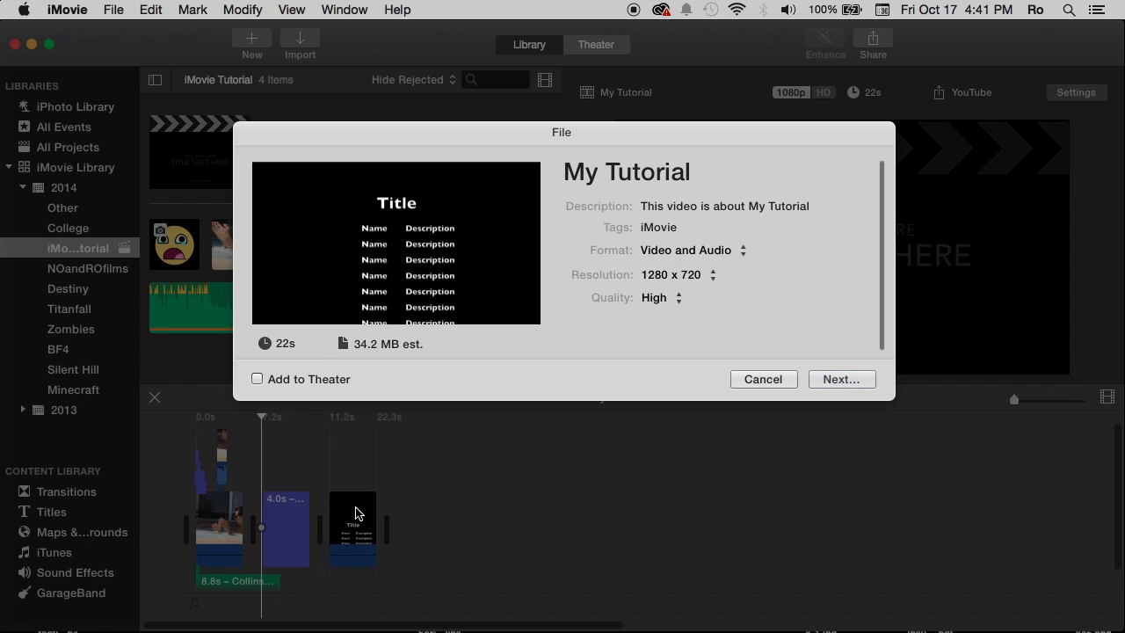
mouse_move(643, 369)
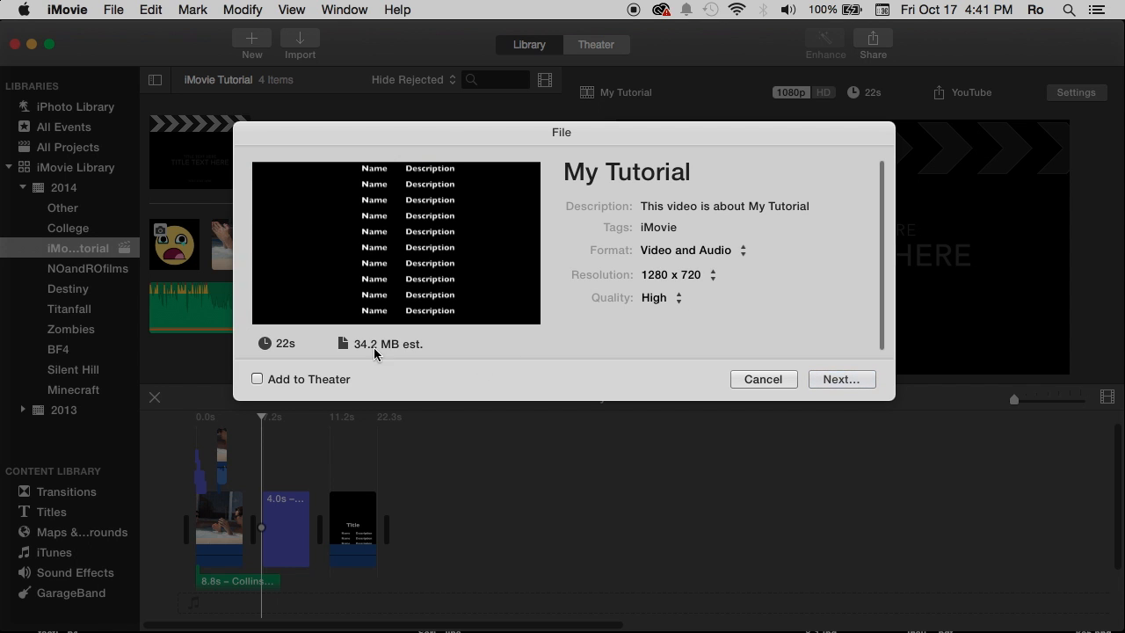
Try Best (ProRes) quality at a 209 MB estimate, then return to High at 34.2 MB.
left_click(661, 297)
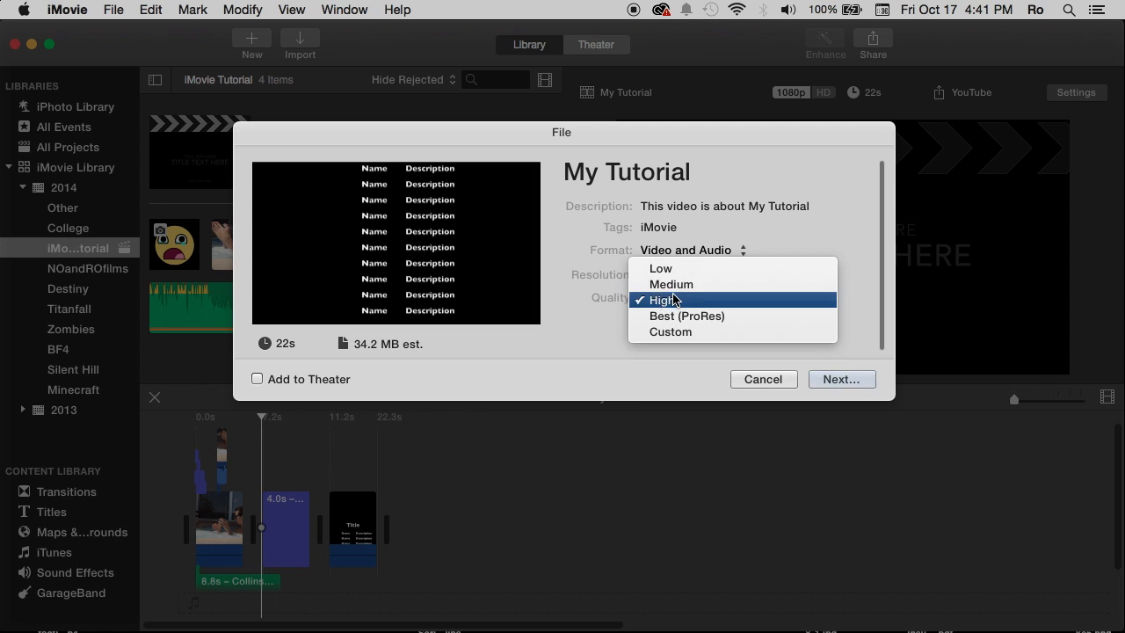
mouse_move(682, 317)
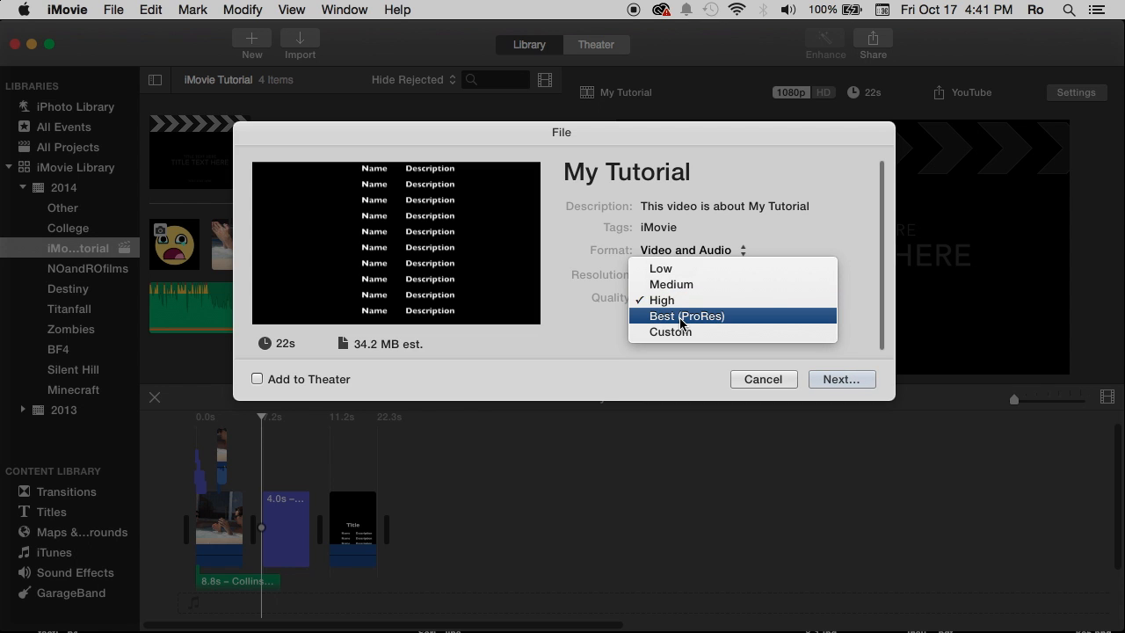
left_click(685, 316)
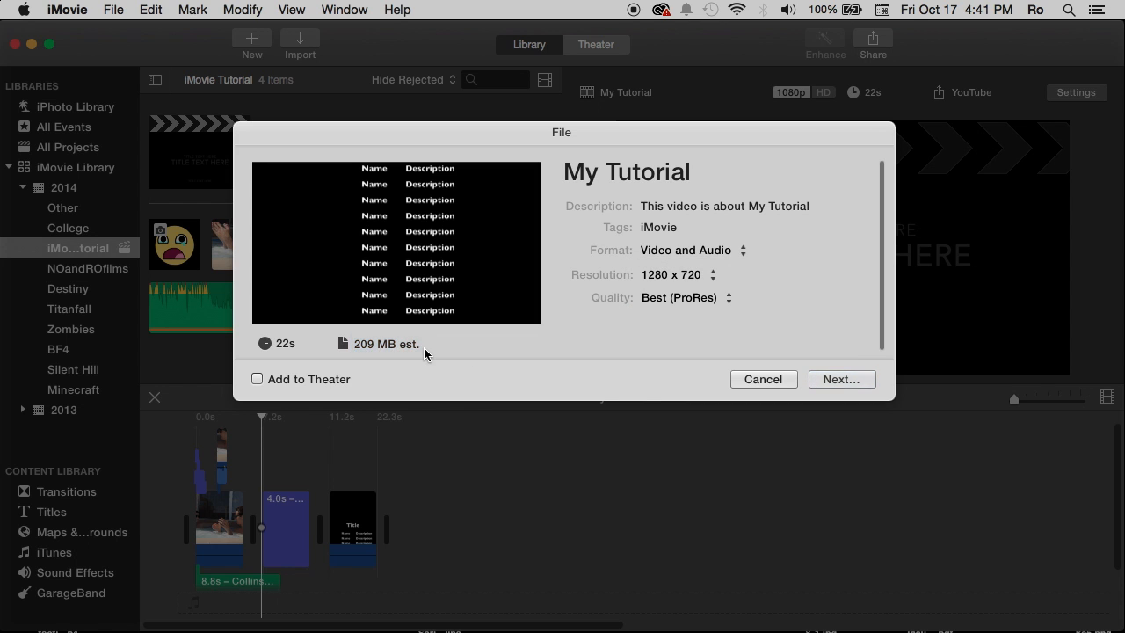
mouse_move(703, 285)
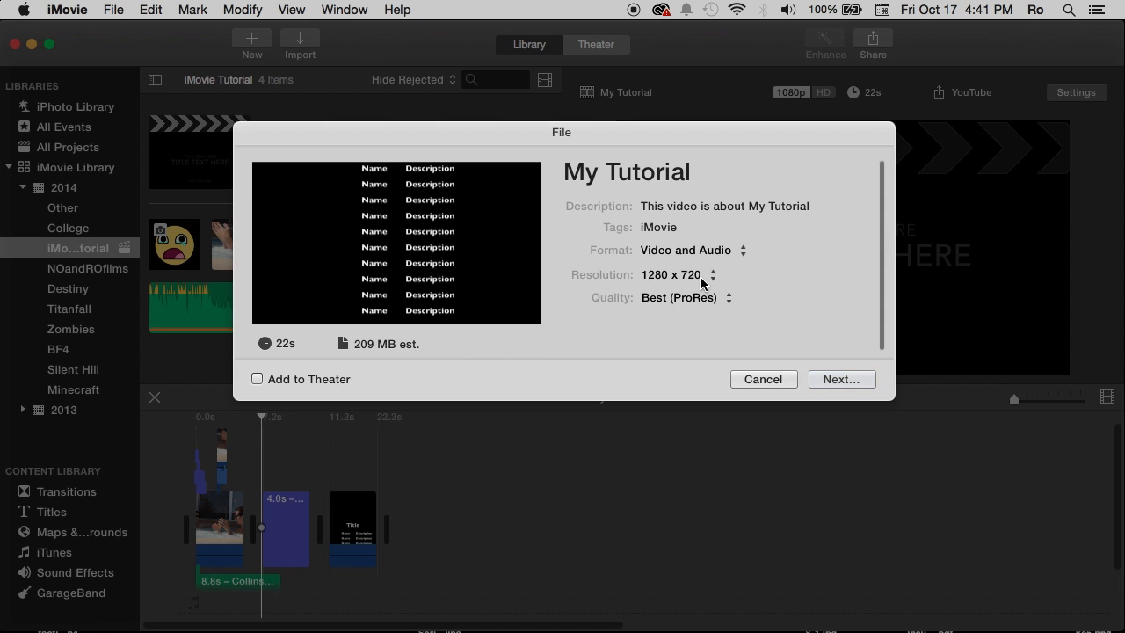
mouse_move(703, 283)
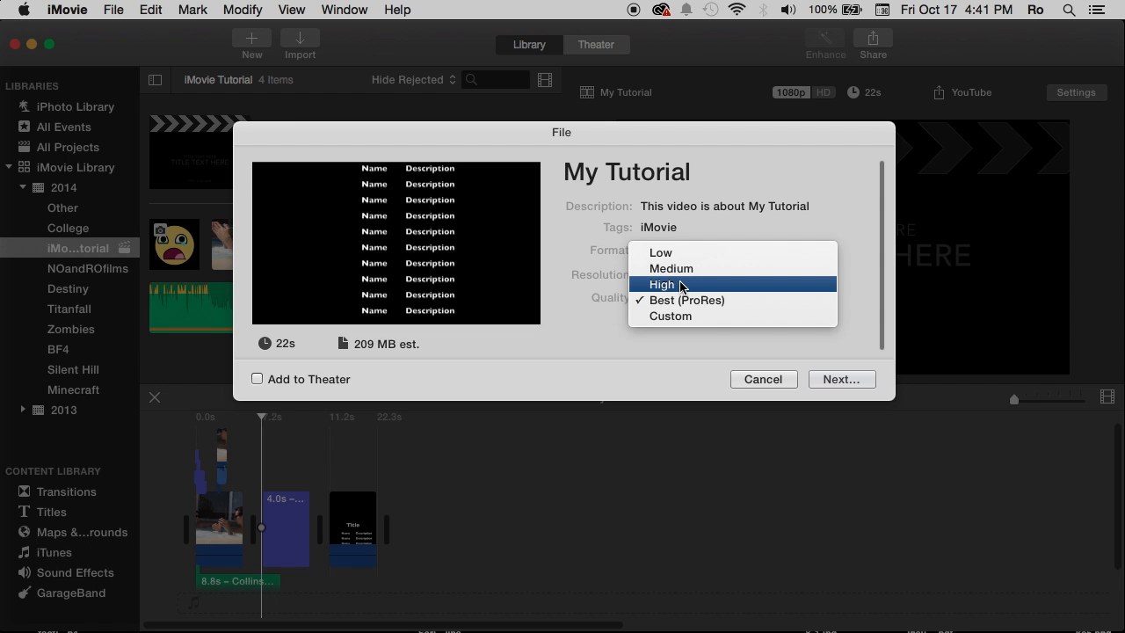
mouse_move(685, 299)
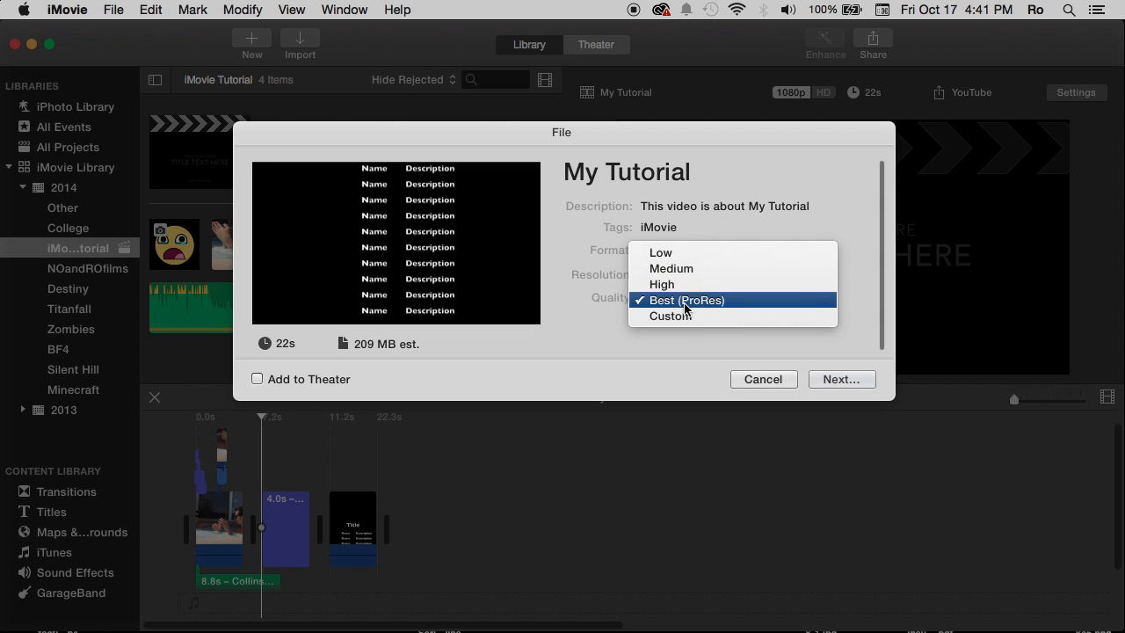
mouse_move(696, 307)
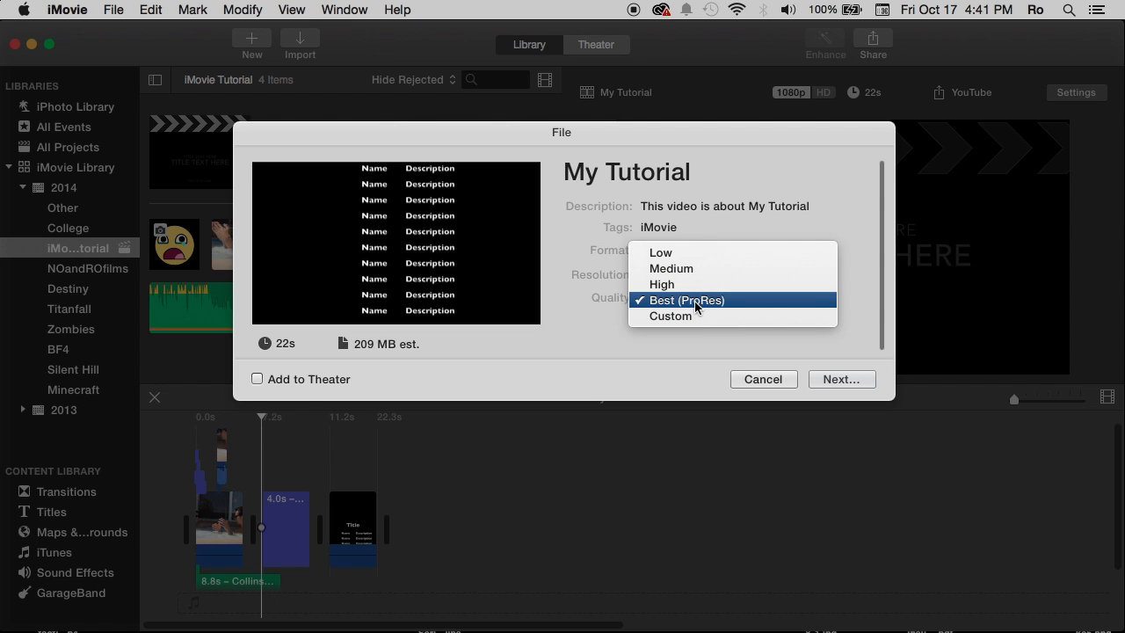
left_click(661, 285)
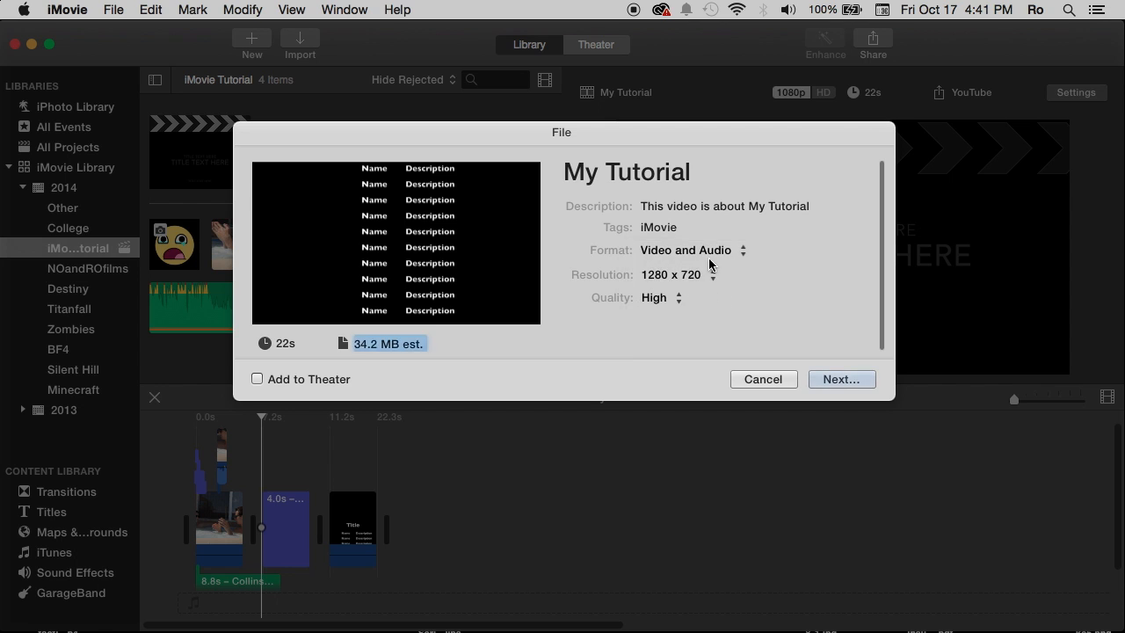
At 1920 x 1080 compare Best (ProRes) 413 MB and High 56.5 MB, then cancel the export.
left_click(719, 271)
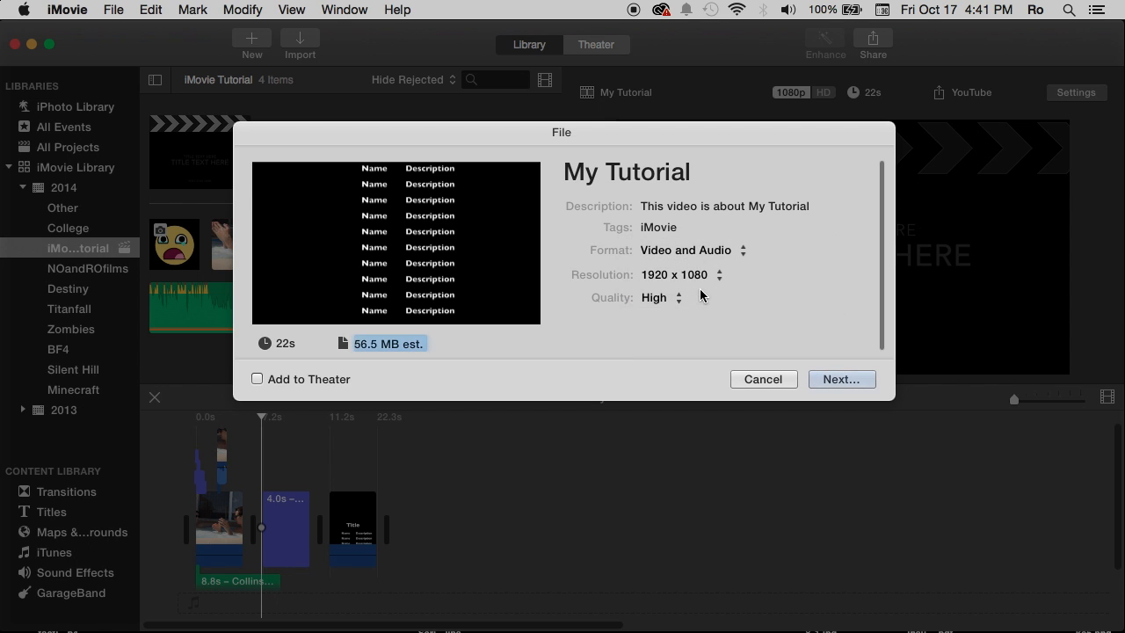
left_click(659, 297)
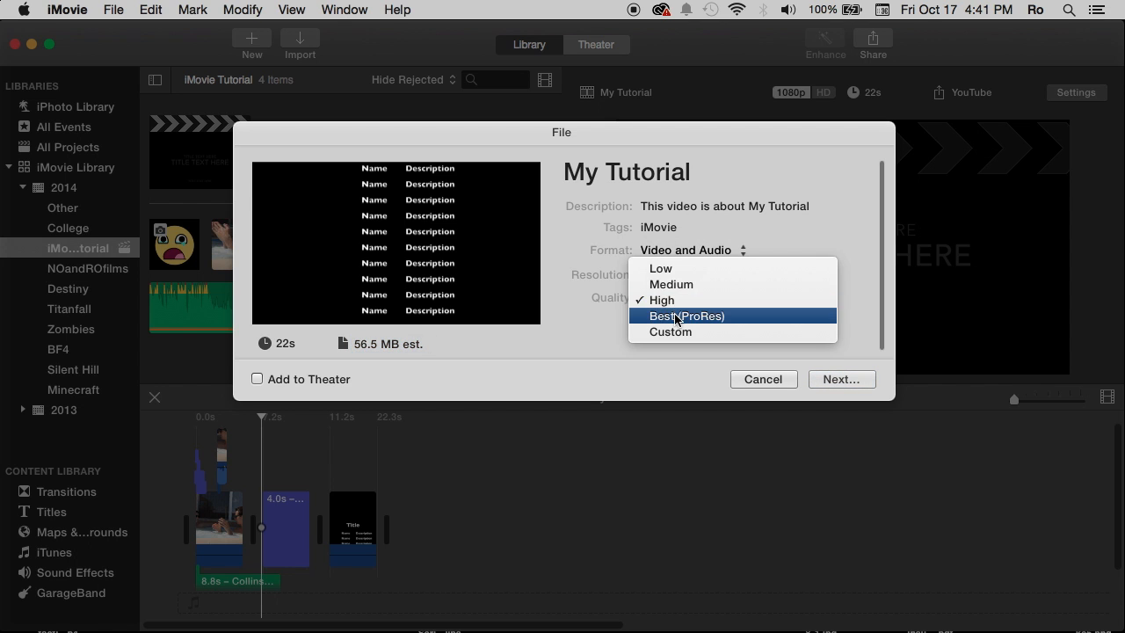
left_click(685, 317)
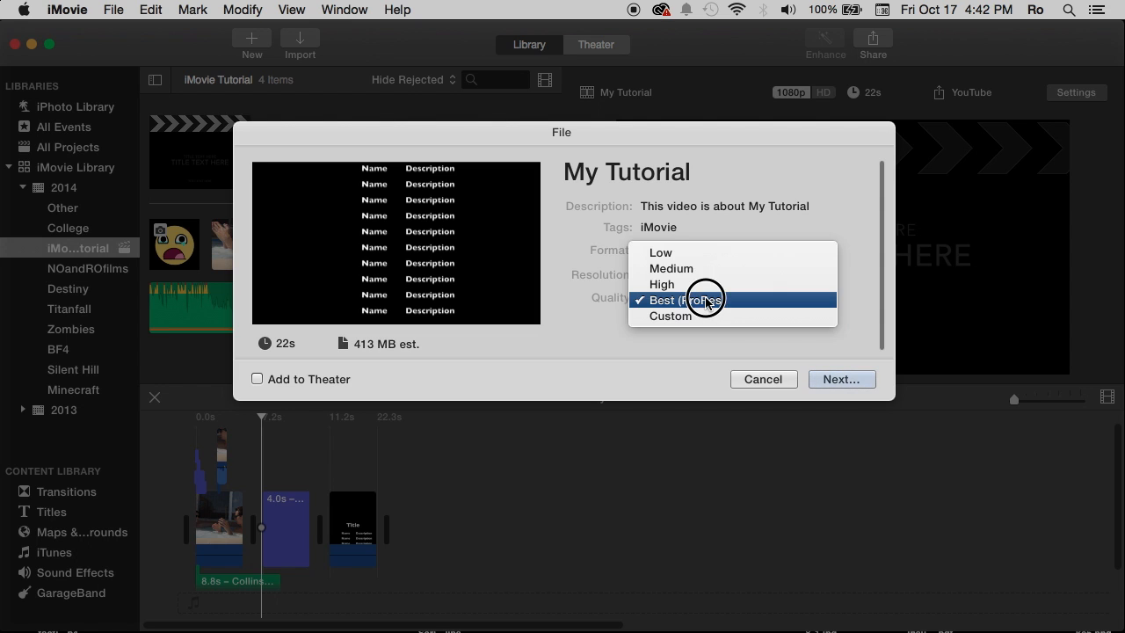
left_click(686, 299)
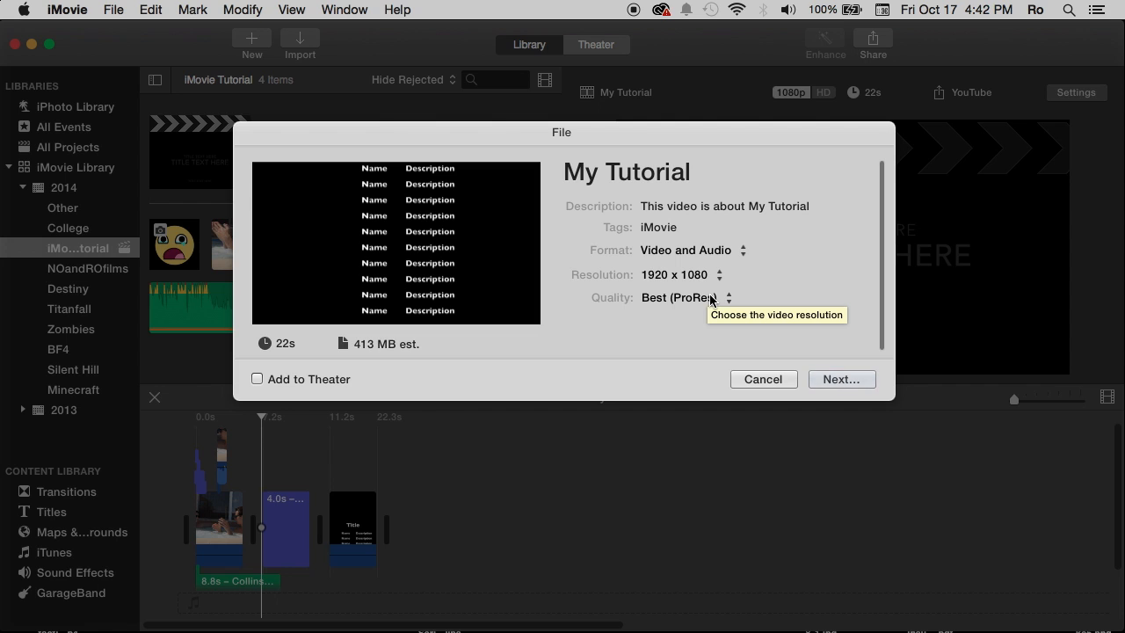
mouse_move(729, 306)
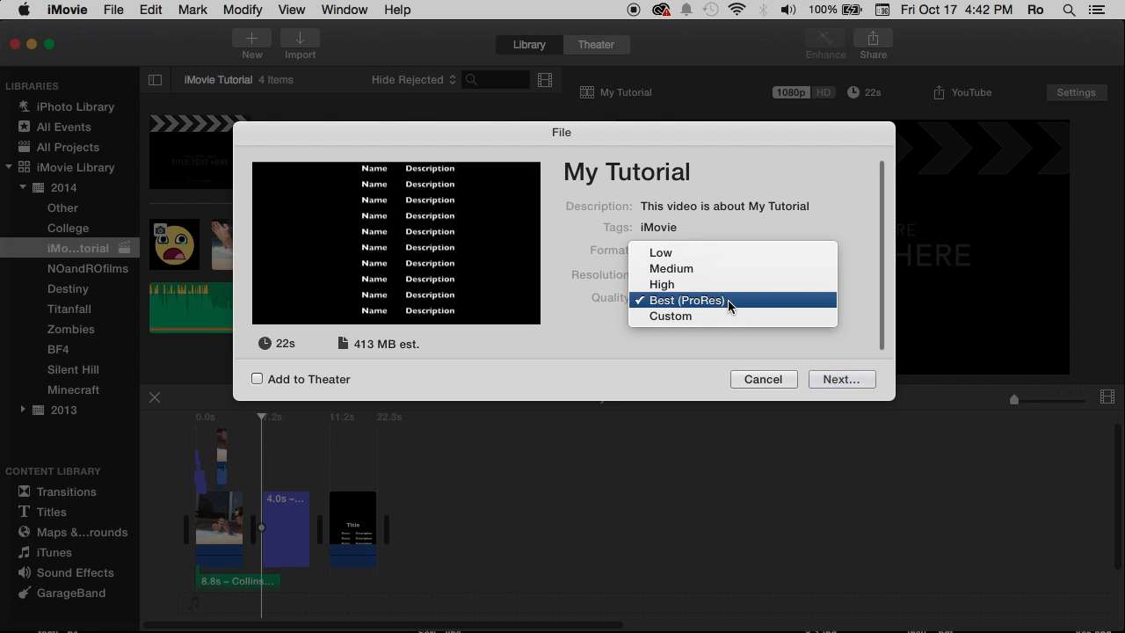
left_click(661, 297)
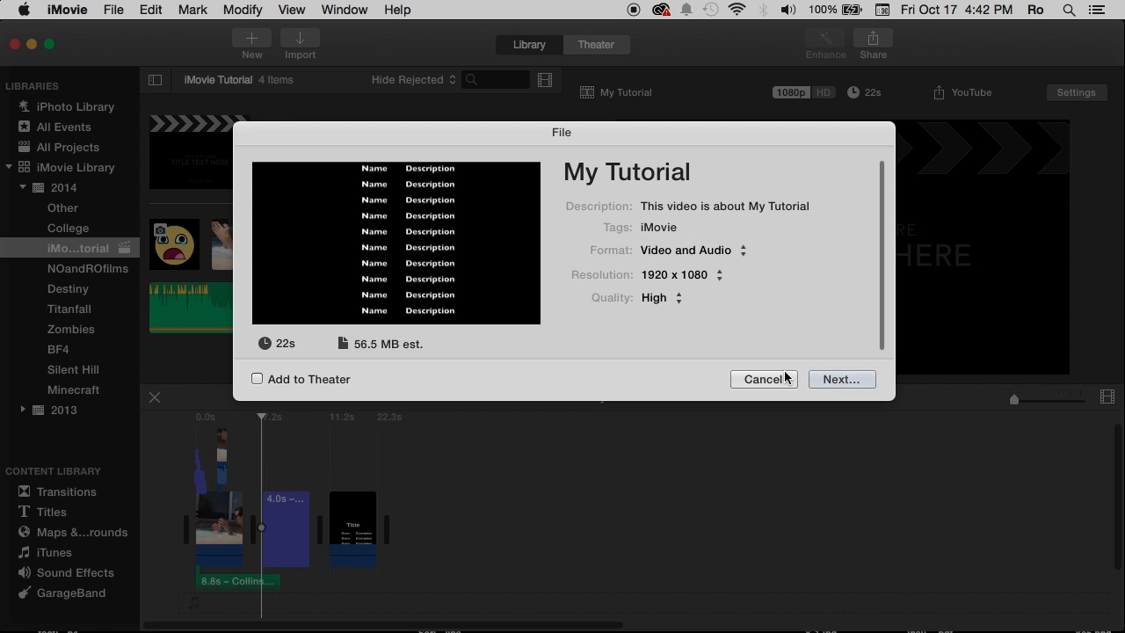
left_click(763, 380)
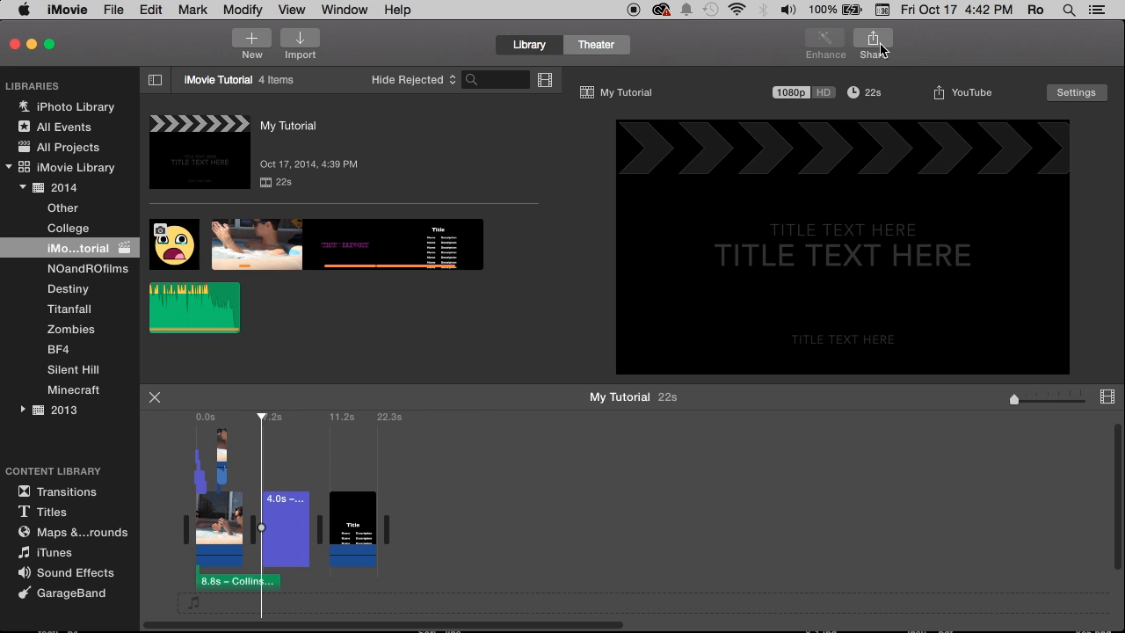
Reopen Share > File, now reset to 1280 x 720 High at 34.2 MB, and dismiss it.
left_click(871, 39)
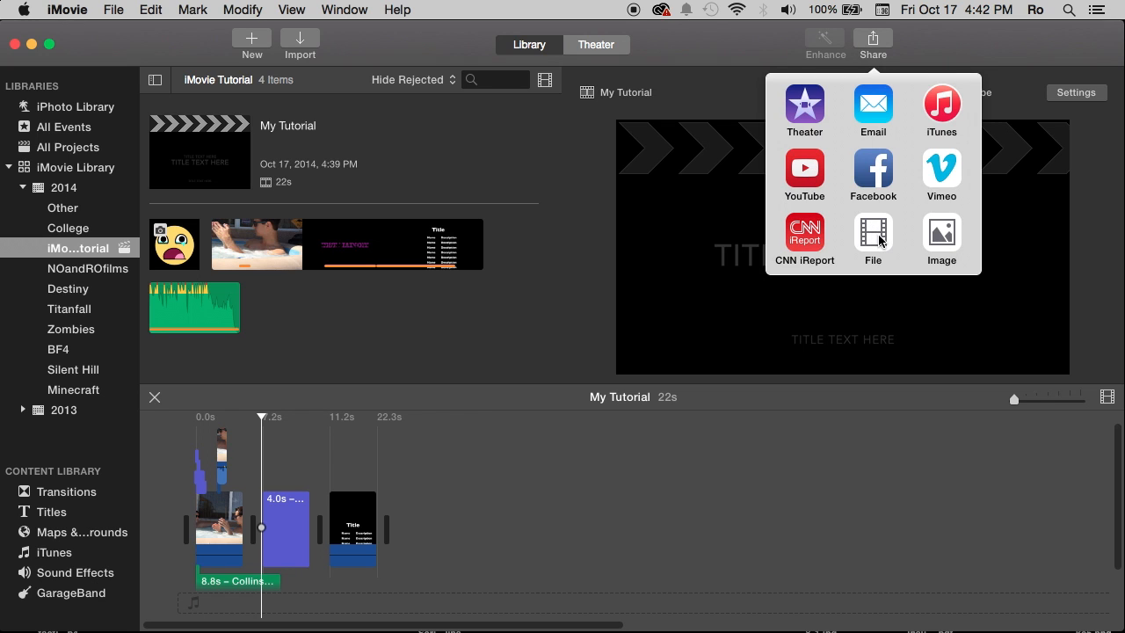
mouse_move(898, 197)
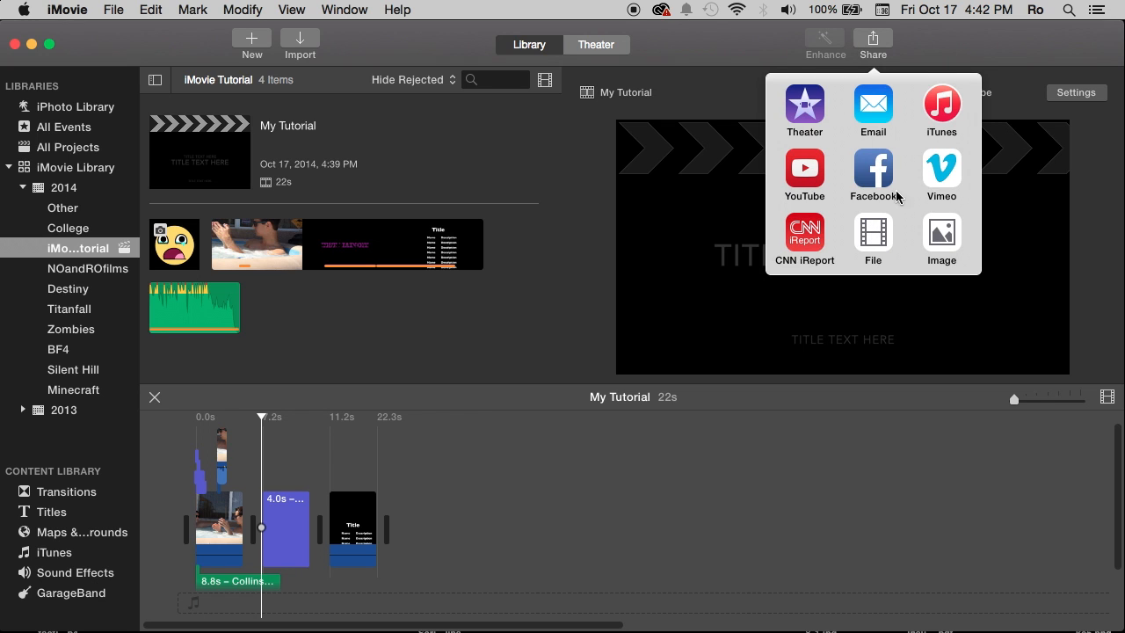
mouse_move(942, 239)
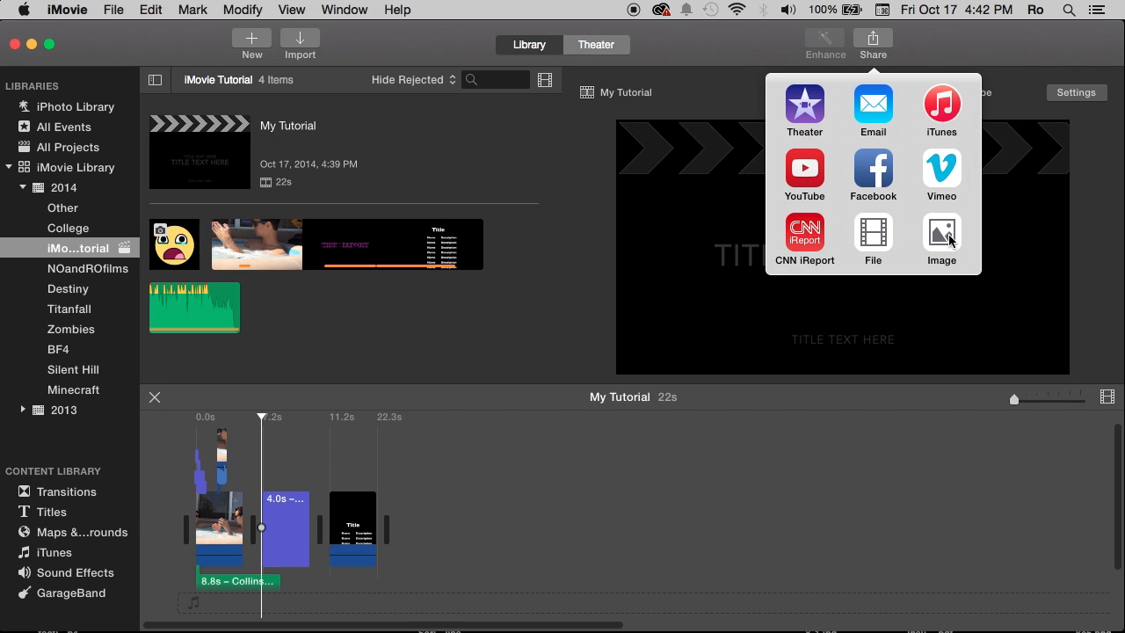
mouse_move(879, 236)
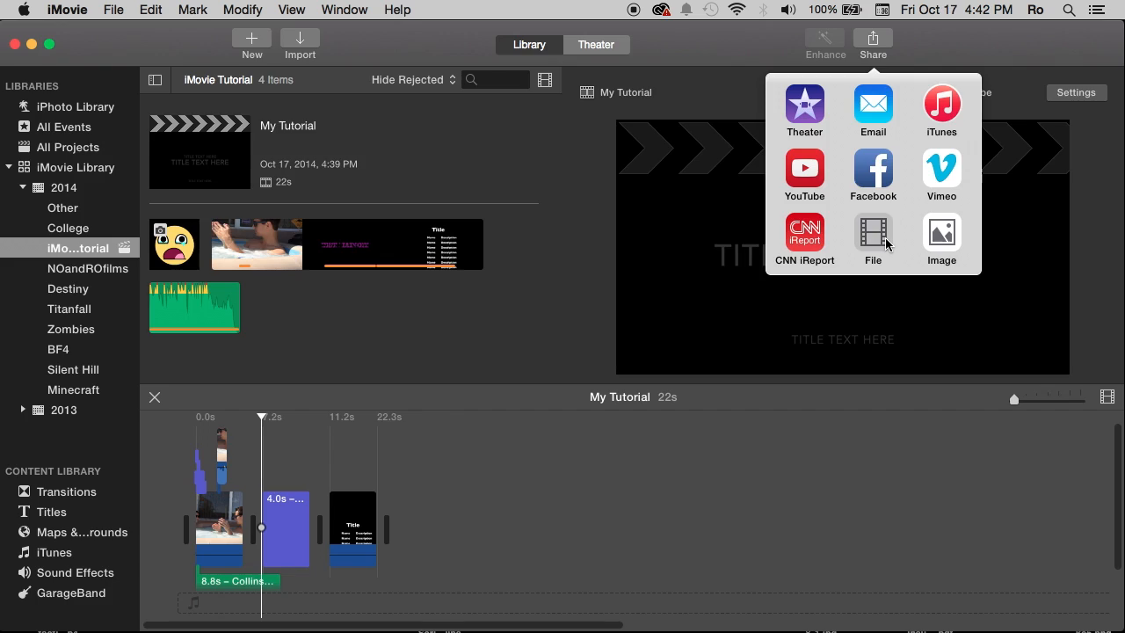
left_click(872, 238)
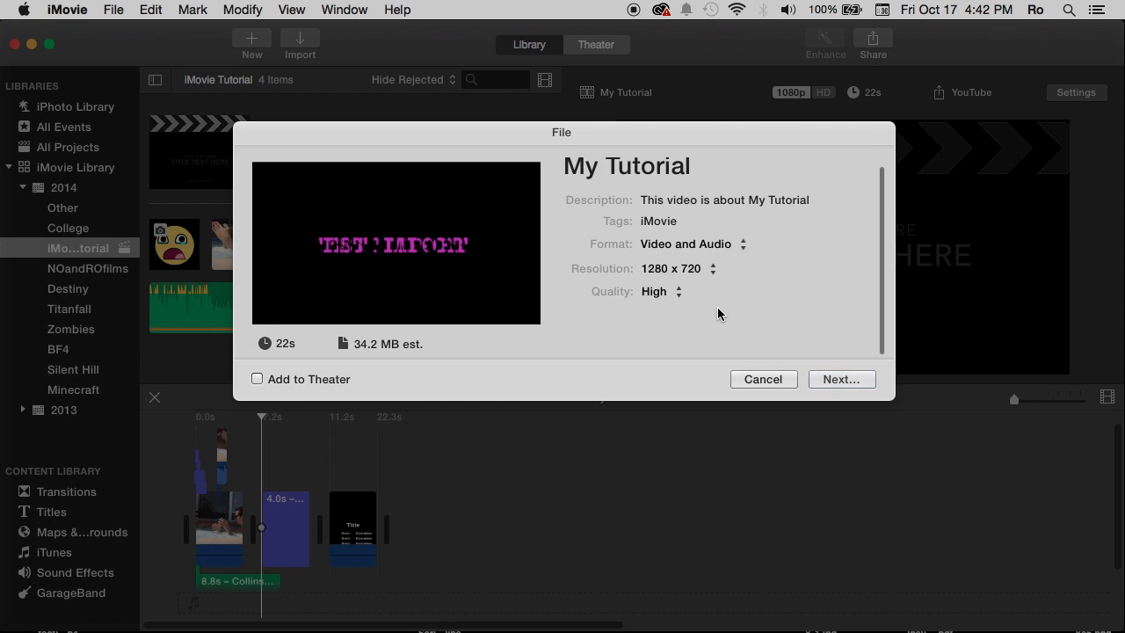
left_click(762, 379)
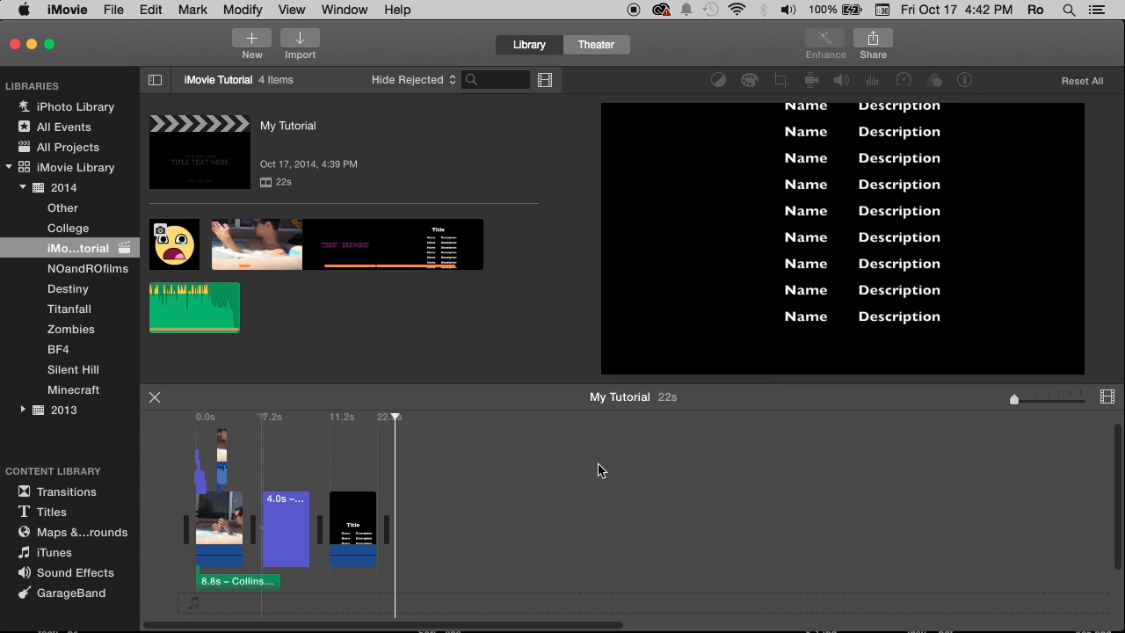
mouse_move(513, 488)
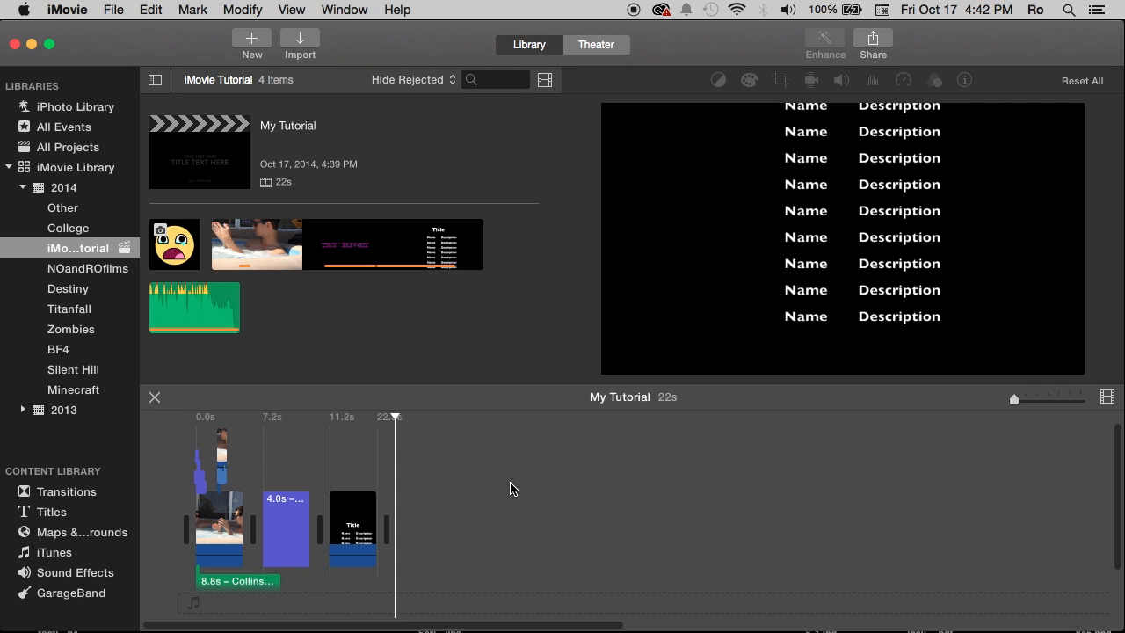
mouse_move(421, 163)
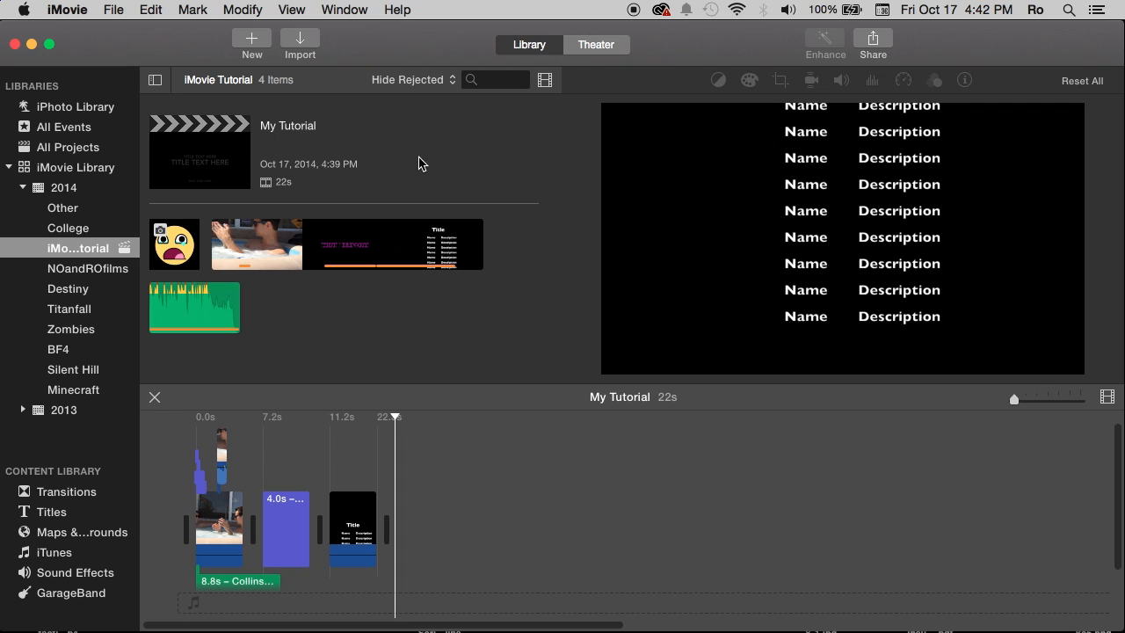
Select the My Tutorial project so its opening title previews in the viewer.
left_click(200, 151)
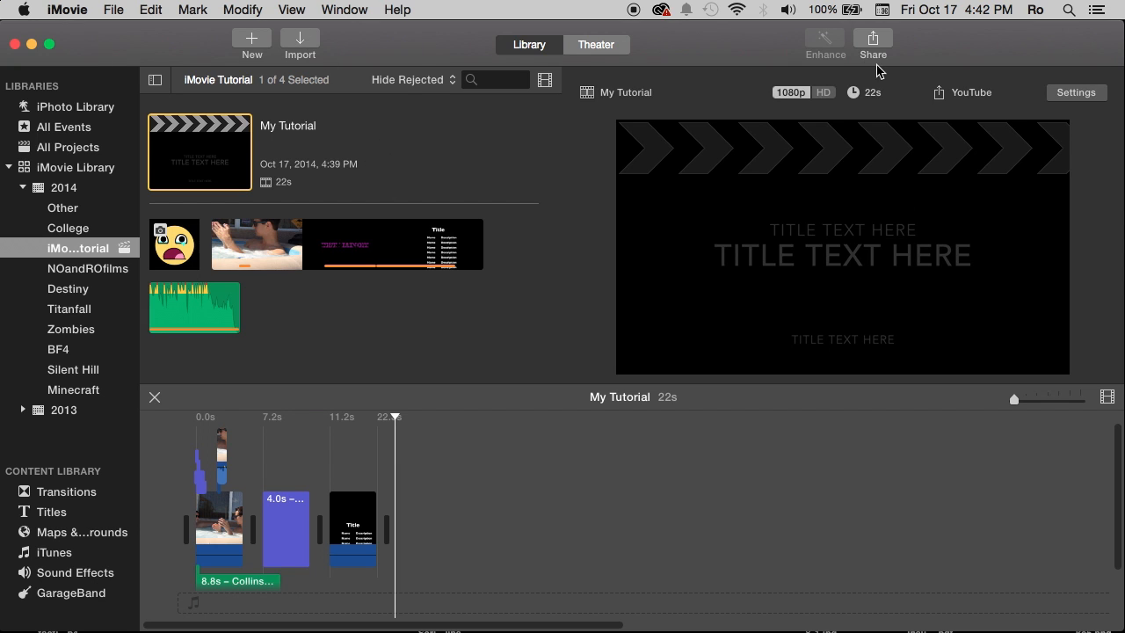
mouse_move(886, 121)
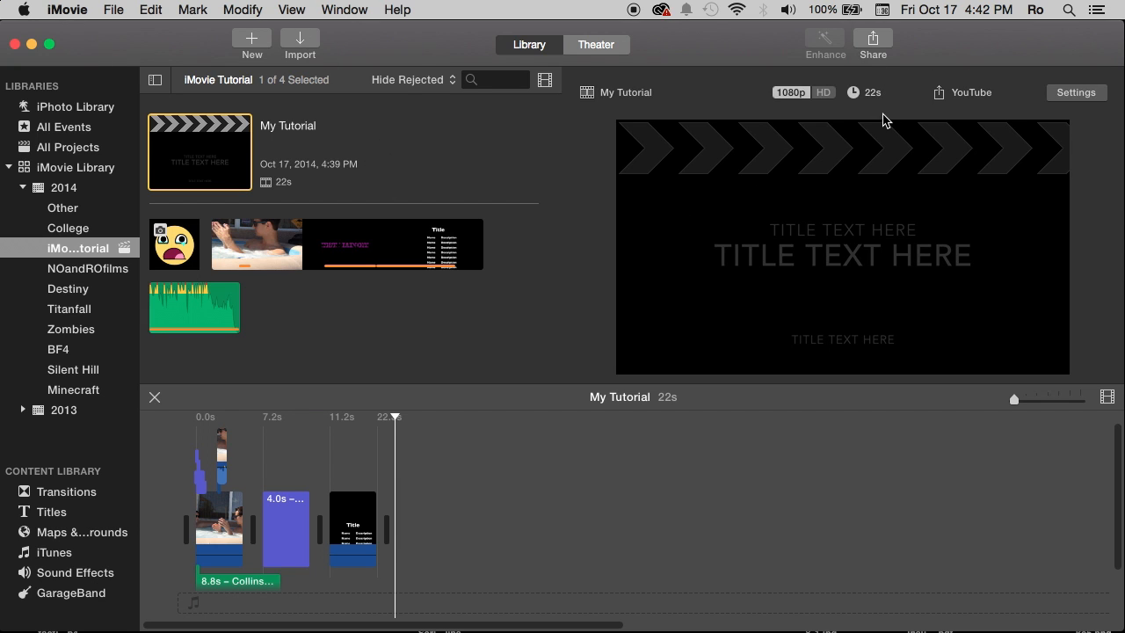